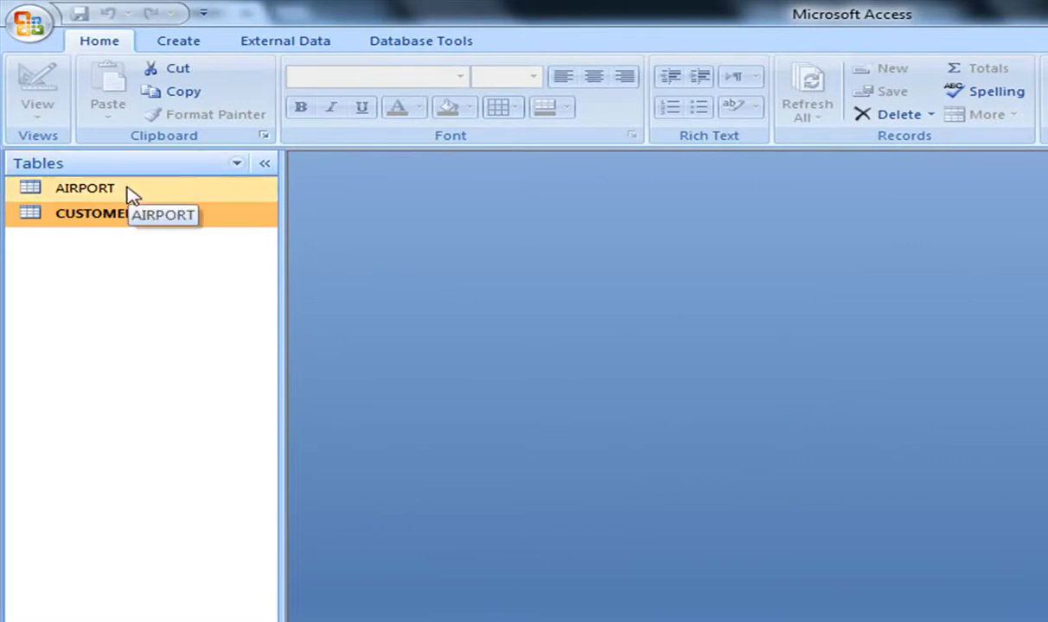
Open the CUSTOMER table in Datasheet view and scroll through its records.
left_click(95, 214)
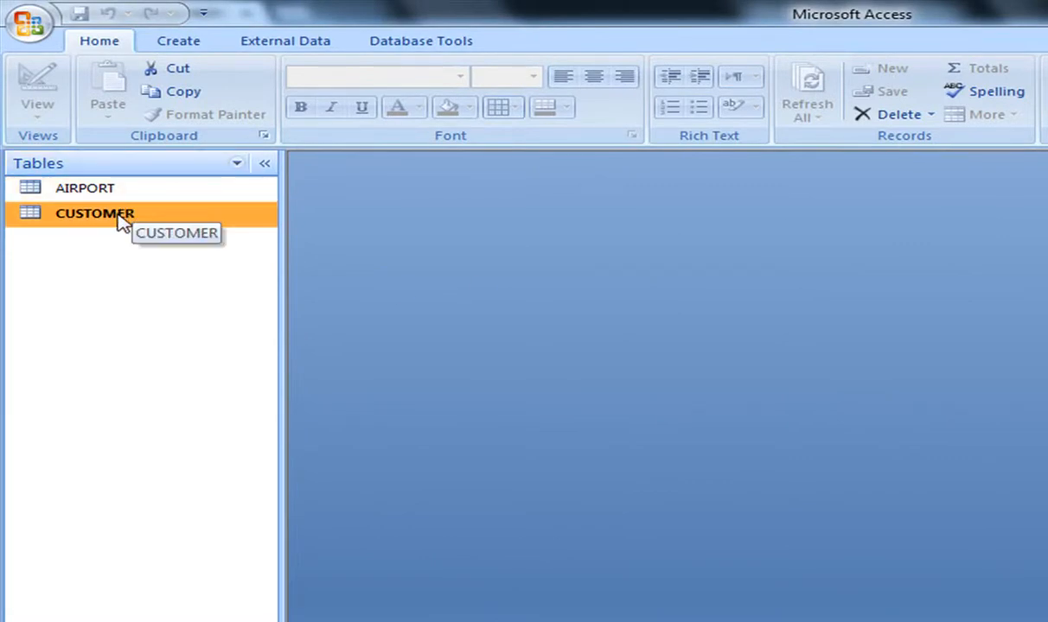
double_click(95, 214)
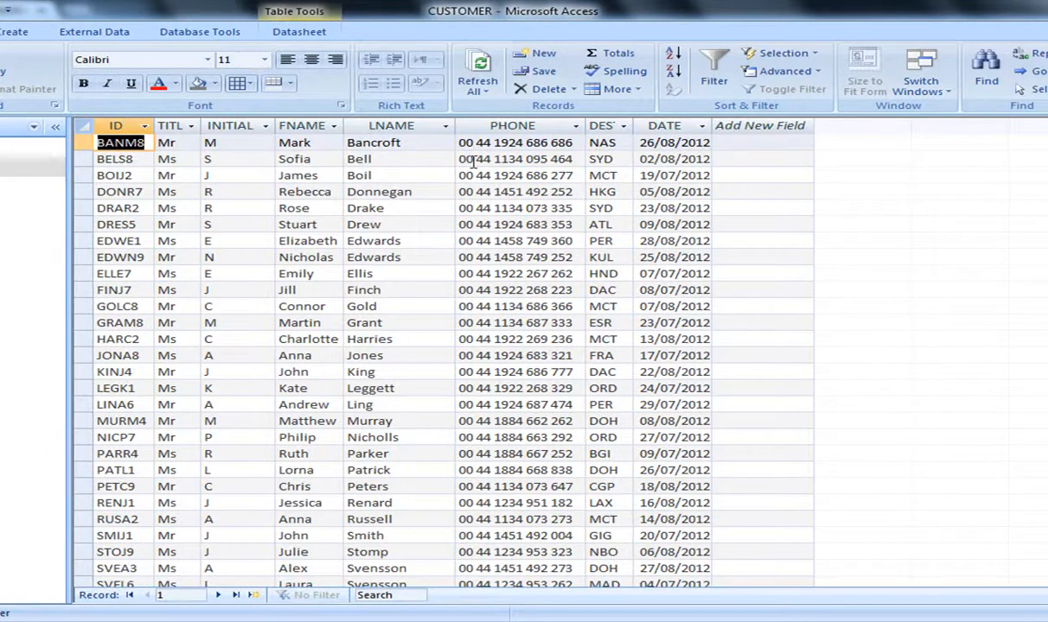
scroll("down", 3)
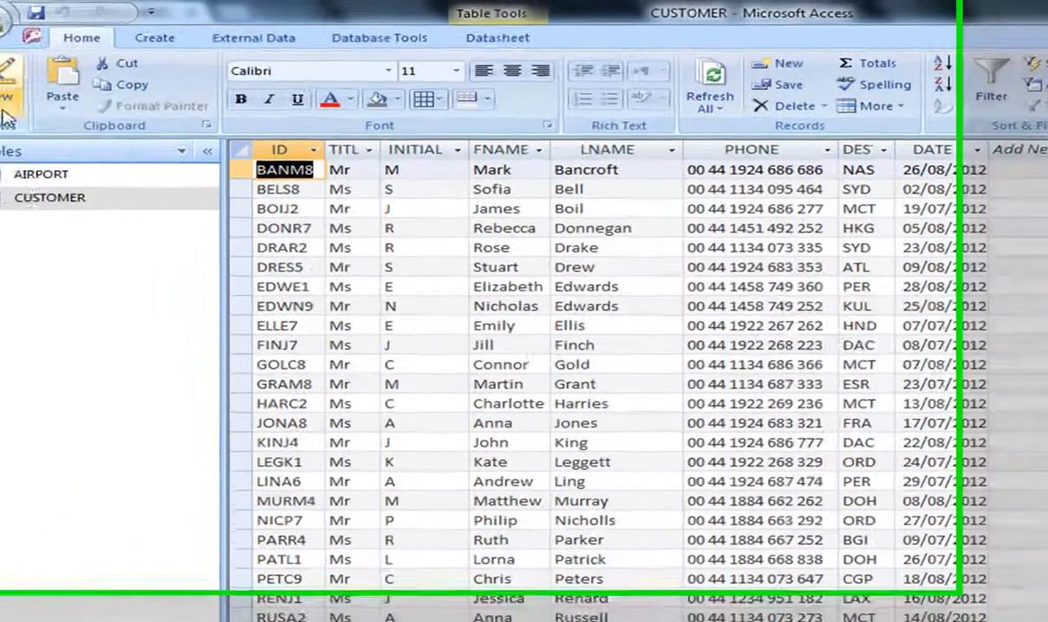
Switch the CUSTOMER table to Design view and select the ID field.
left_click(36, 83)
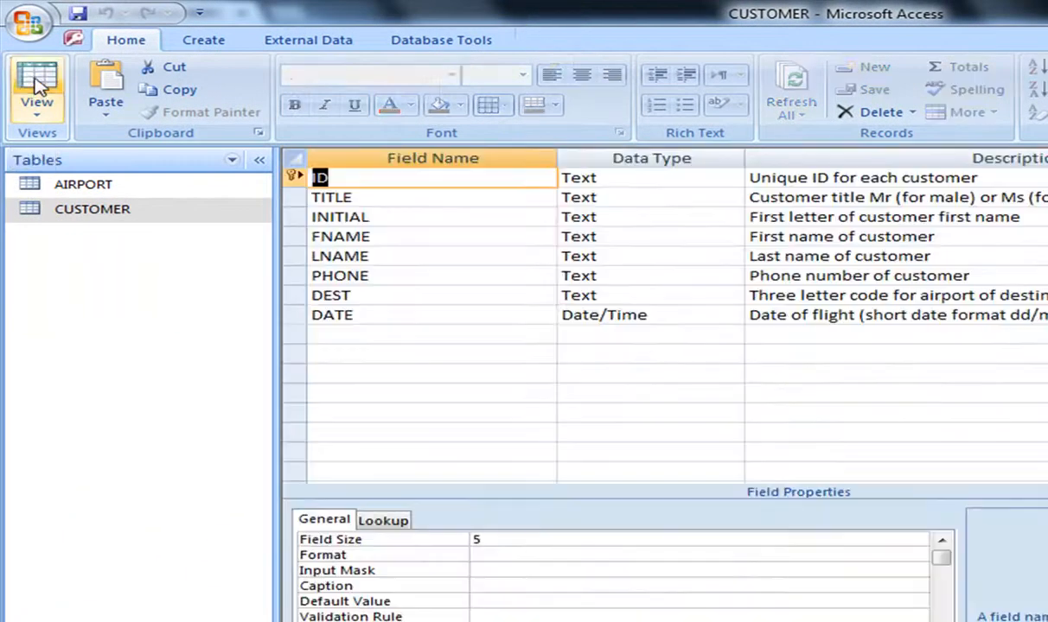
left_click(36, 83)
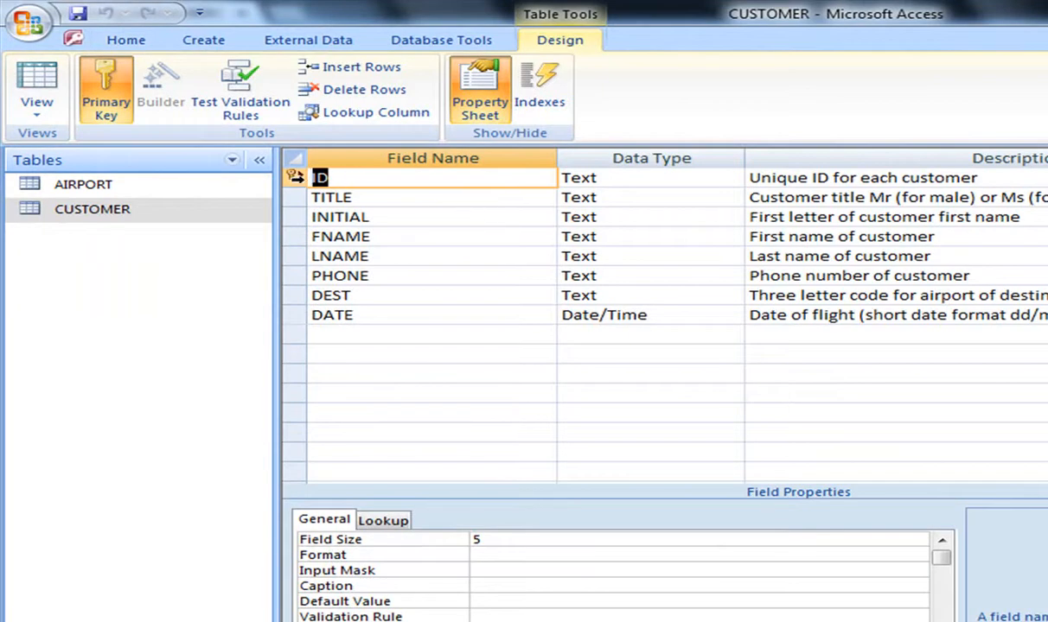
left_click(320, 177)
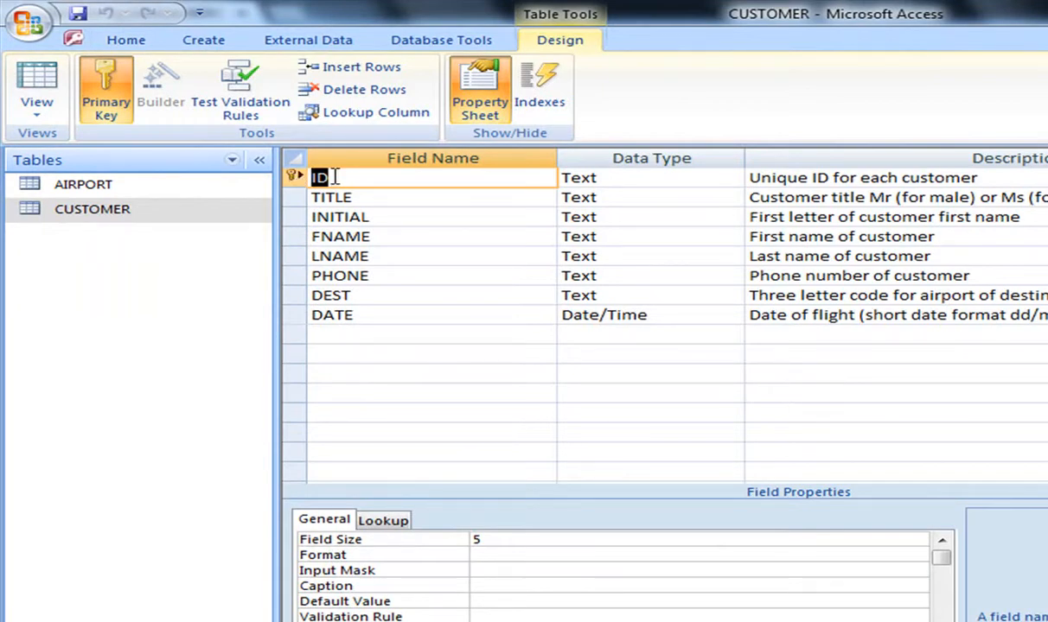
mouse_move(975, 173)
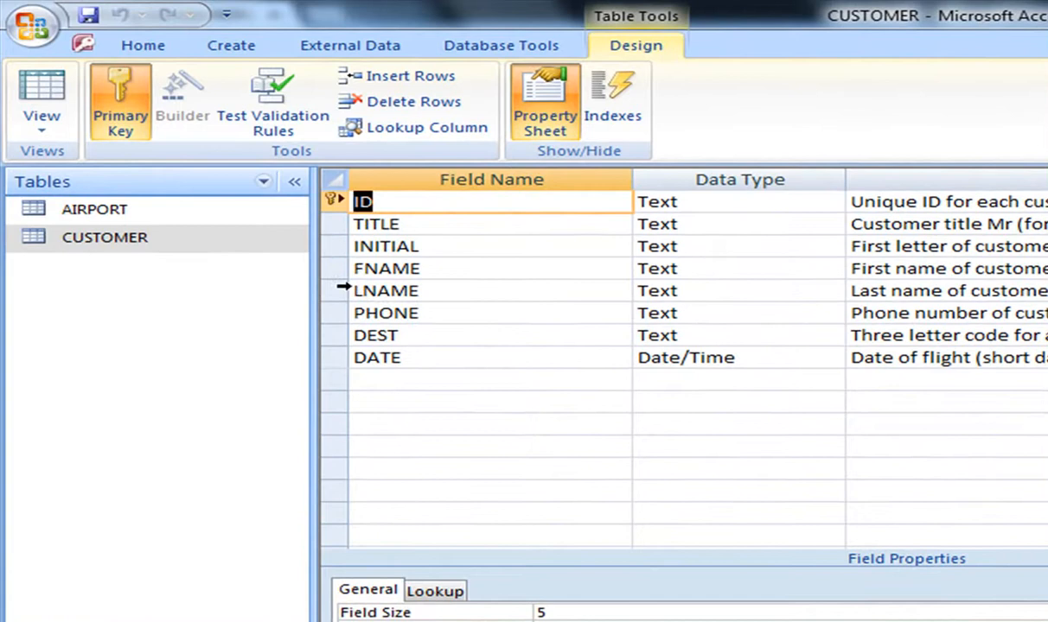
mouse_move(341, 346)
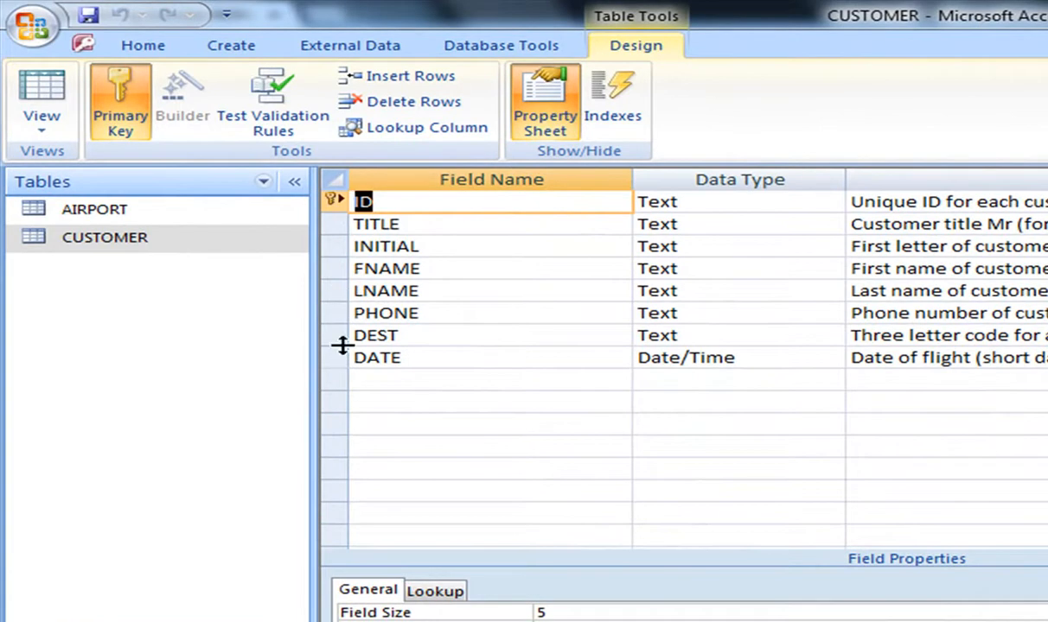
mouse_move(370, 268)
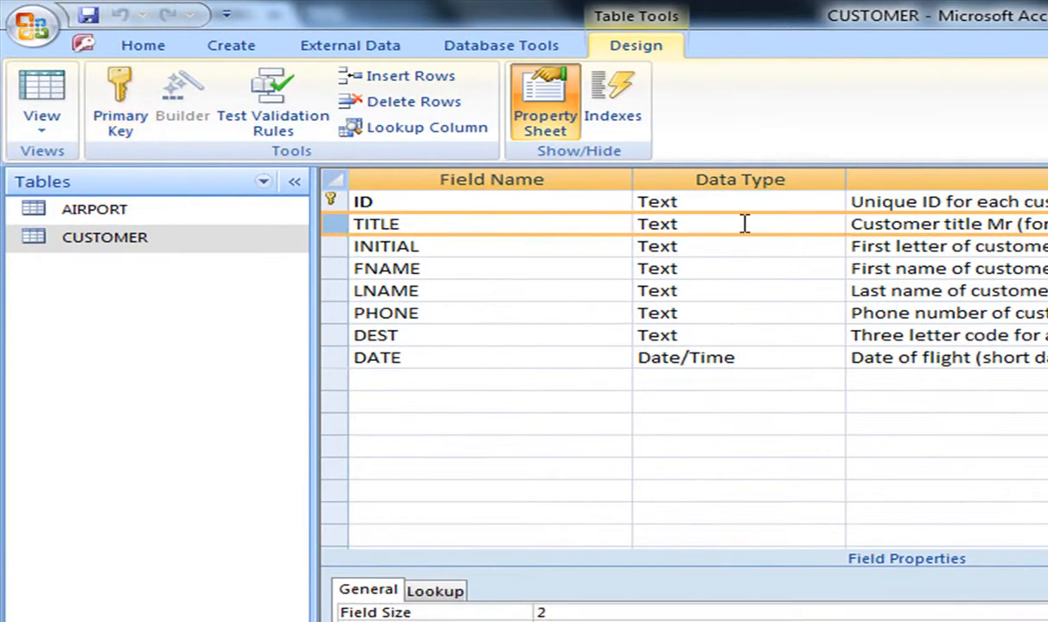
Start the Lookup Wizard from the TITLE field's data type list.
left_click(740, 223)
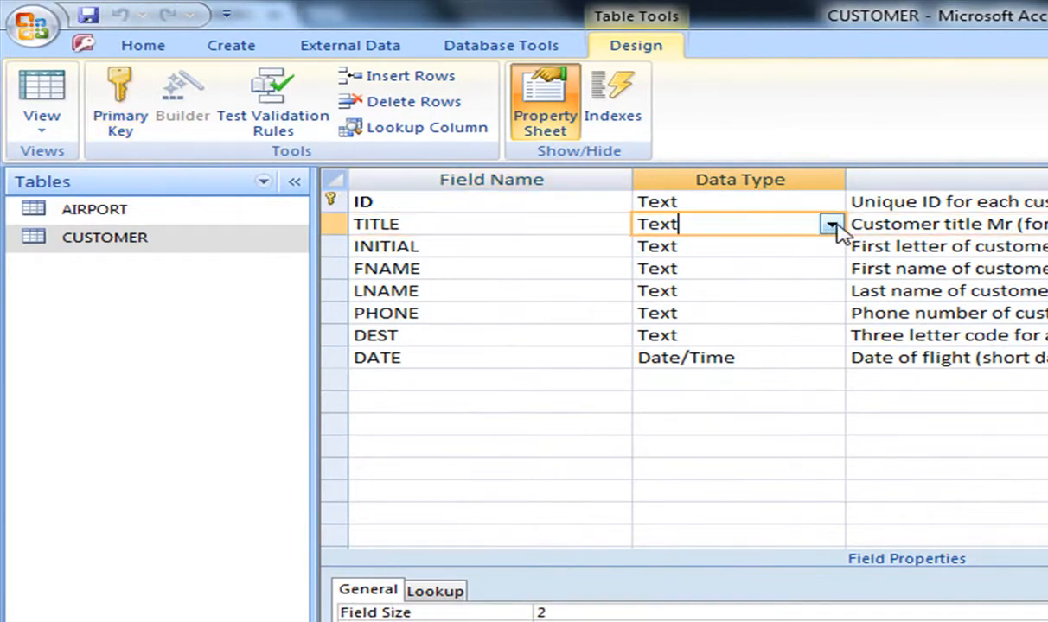
left_click(834, 224)
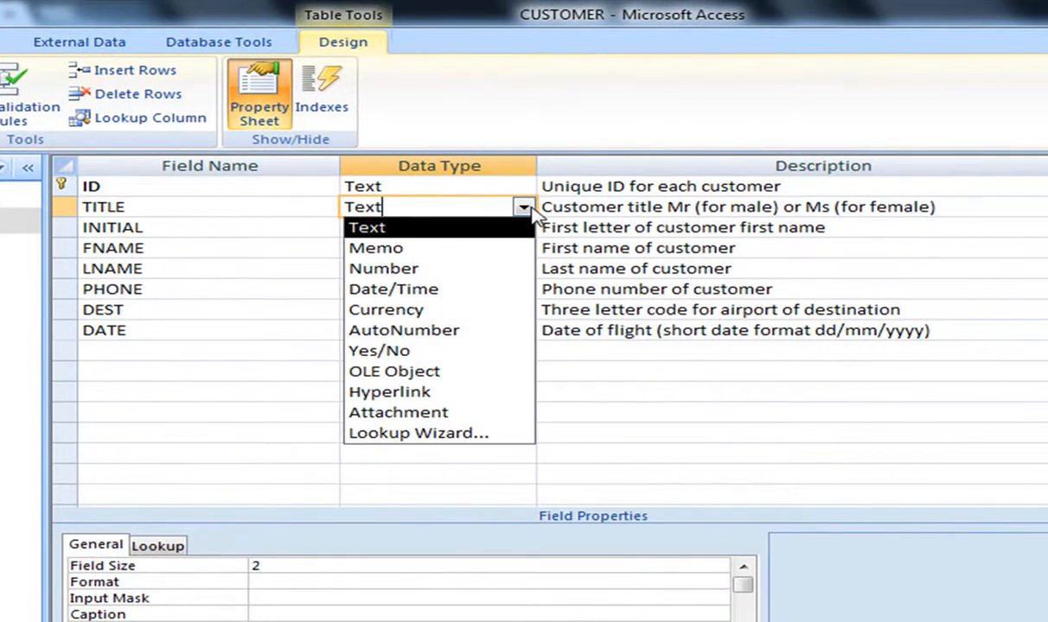
mouse_move(439, 433)
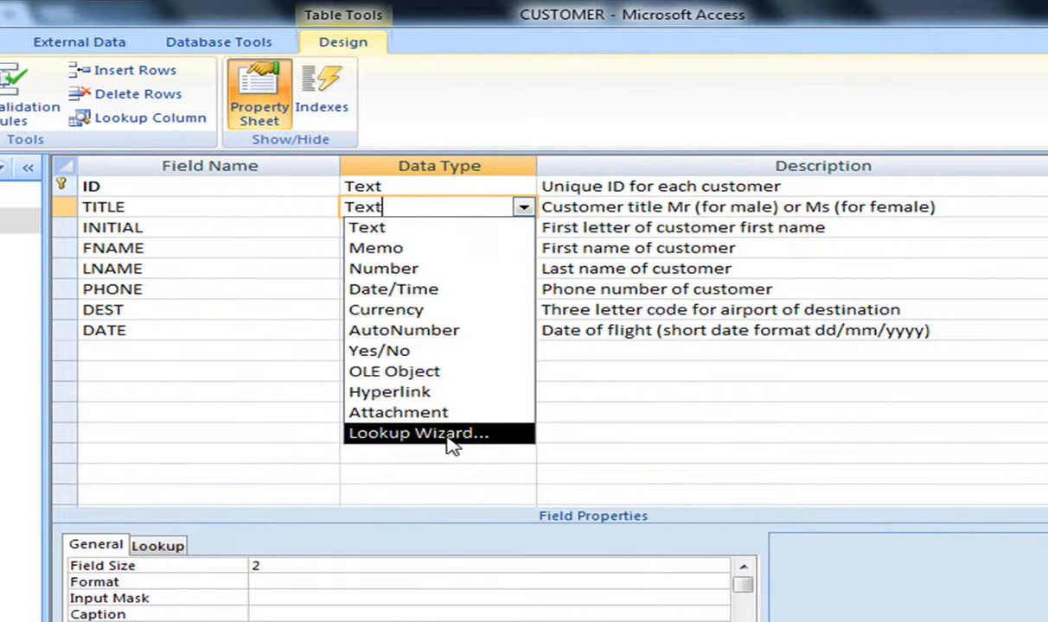
left_click(418, 432)
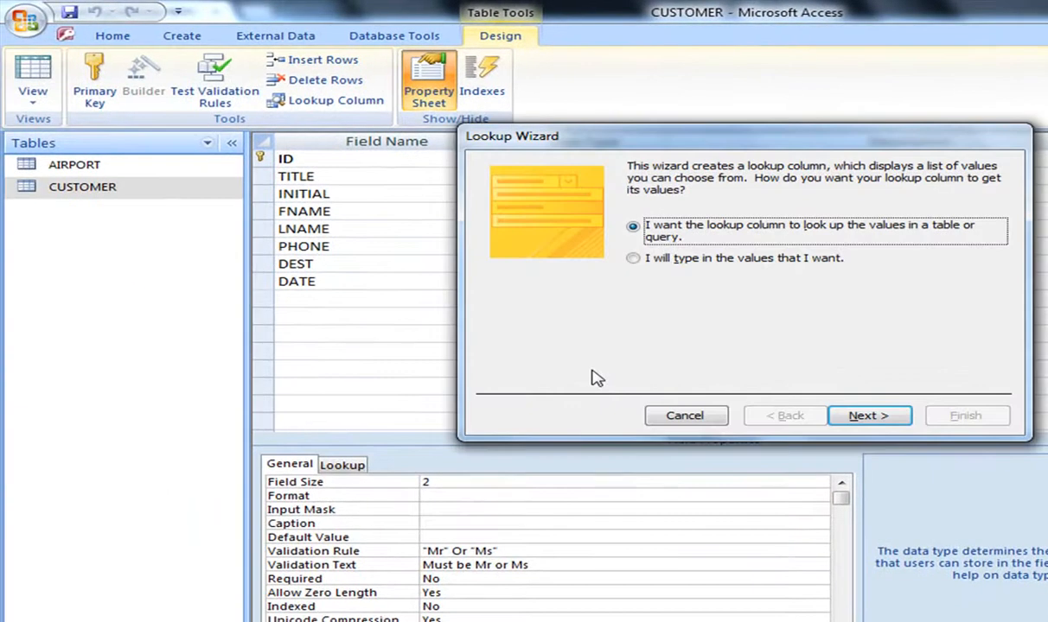
mouse_move(732, 285)
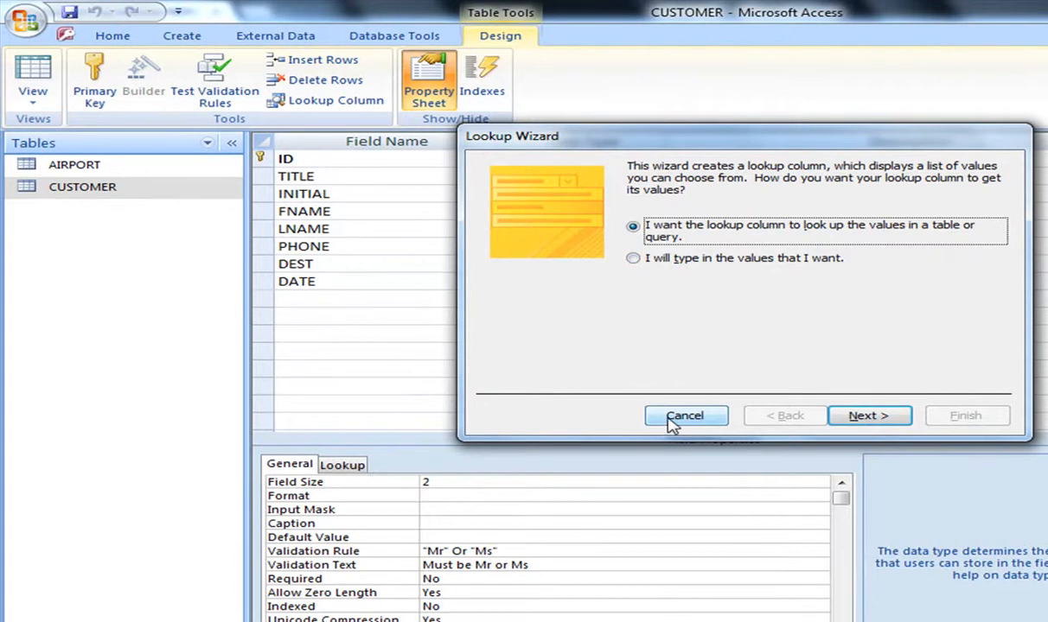
Cancel the Lookup Wizard and return to Datasheet view, saving the table.
left_click(684, 415)
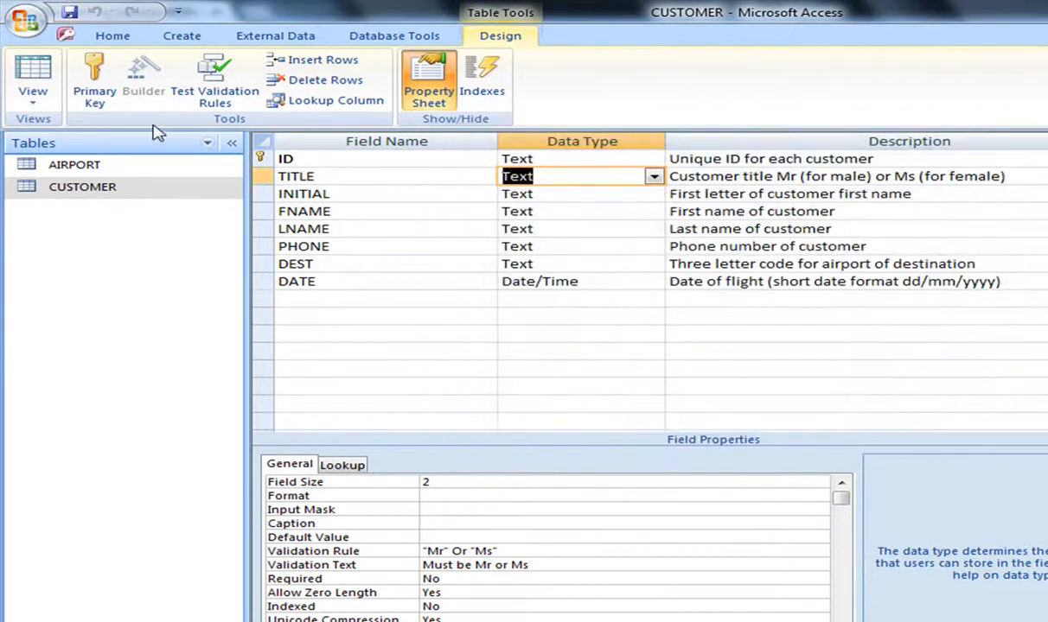
left_click(33, 78)
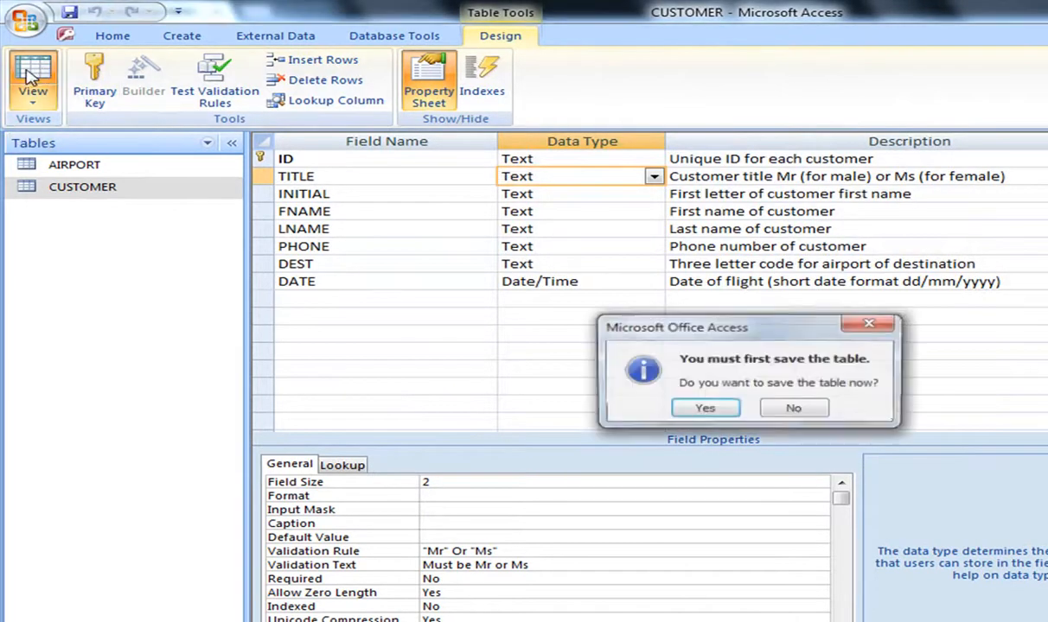
left_click(706, 408)
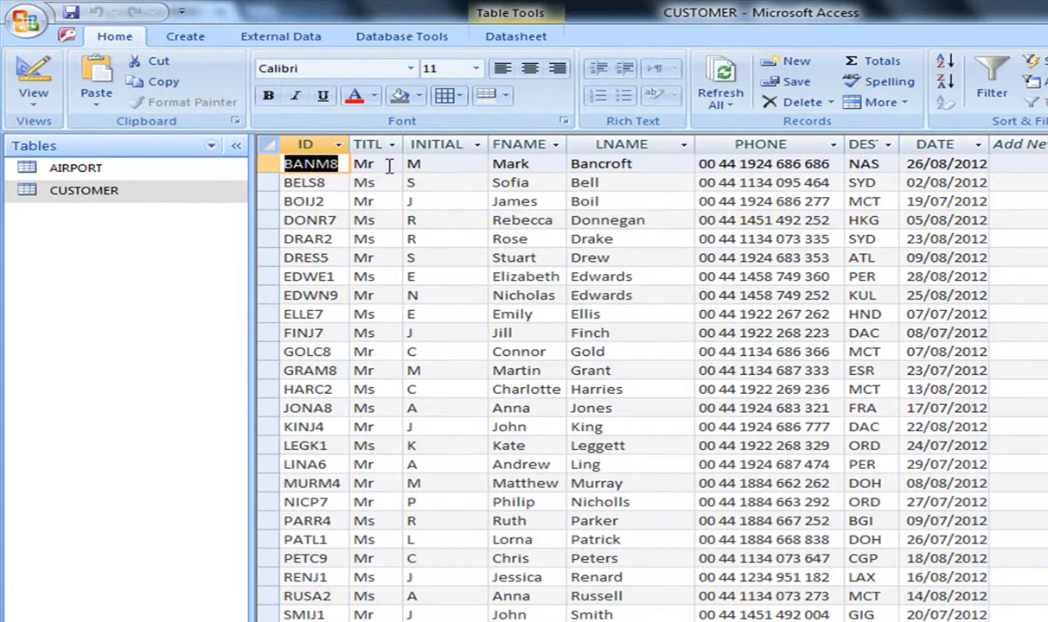
mouse_move(387, 182)
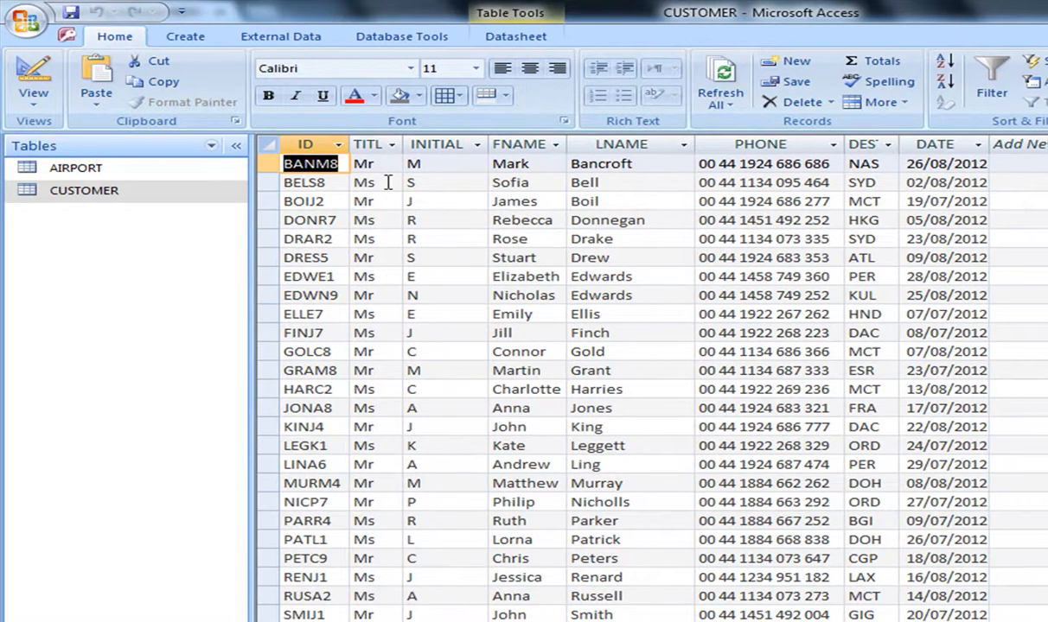
scroll("down", 3)
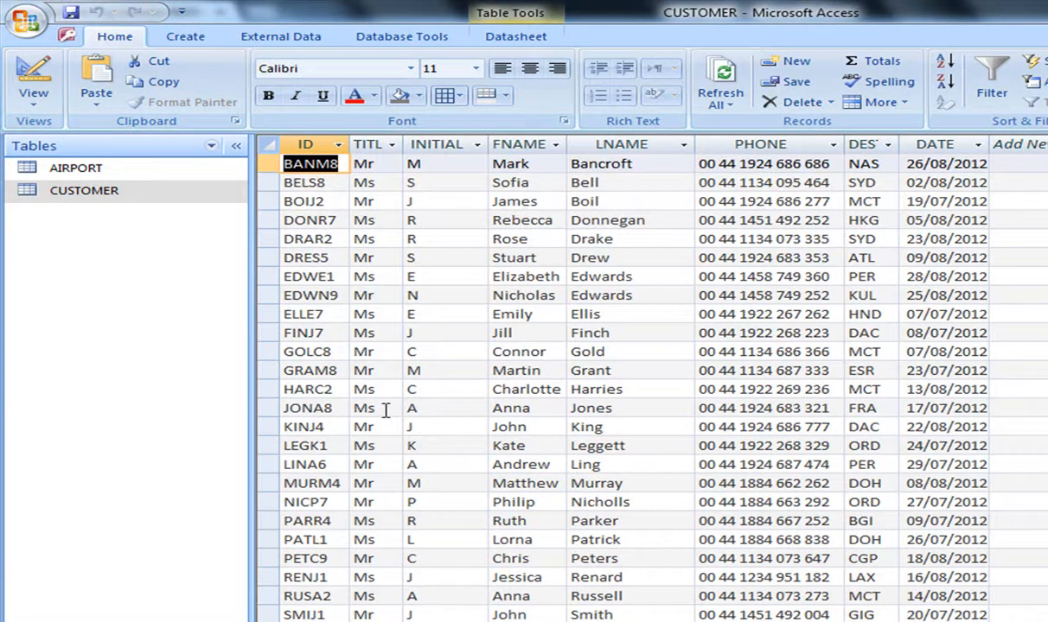
Back in Design view, start the Lookup Wizard for TITLE choosing typed-in values.
left_click(32, 78)
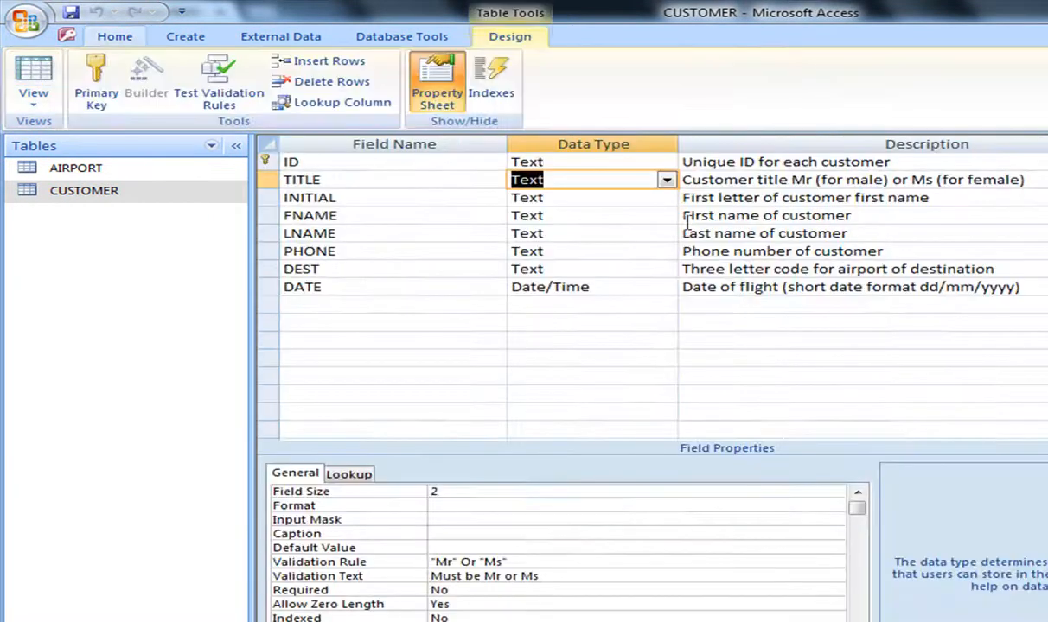
left_click(666, 178)
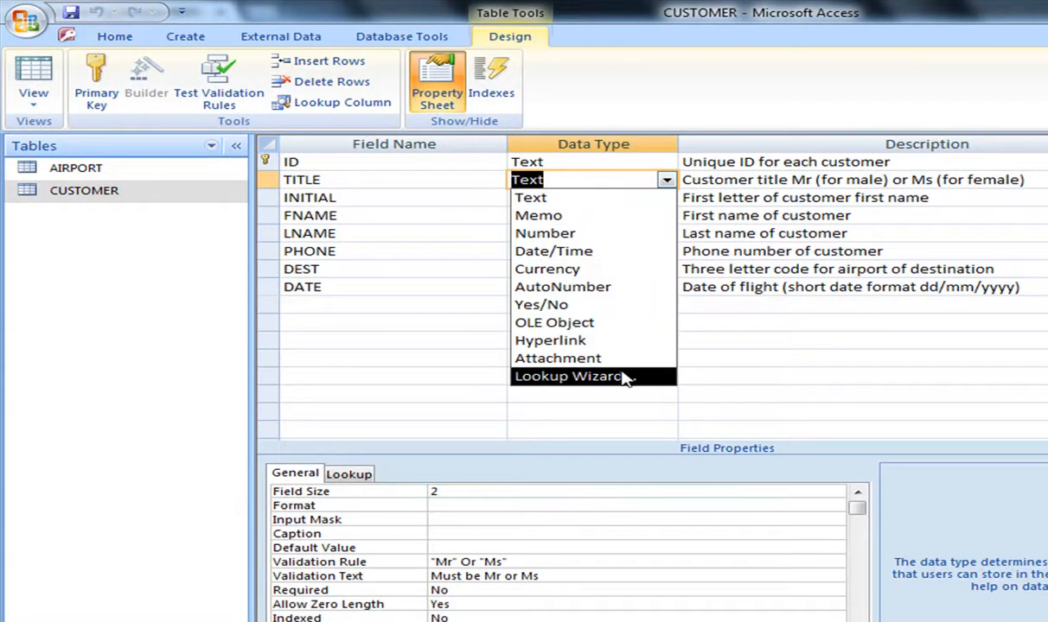
left_click(570, 376)
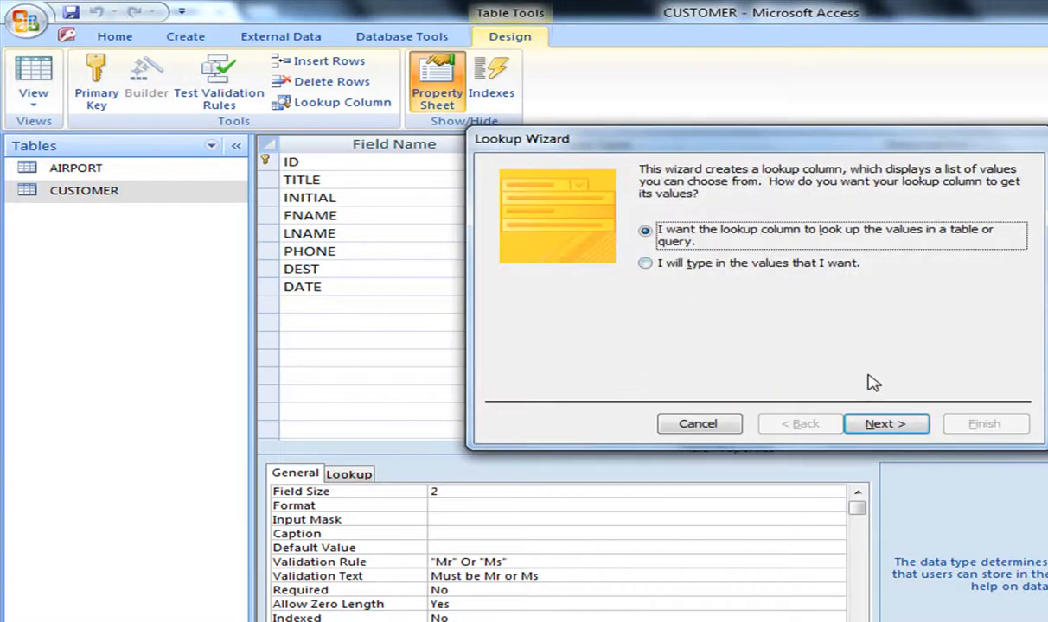
left_click(645, 263)
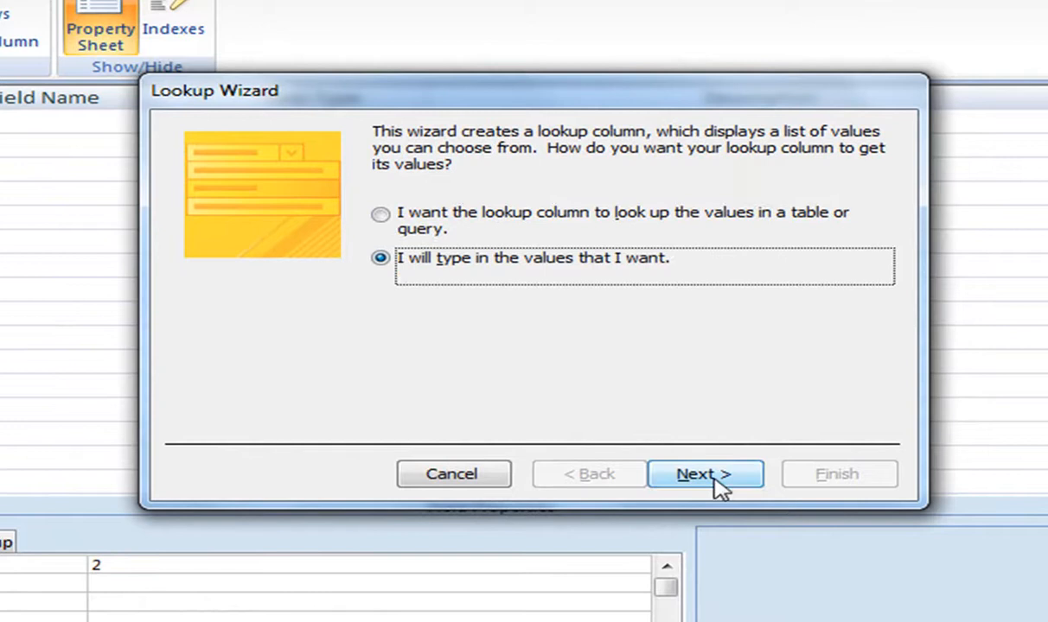
left_click(705, 473)
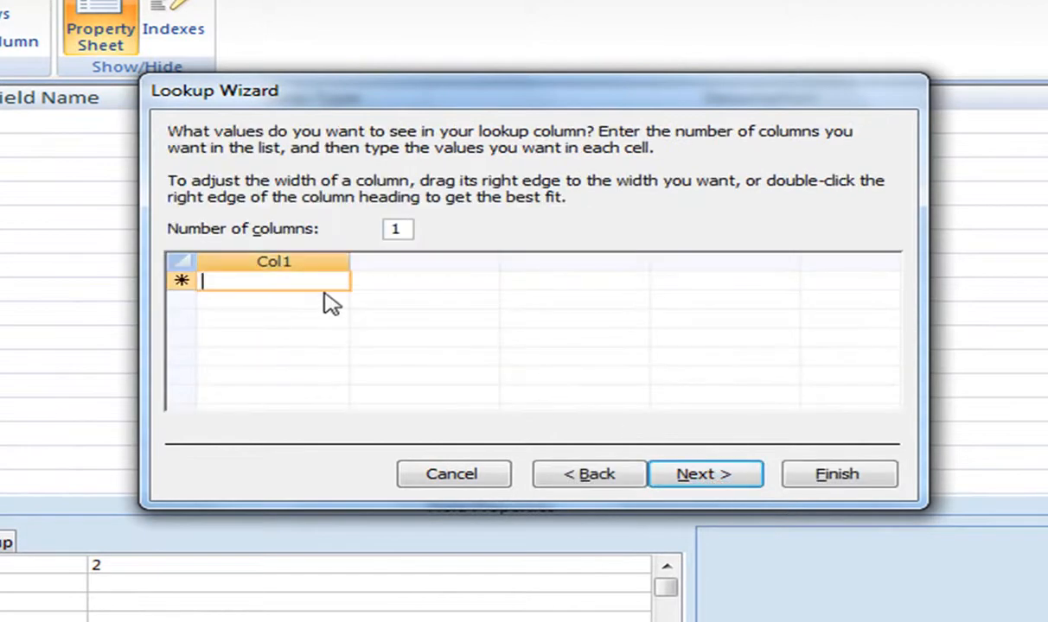
Enter lookup values Mr and Ms and finish the TITLE lookup column.
type("Mr")
type("M")
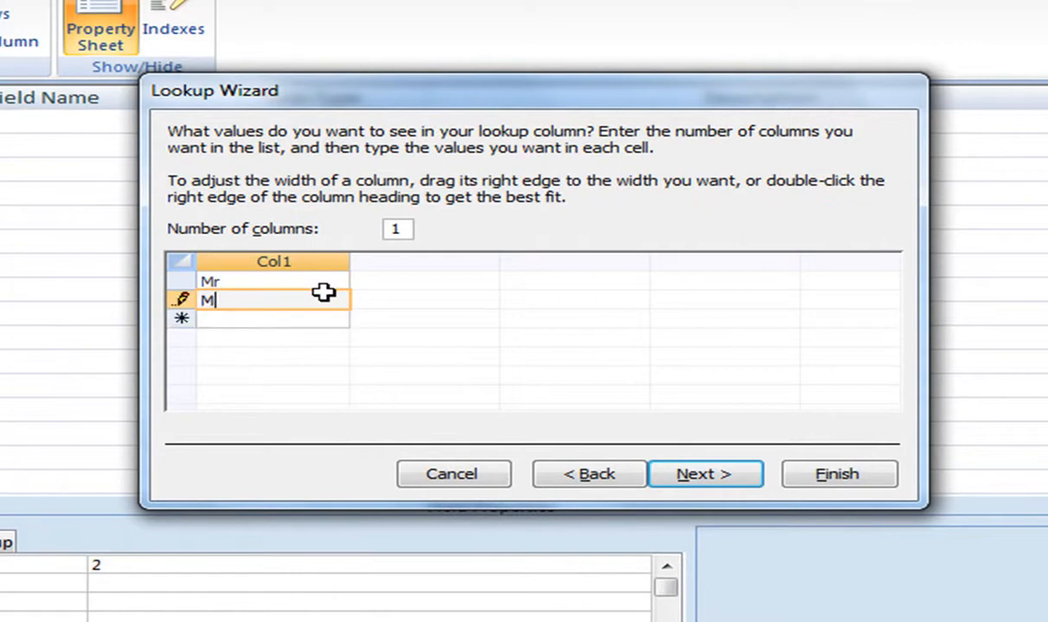
type("s")
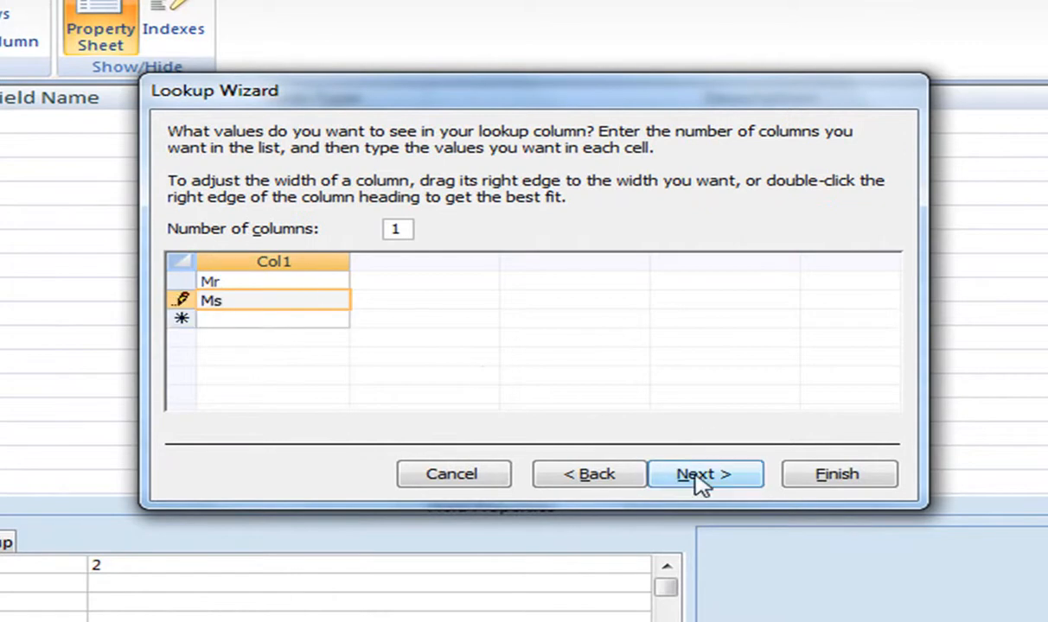
left_click(702, 473)
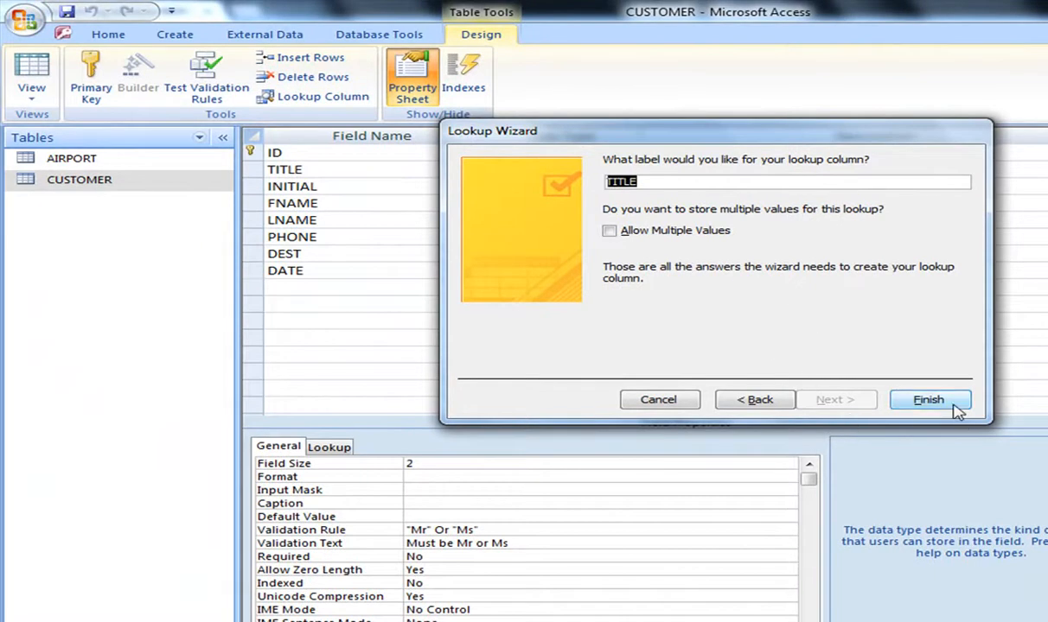
left_click(928, 399)
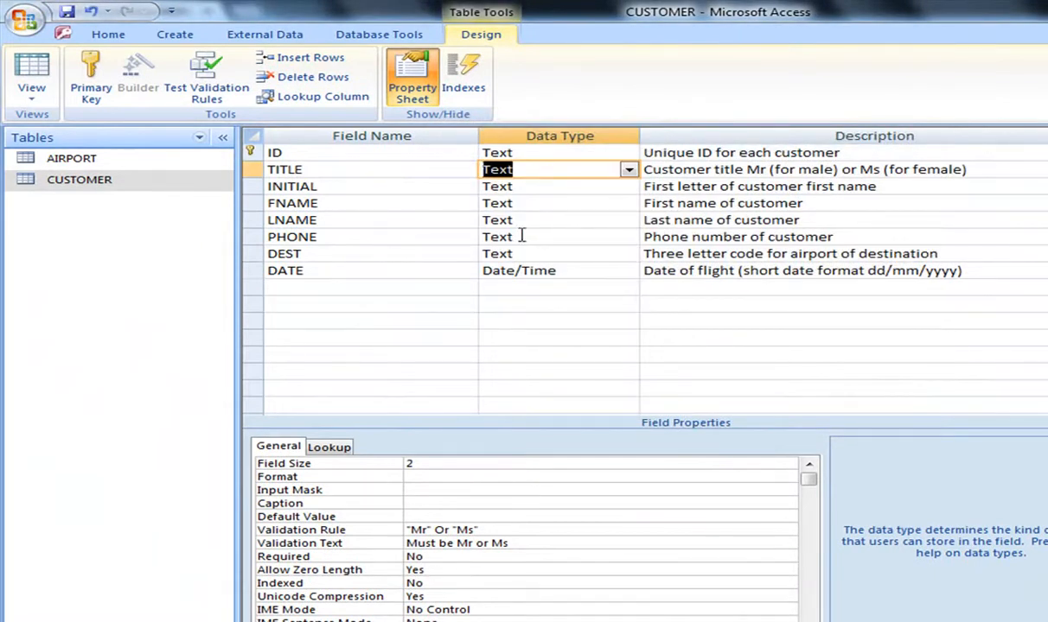
mouse_move(31, 78)
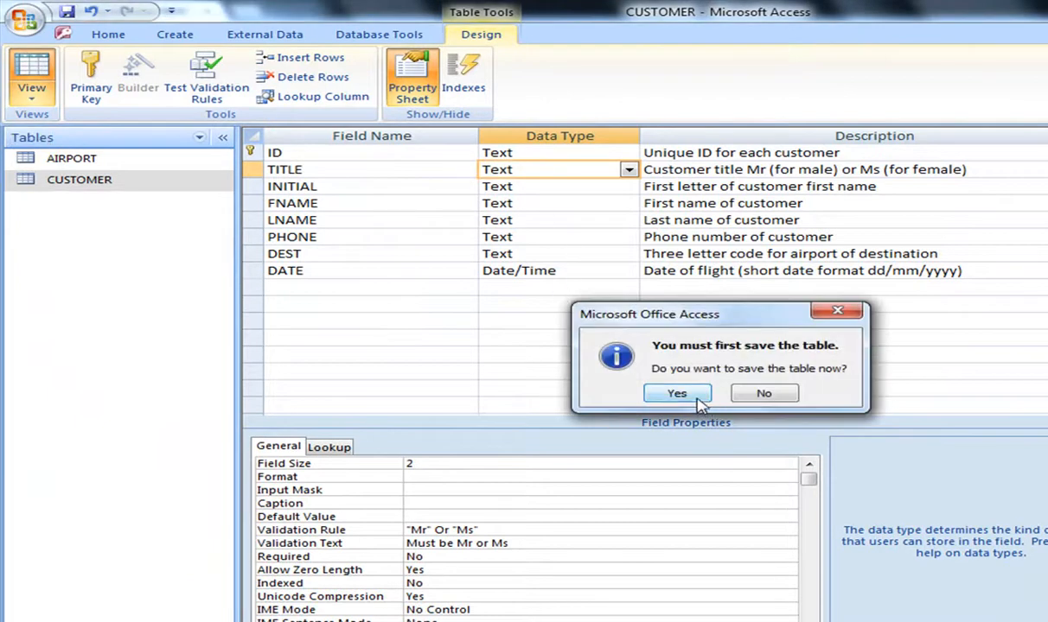
Save the table, view its records, then return to Design view.
left_click(677, 394)
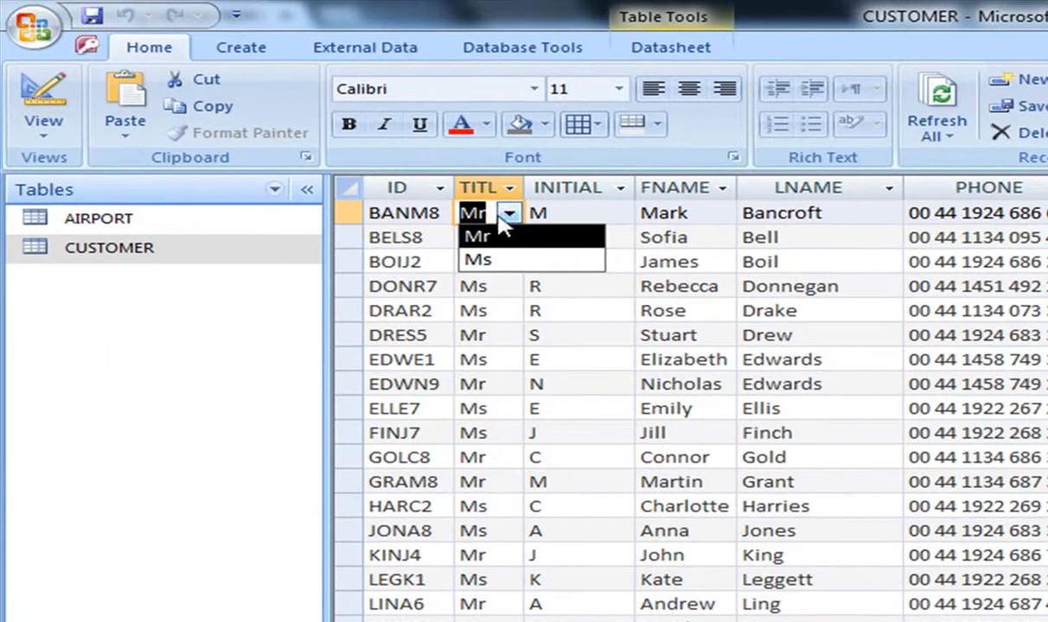
mouse_move(542, 259)
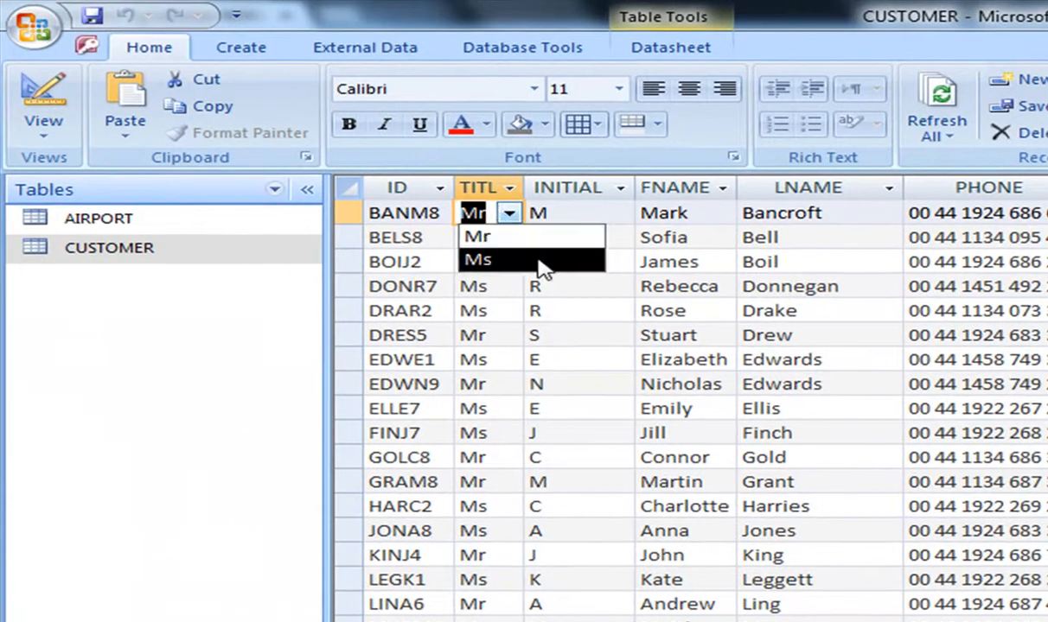
mouse_move(504, 235)
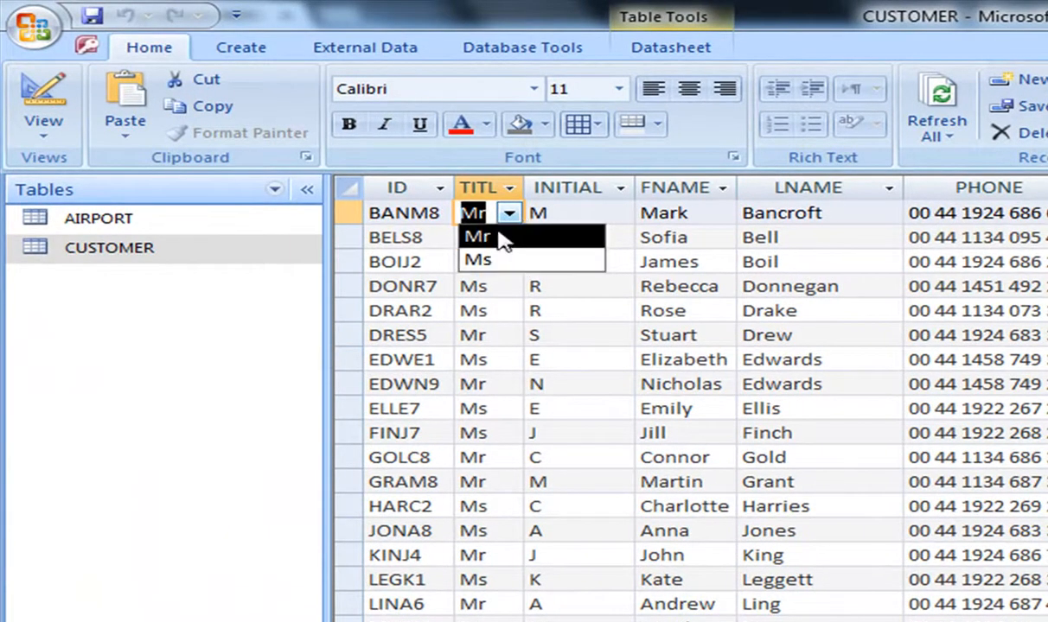
left_click(43, 99)
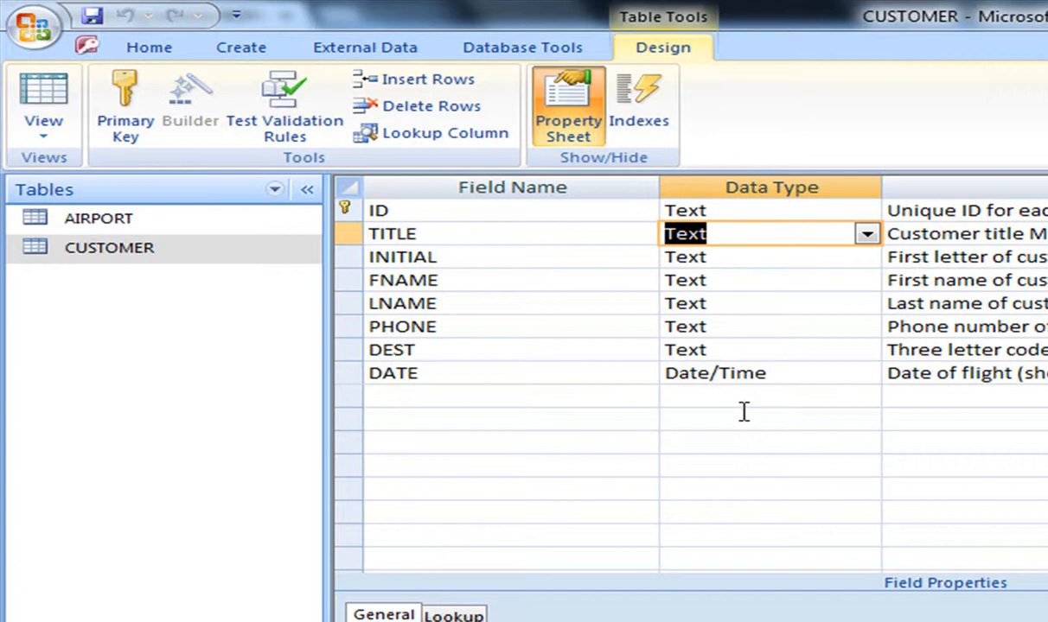
Show the Property Sheet, close the CUSTOMER table and go to the Create ribbon.
left_click(567, 99)
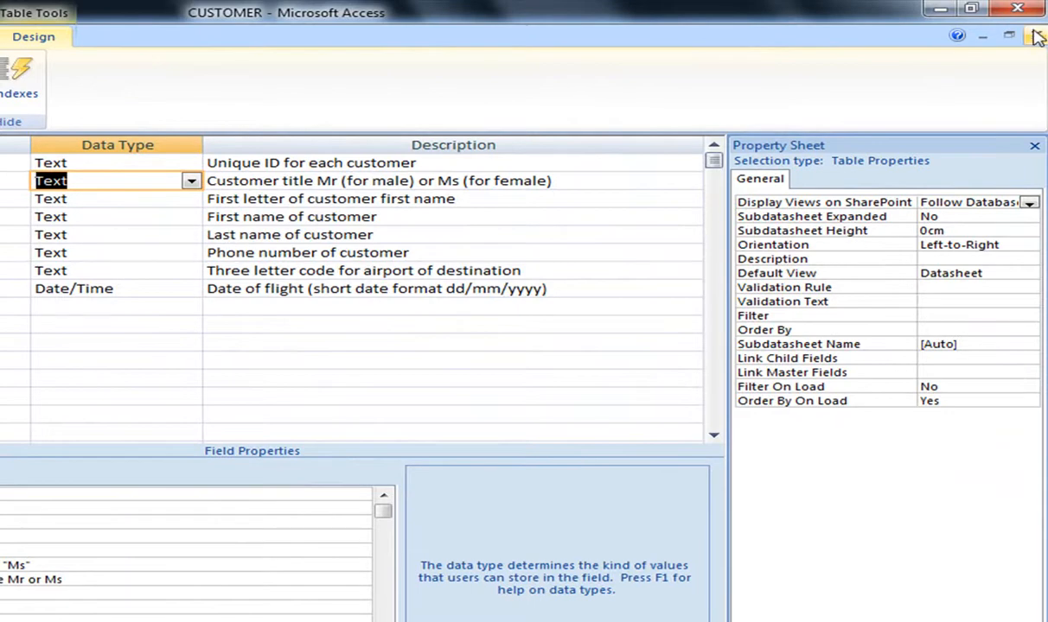
left_click(1009, 34)
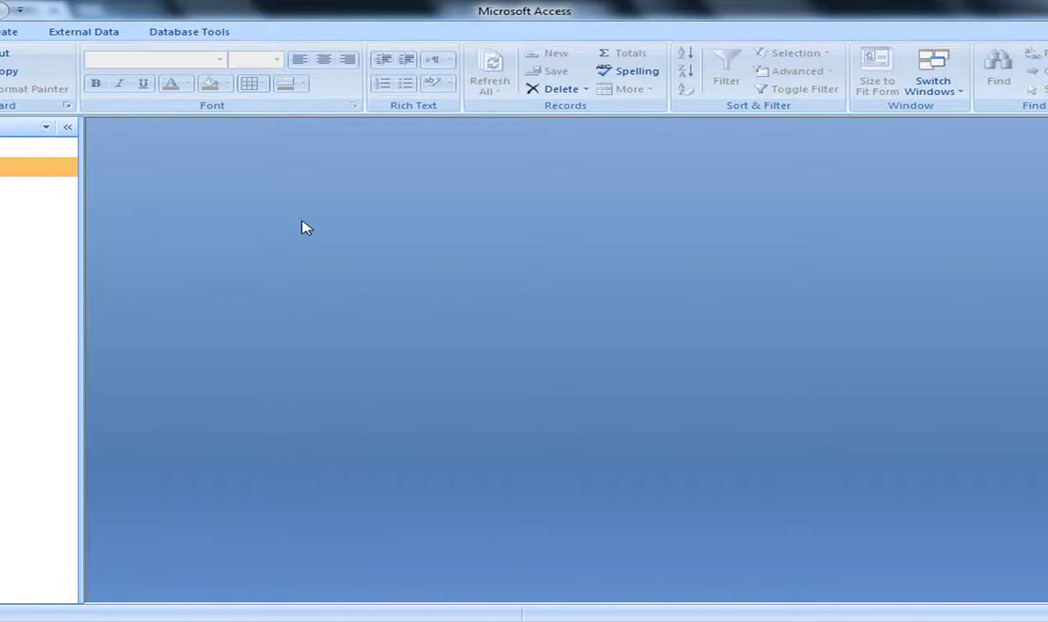
left_click(15, 31)
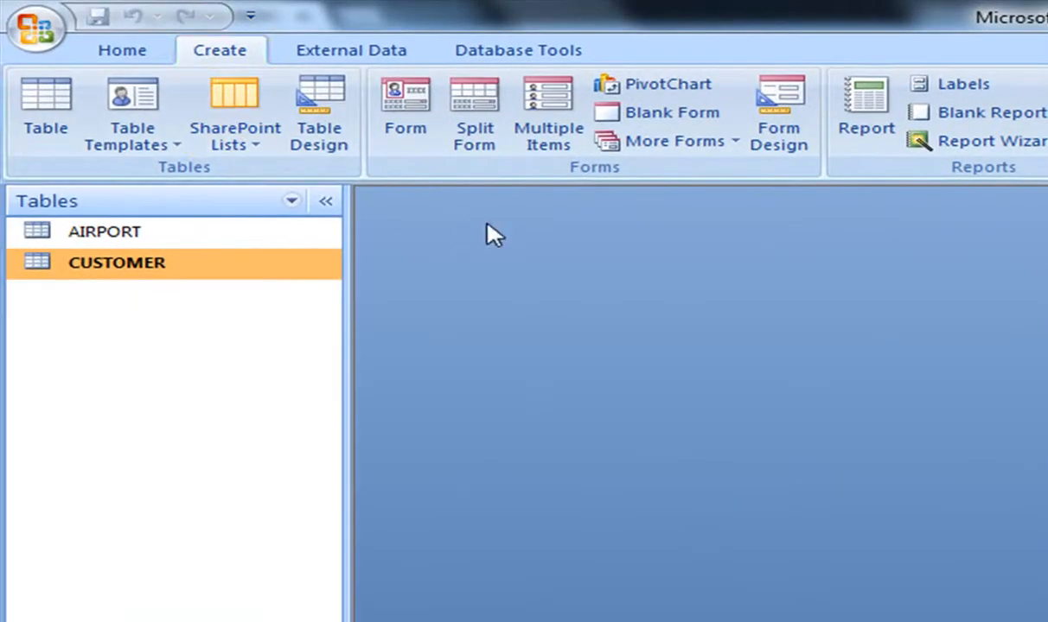
Start the Form Wizard on the CUSTOMER table and add all eight fields.
left_click(666, 142)
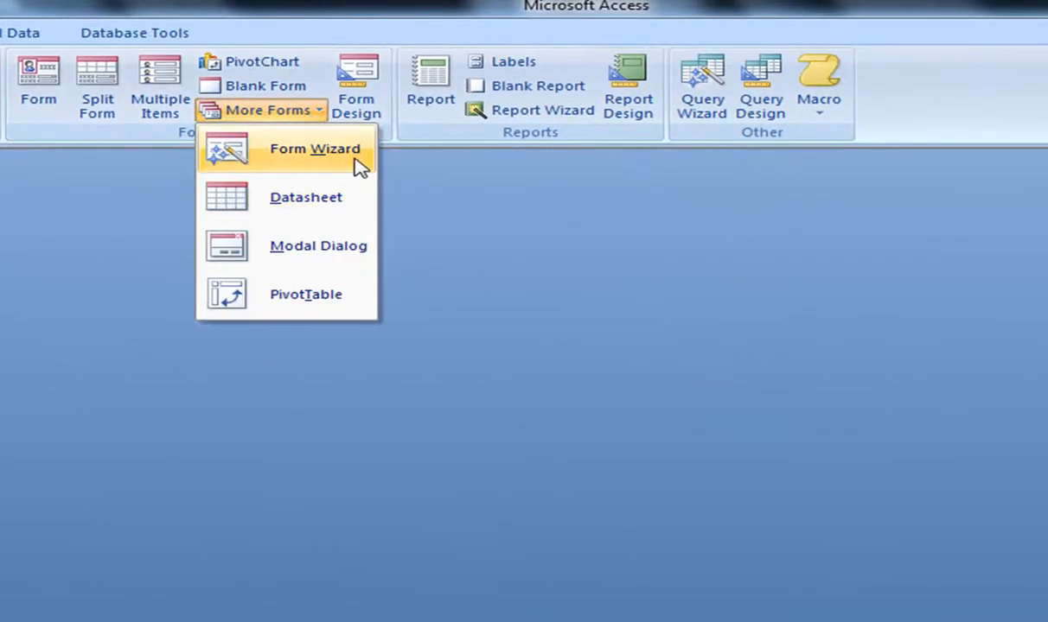
left_click(314, 148)
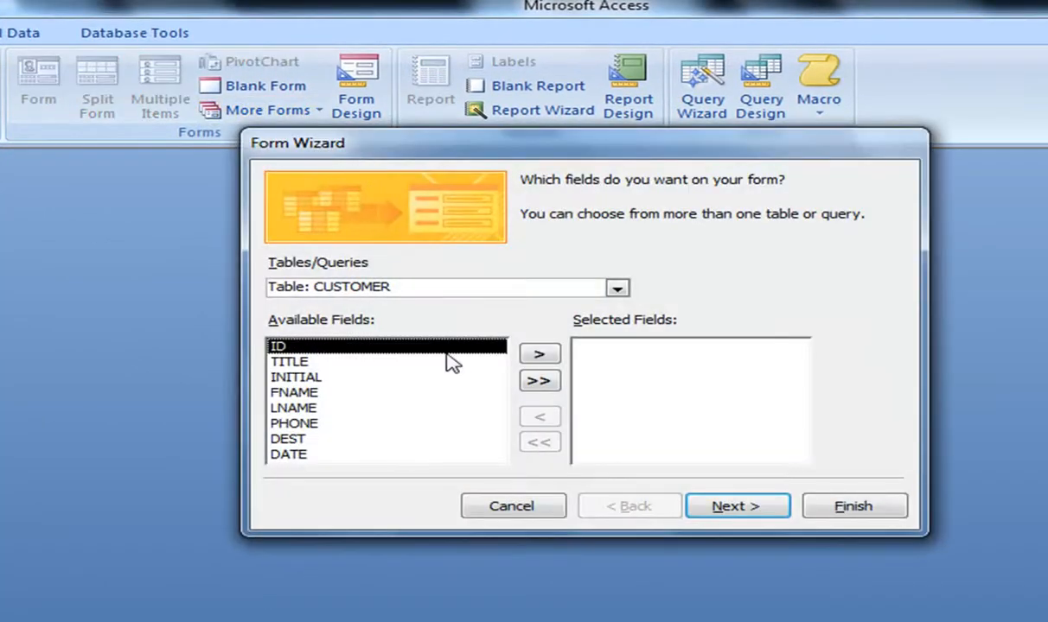
mouse_move(470, 277)
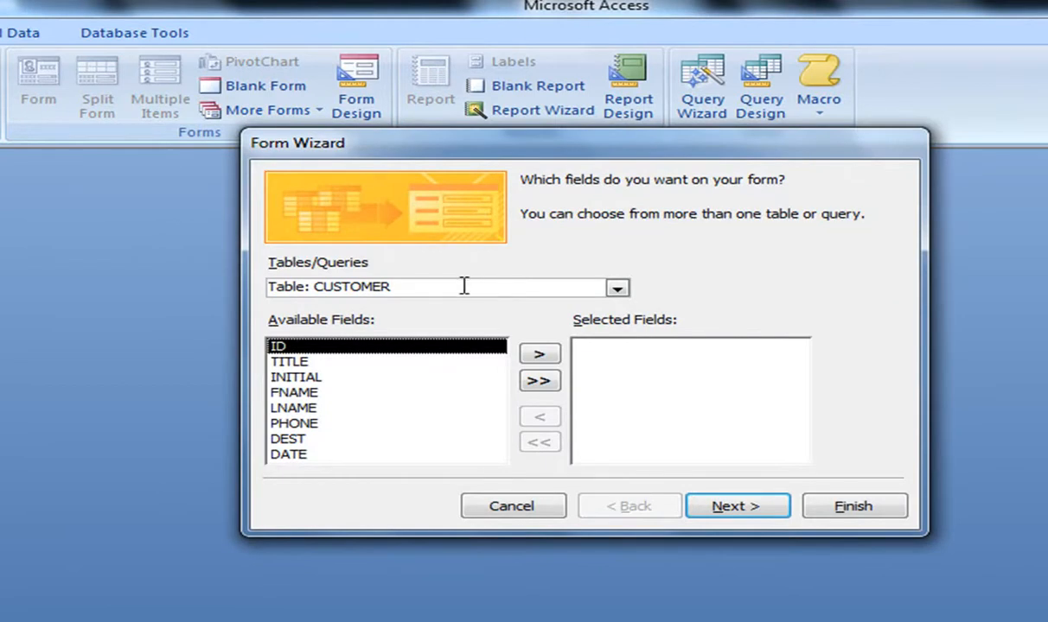
left_click(617, 287)
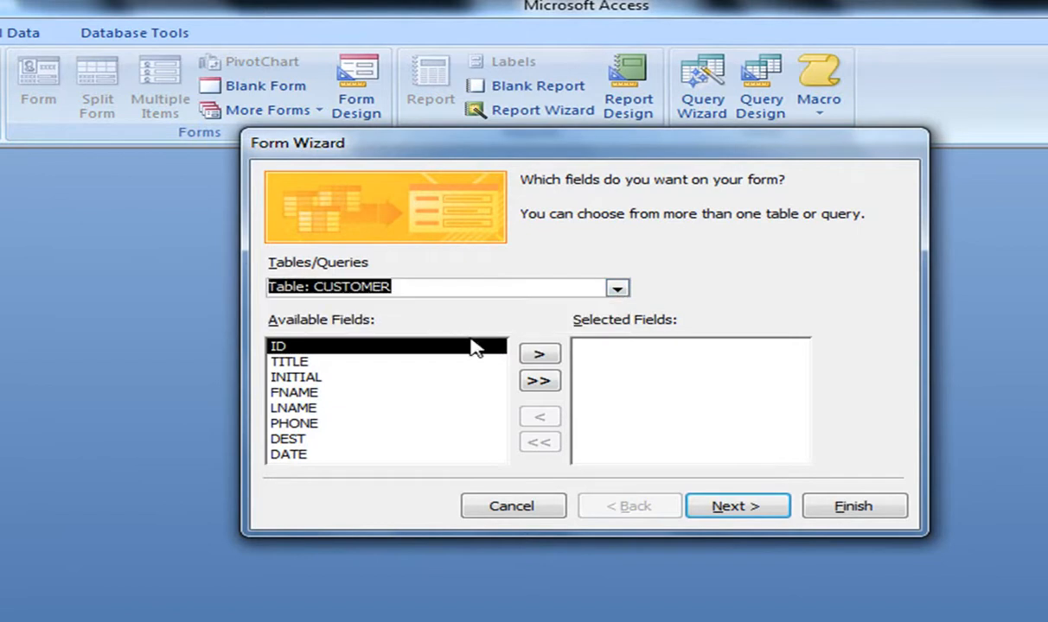
left_click(539, 353)
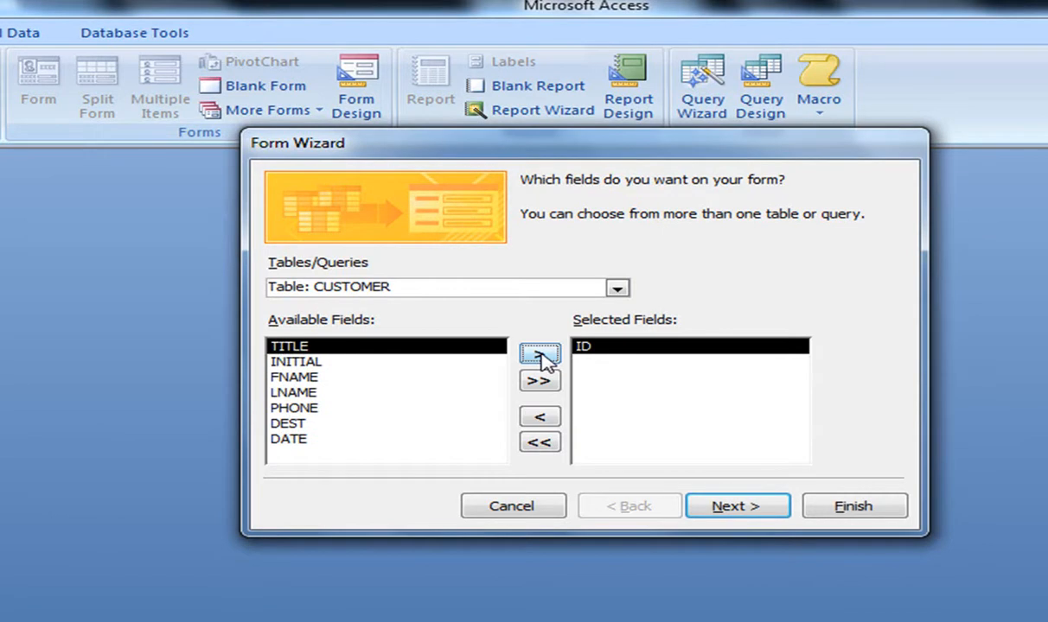
left_click(539, 380)
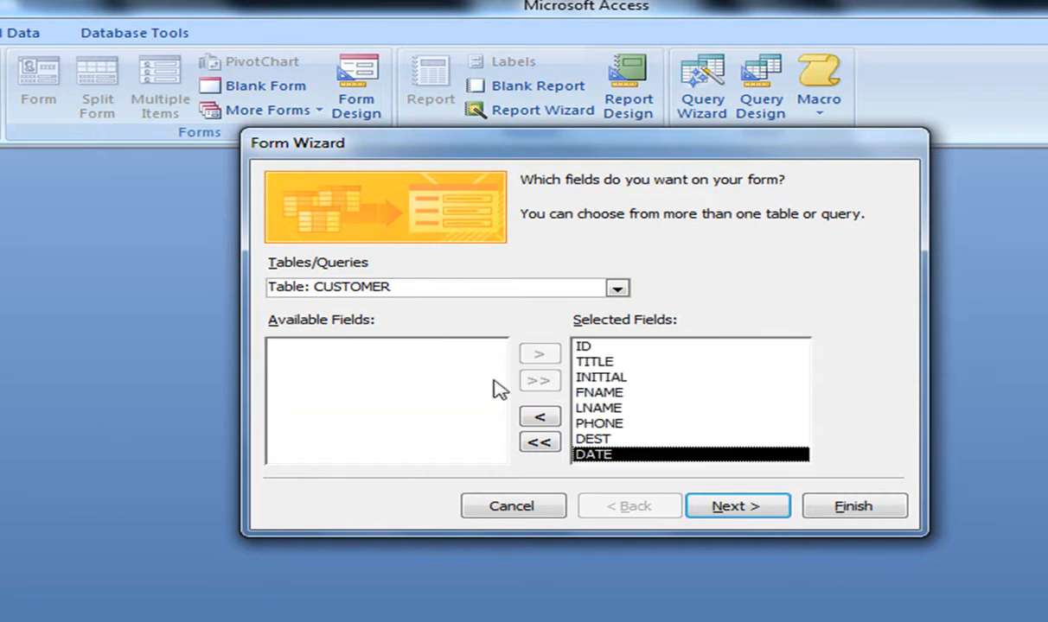
mouse_move(700, 422)
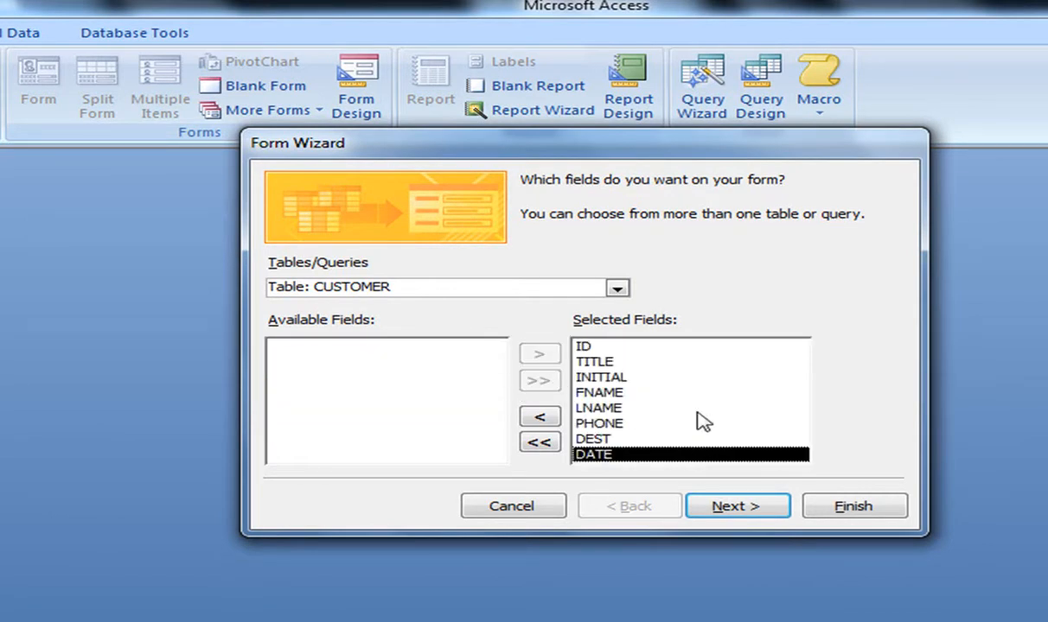
Keep the columnar layout and pick a visual style for the form.
left_click(737, 504)
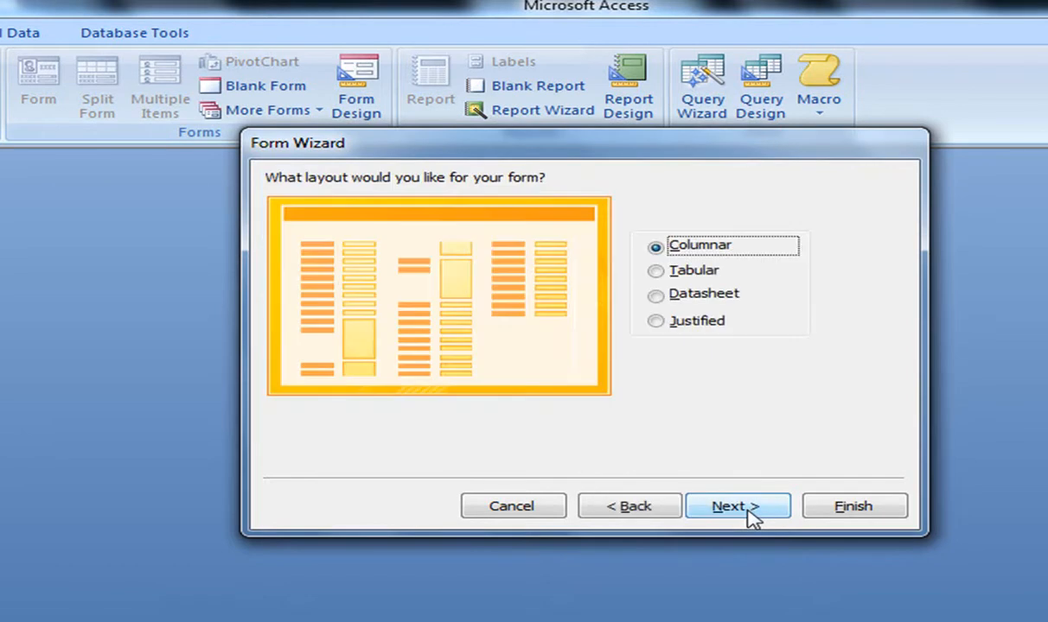
mouse_move(617, 246)
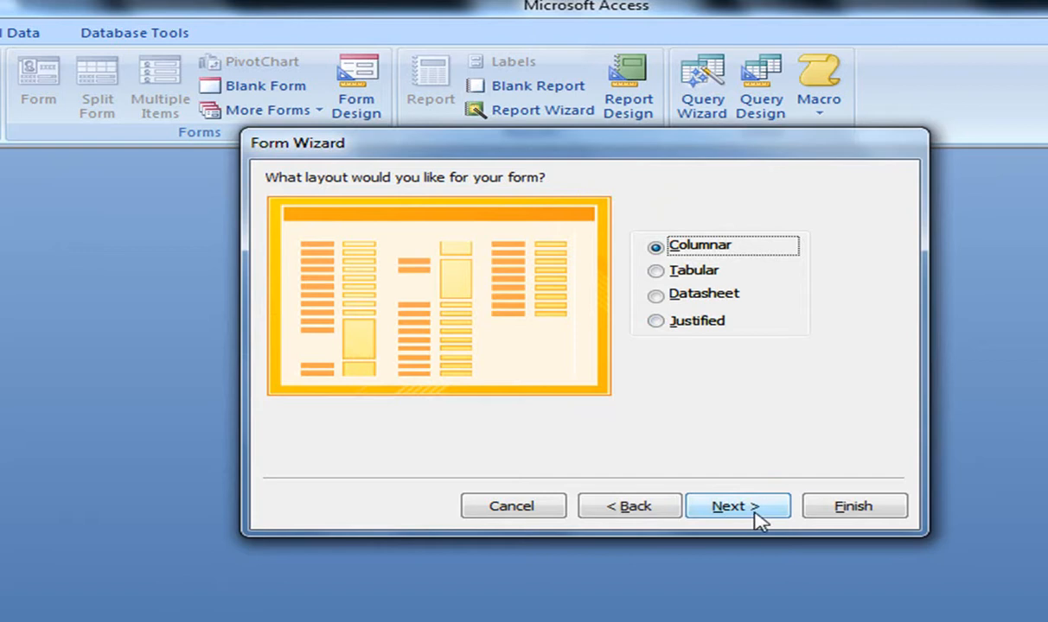
left_click(737, 505)
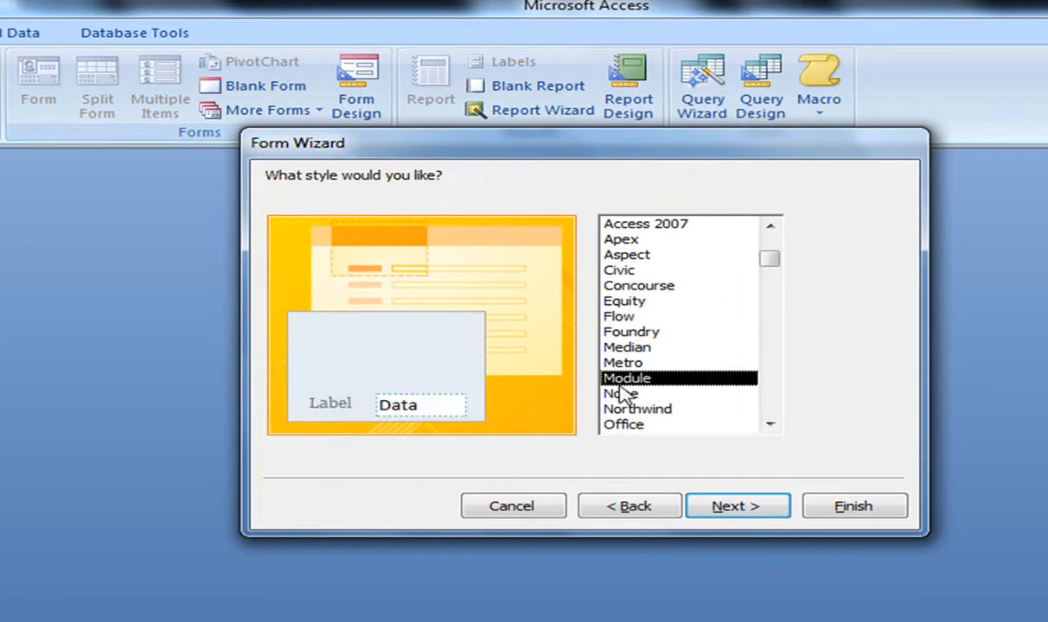
left_click(623, 426)
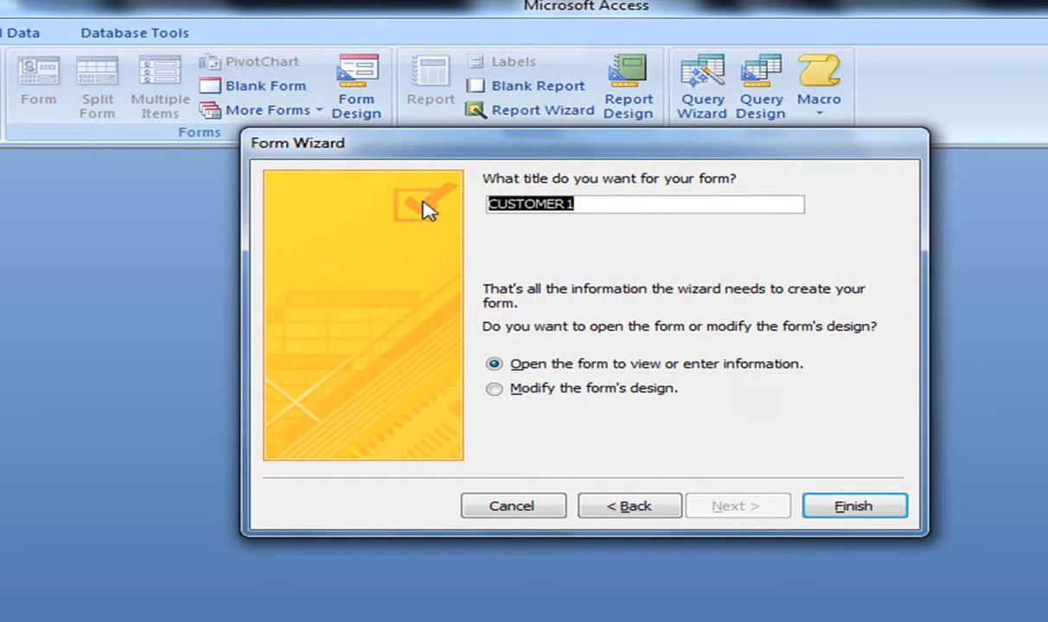
Title the form 'Customer entry form', set it to open for design changes, and finish.
type("Custo")
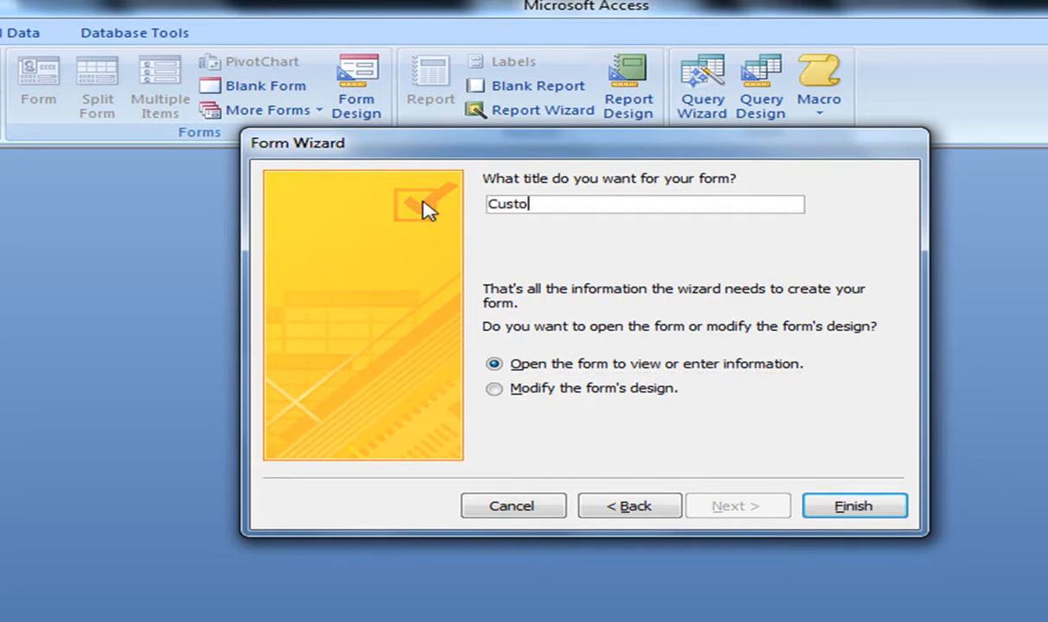
type("mer entry form")
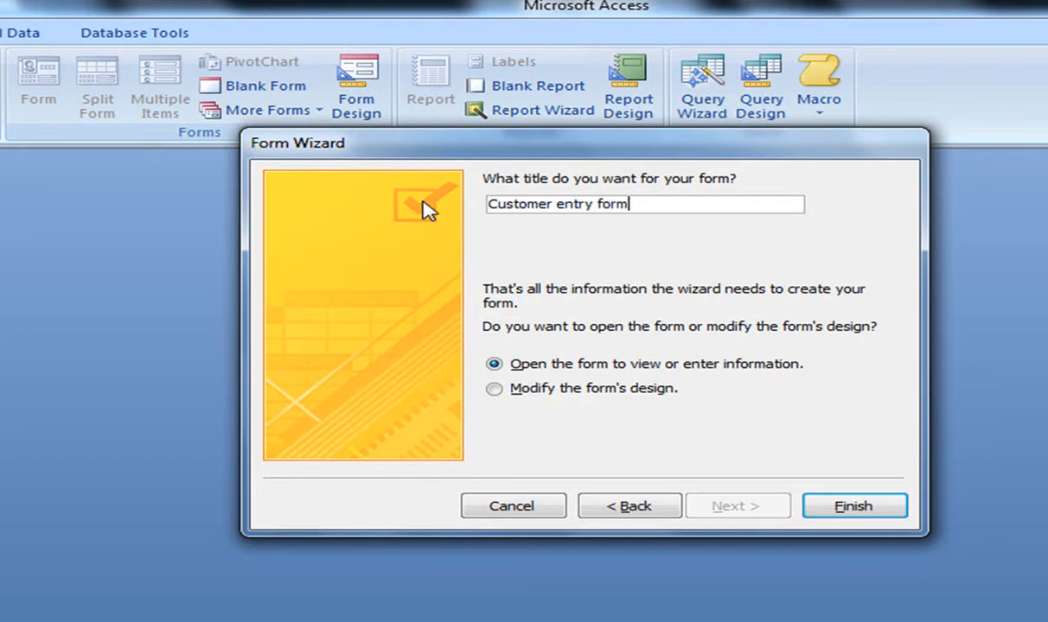
mouse_move(660, 383)
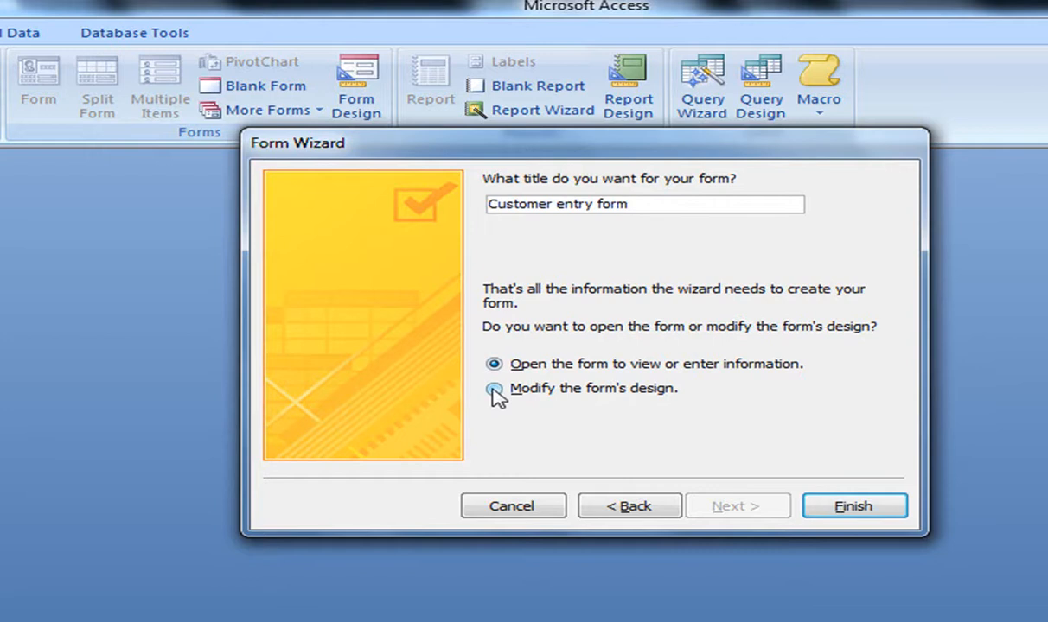
left_click(495, 387)
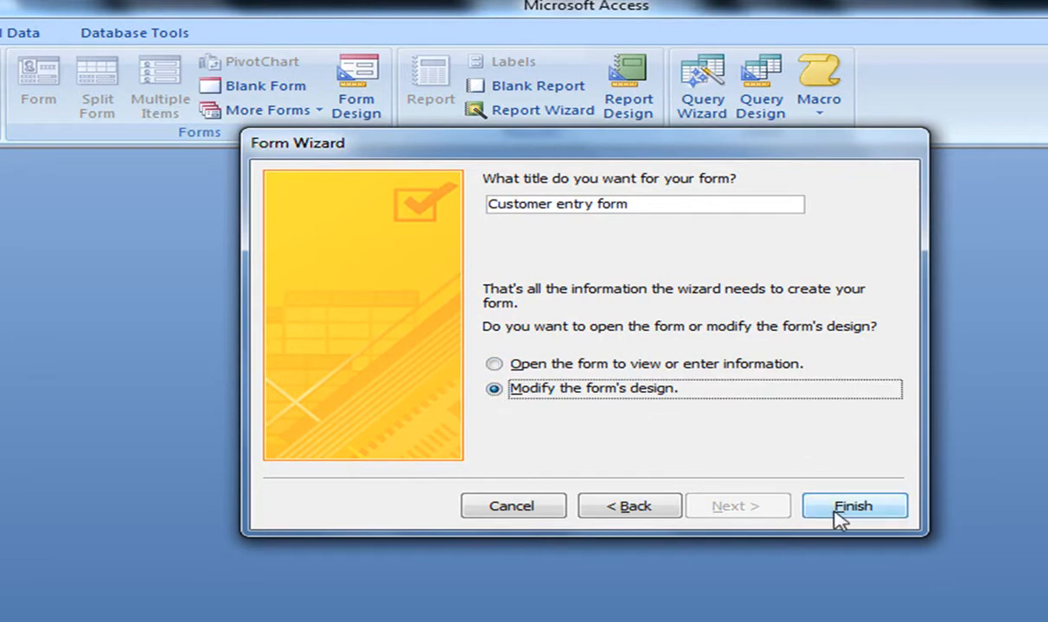
left_click(852, 505)
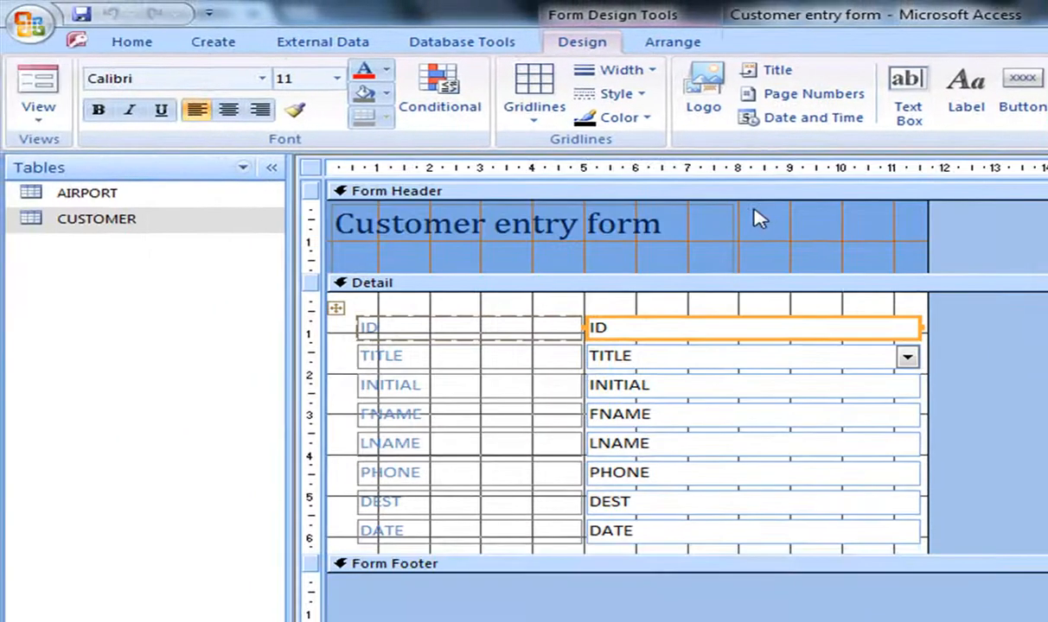
mouse_move(518, 238)
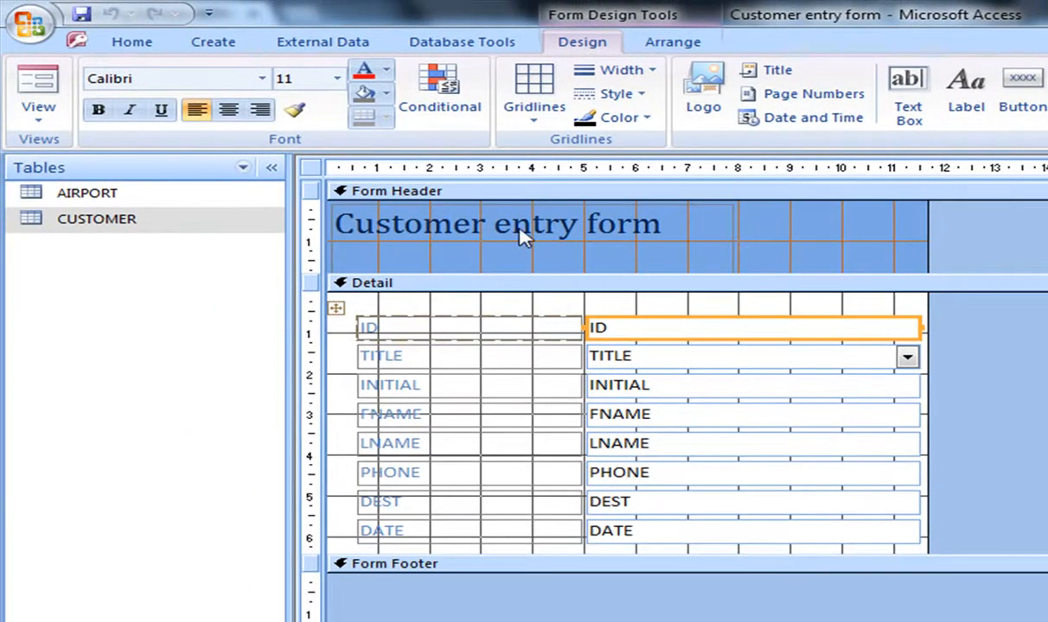
mouse_move(655, 274)
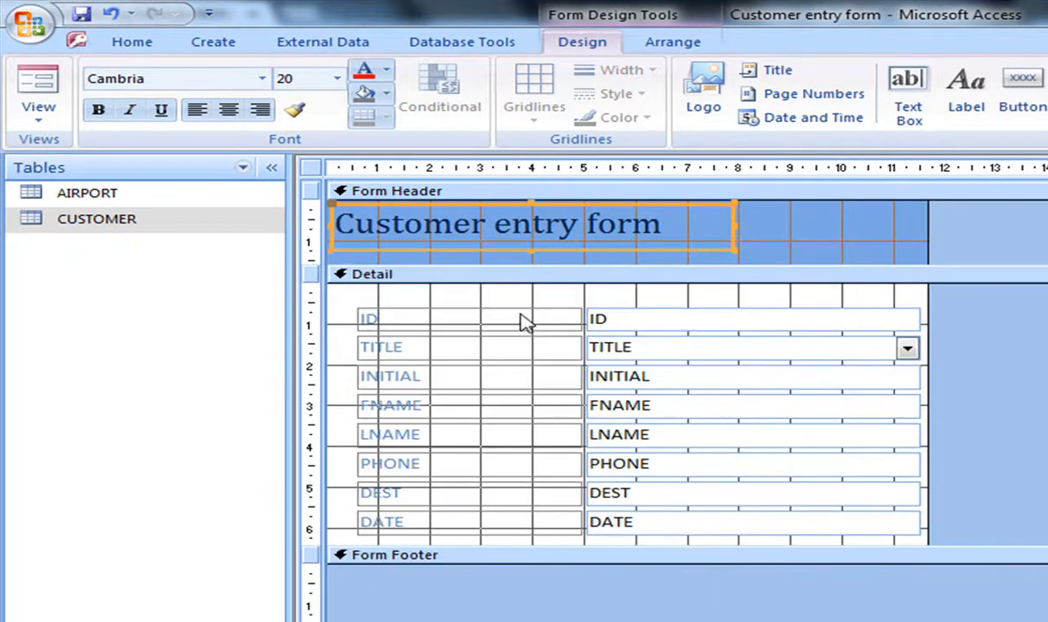
mouse_move(512, 315)
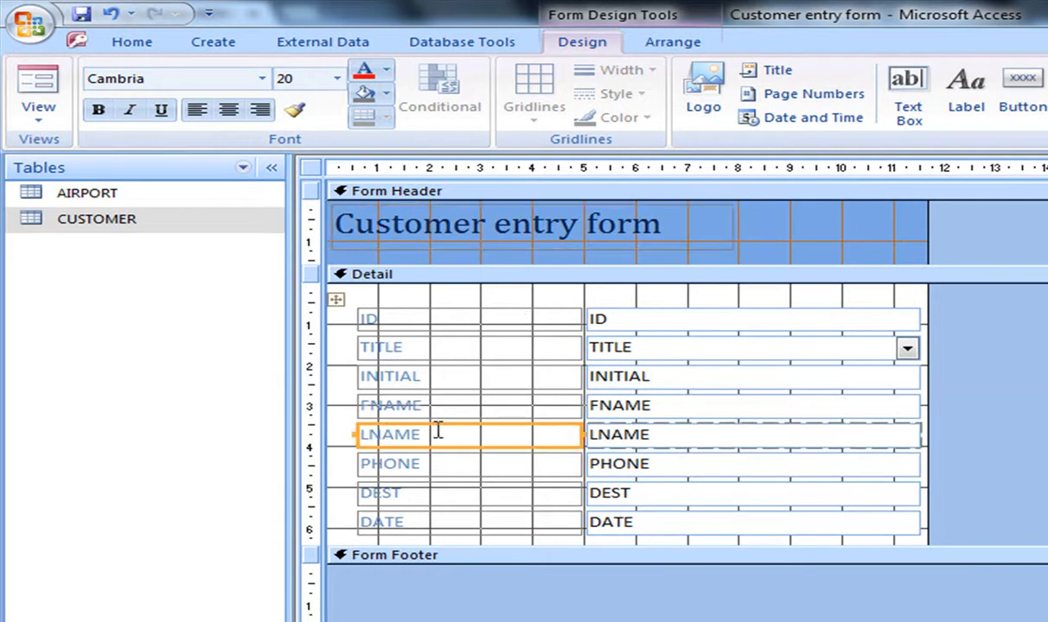
Rename the LNAME, DEST and FNAME labels to LAST NAME, DESTINATION and FIRST NAME.
left_click(391, 434)
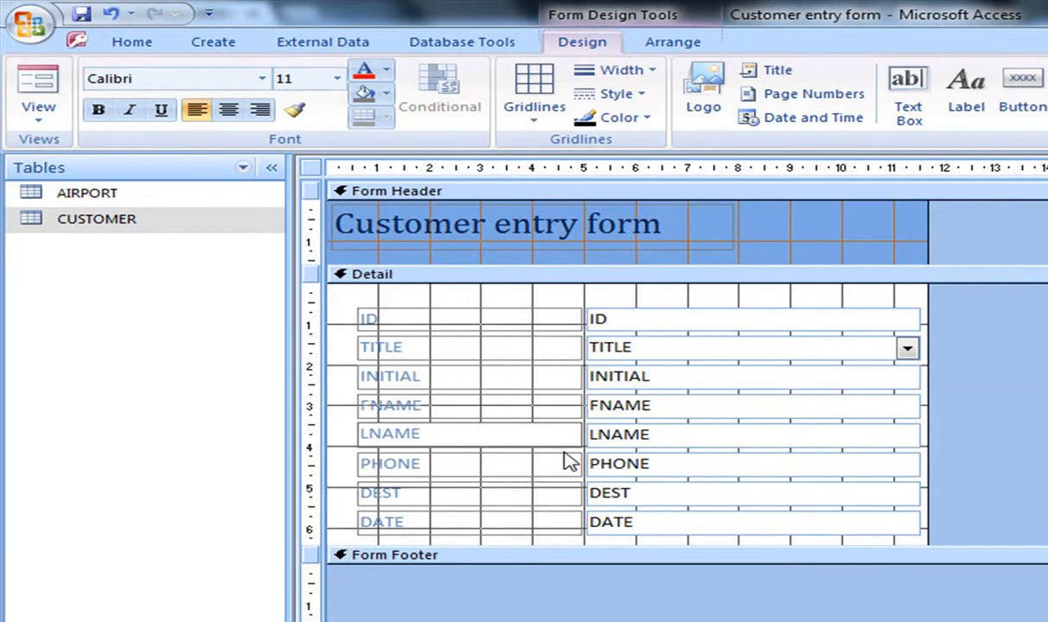
left_click(366, 432)
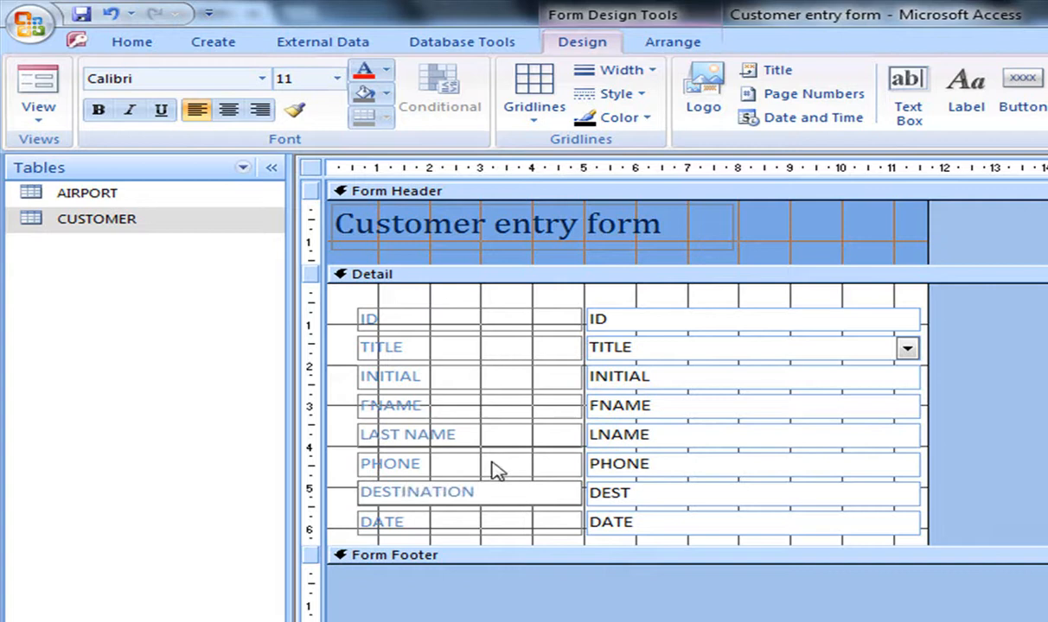
left_click(389, 404)
type("IRST ")
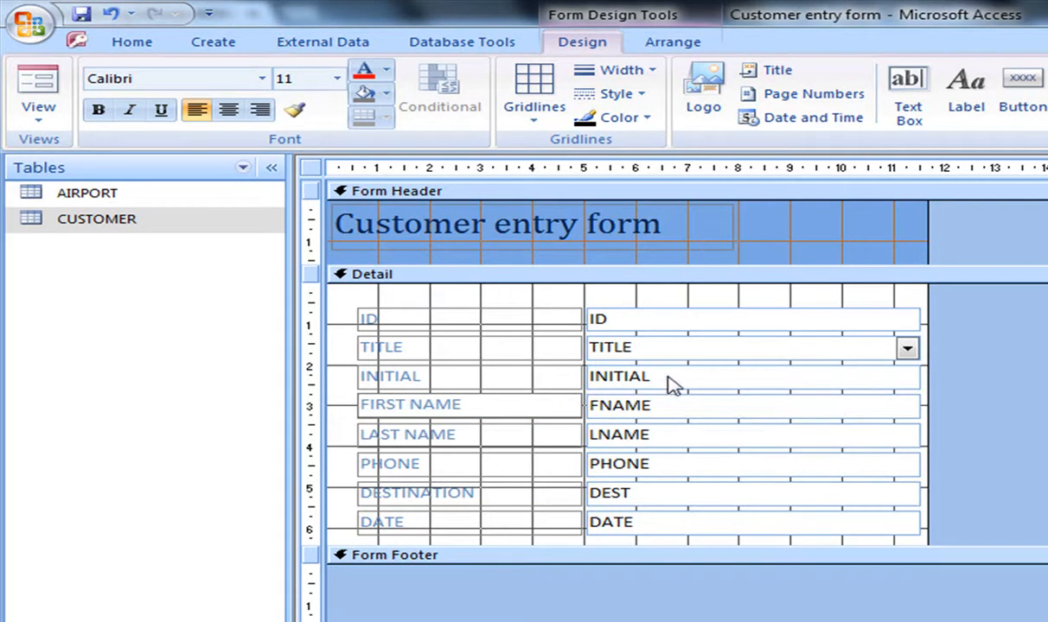
mouse_move(585, 446)
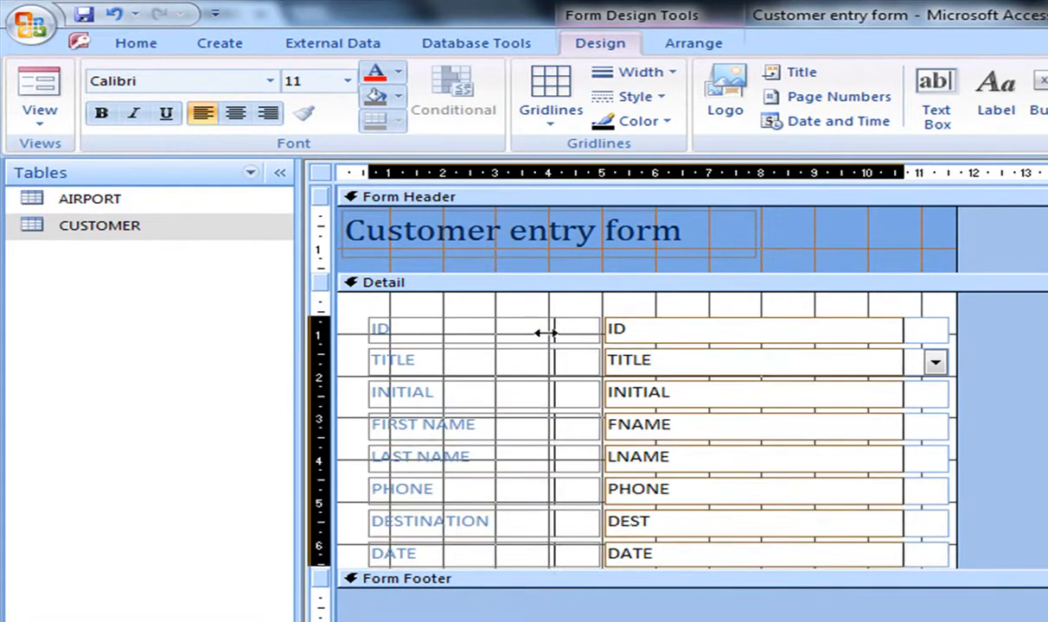
Move the field boxes closer to their labels and make the Detail section taller.
left_click_drag(544, 332, 487, 332)
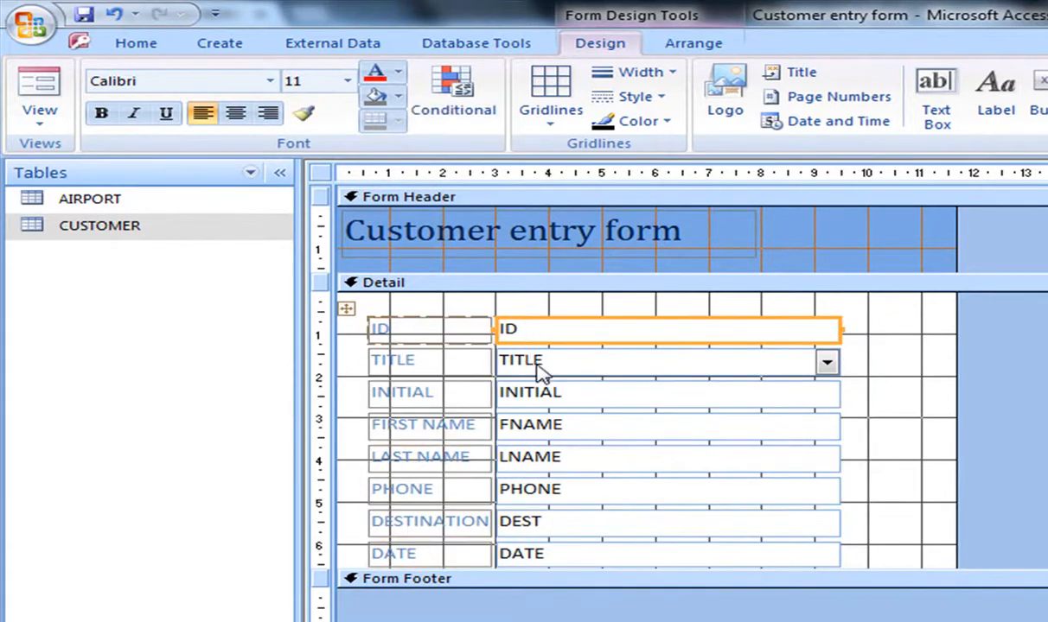
left_click(667, 392)
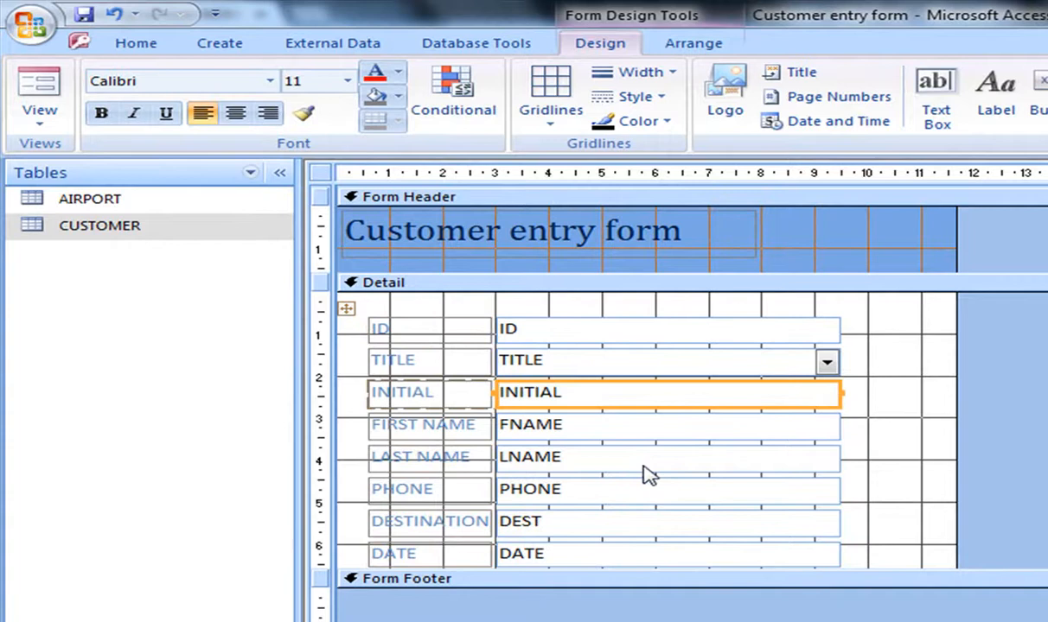
left_click(665, 425)
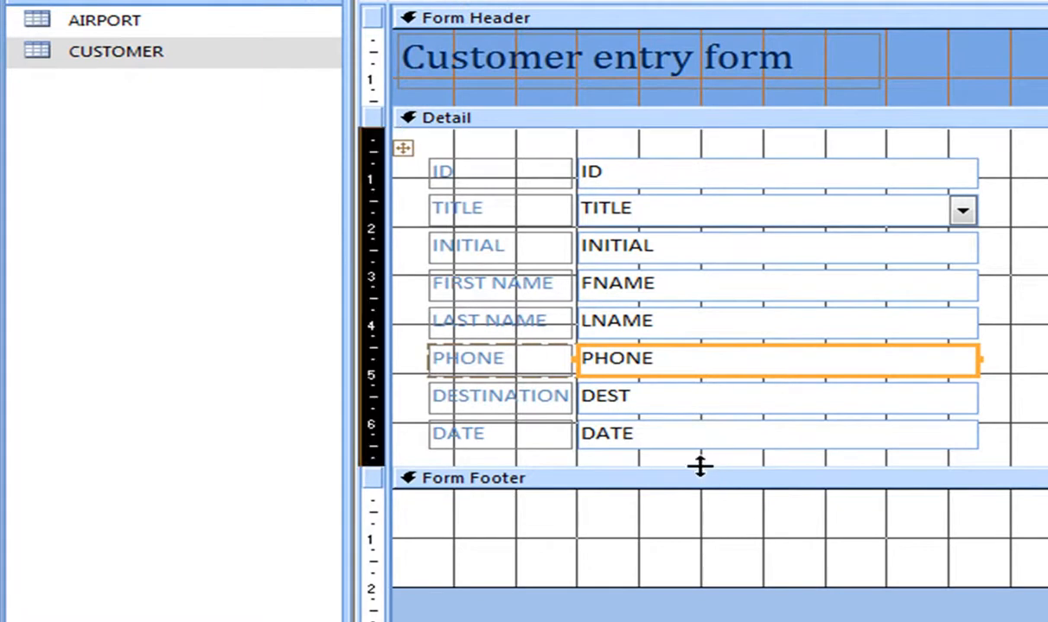
left_click_drag(700, 477, 710, 550)
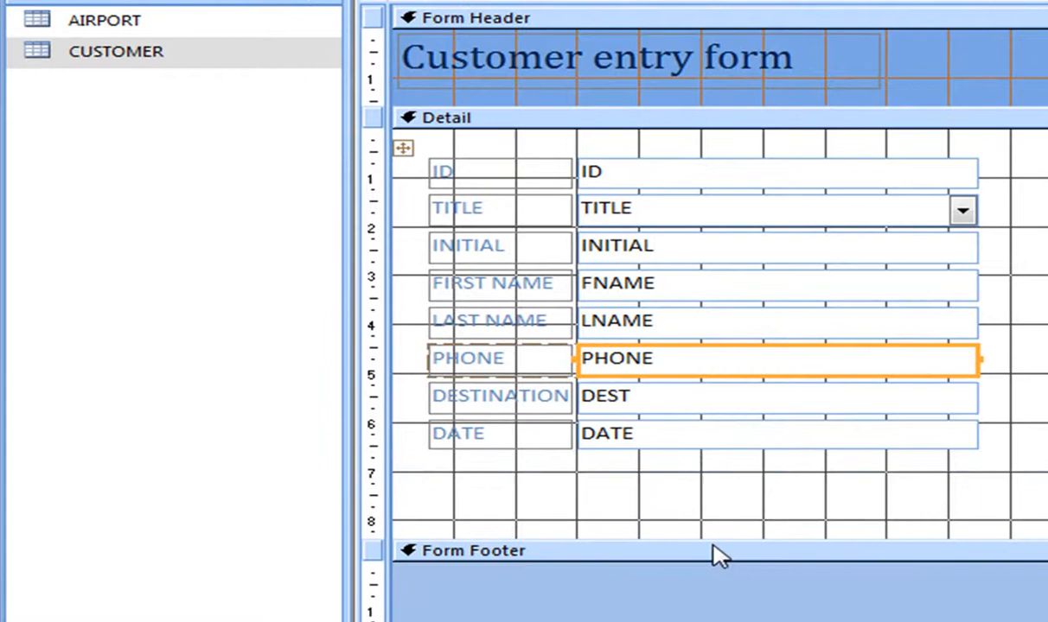
mouse_move(640, 510)
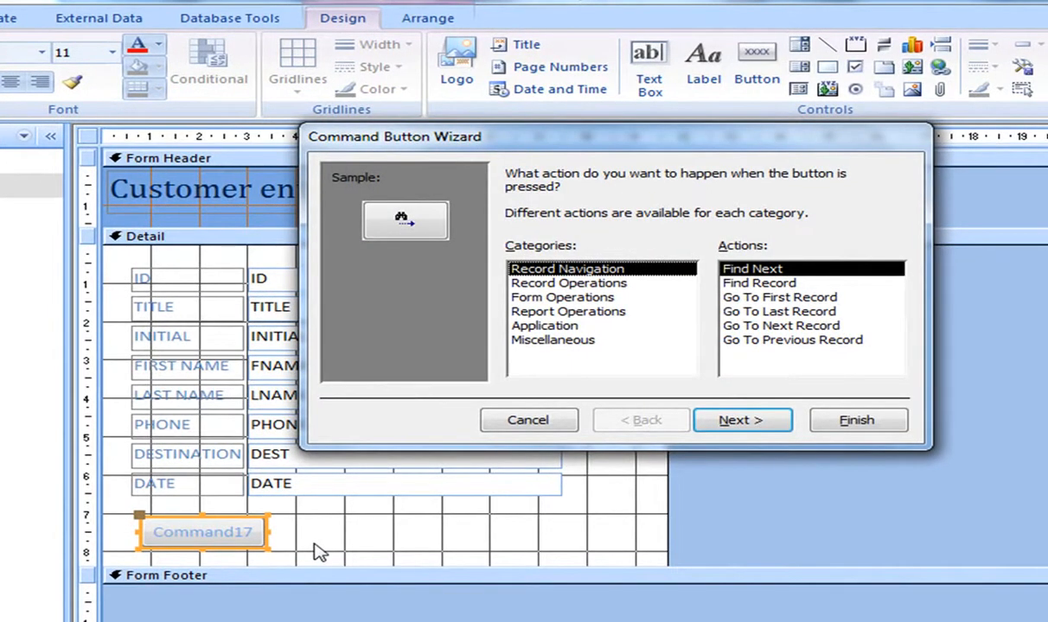
mouse_move(622, 303)
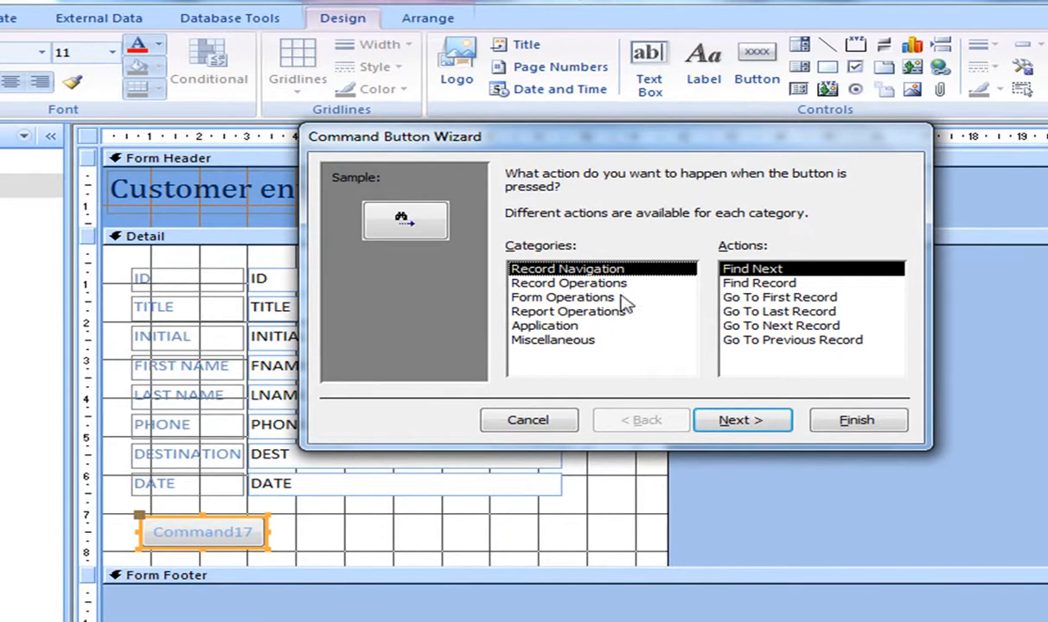
mouse_move(159, 525)
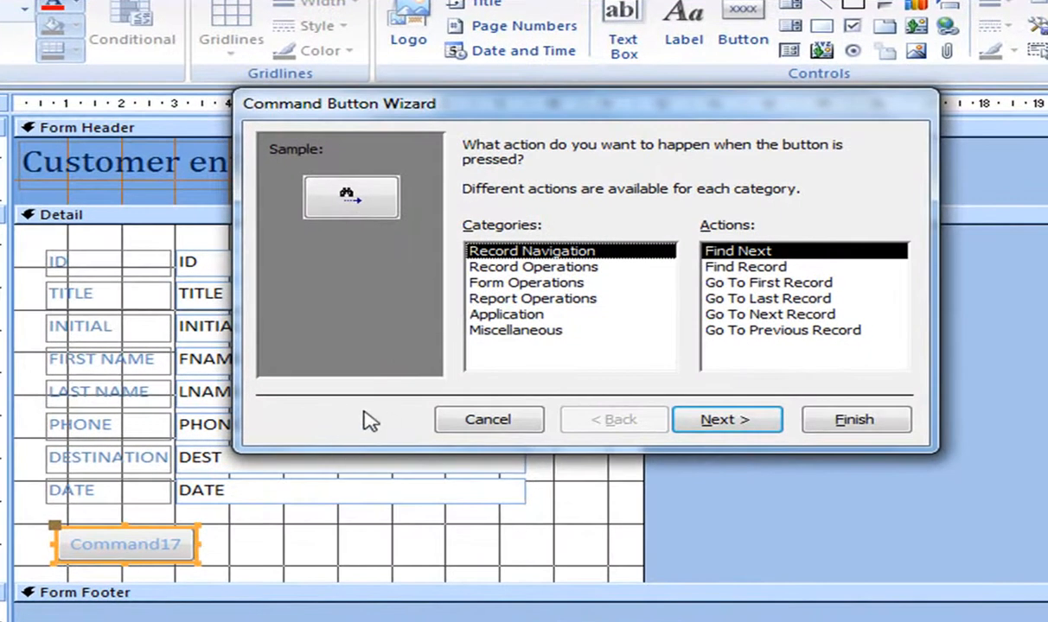
mouse_move(743, 290)
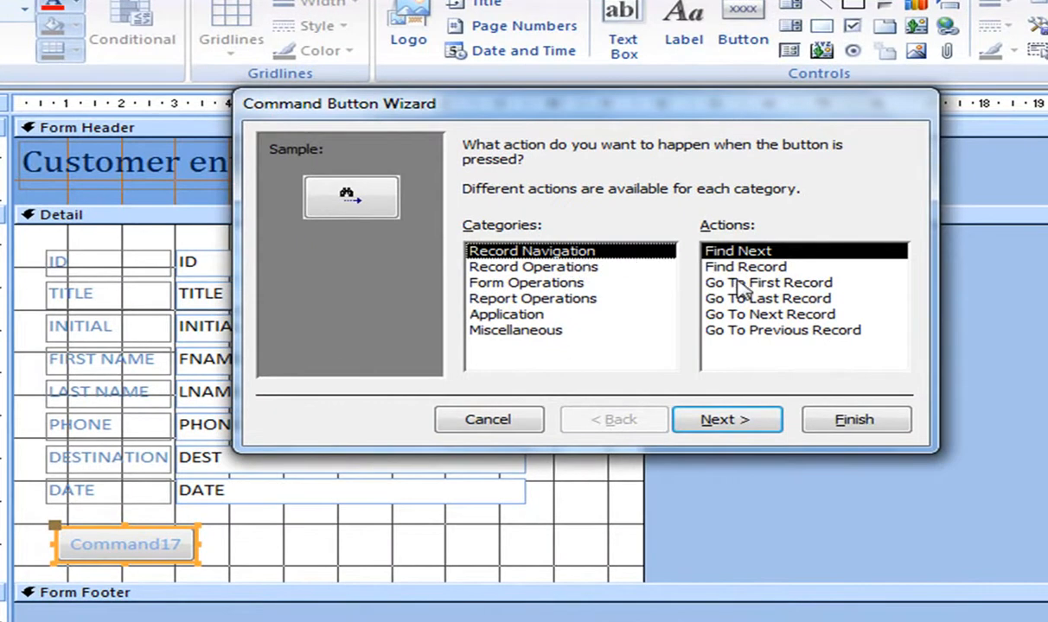
mouse_move(591, 275)
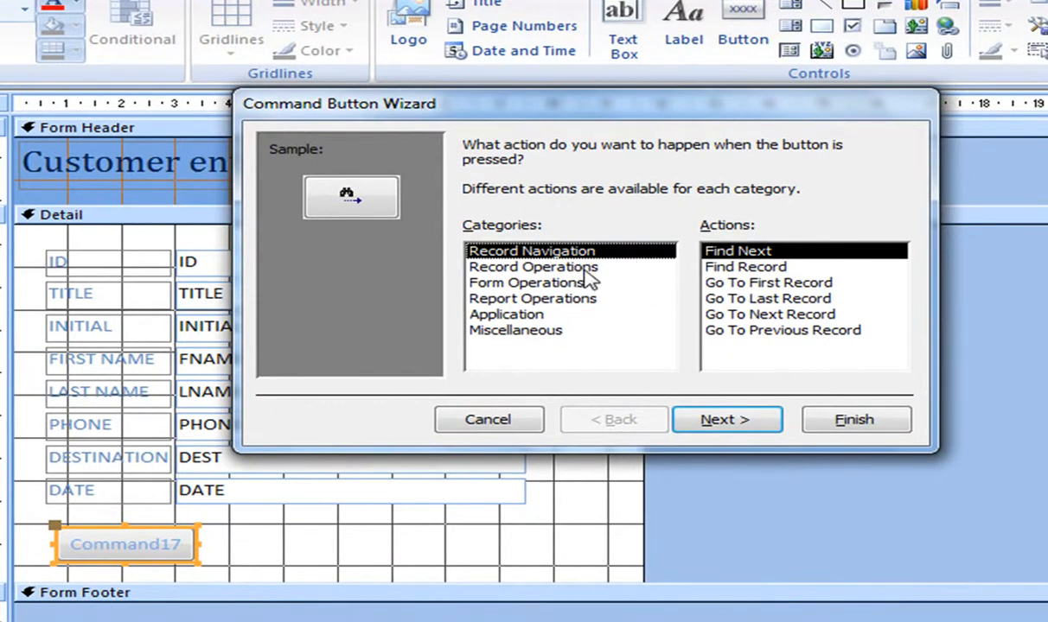
Create a Record Operations > Add New Record button with text caption, named AddRecord.
left_click(533, 266)
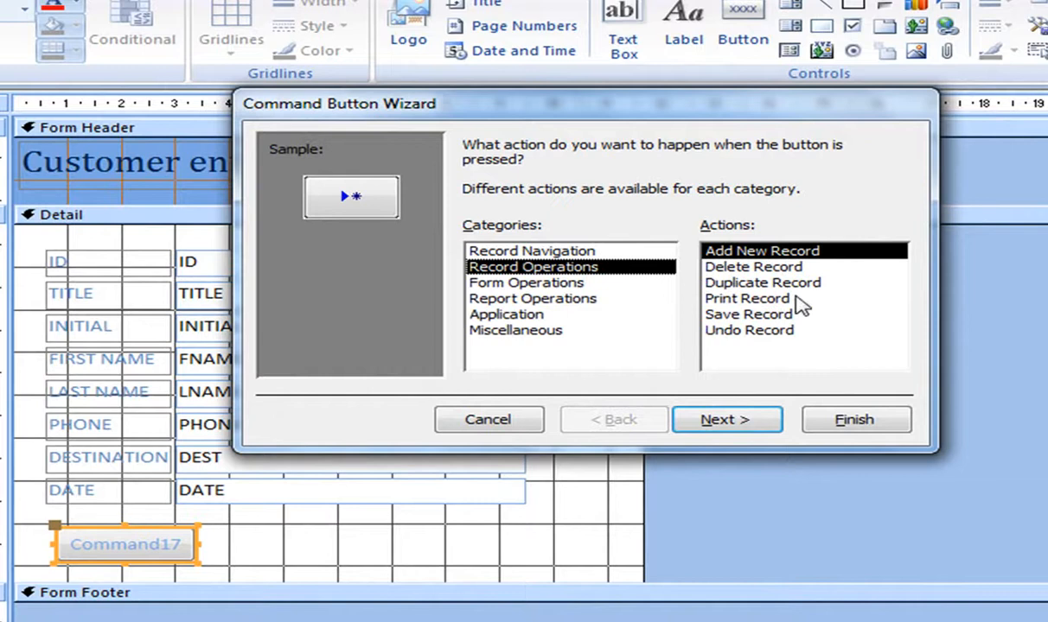
mouse_move(726, 420)
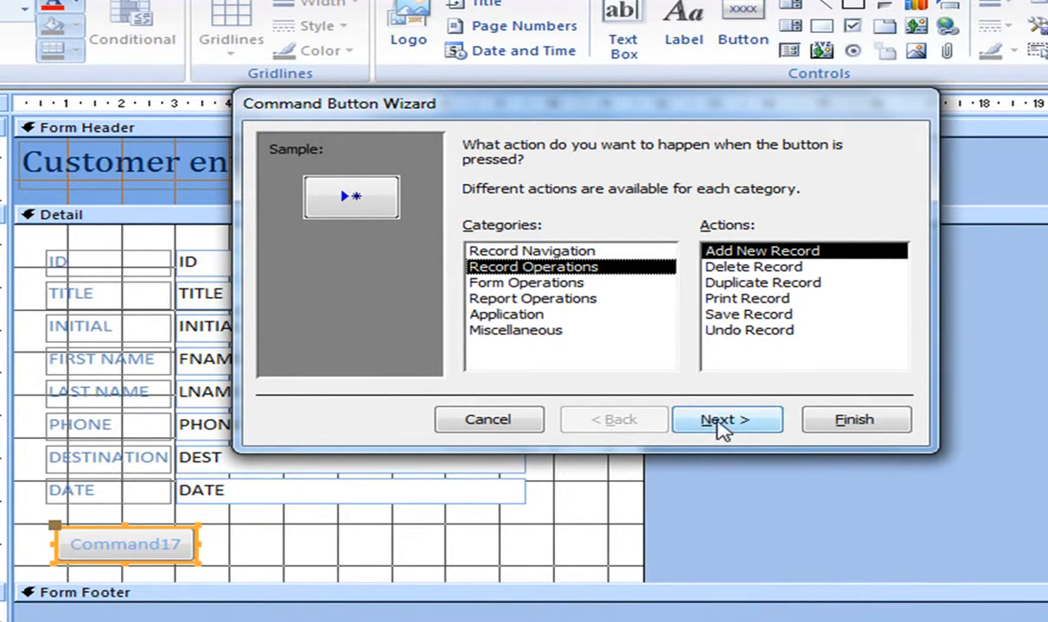
mouse_move(638, 346)
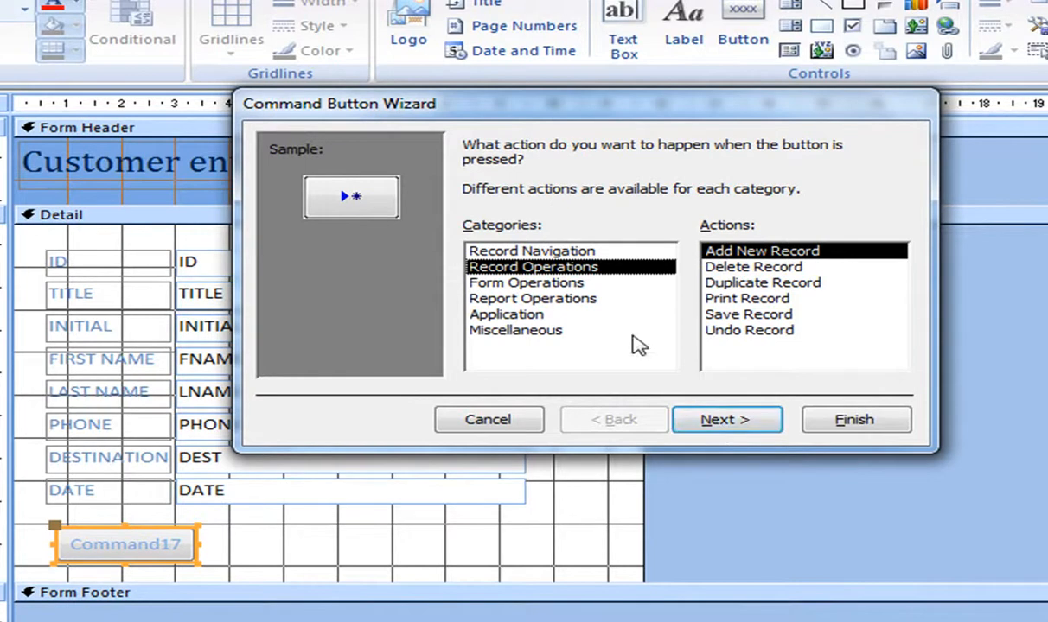
left_click(726, 420)
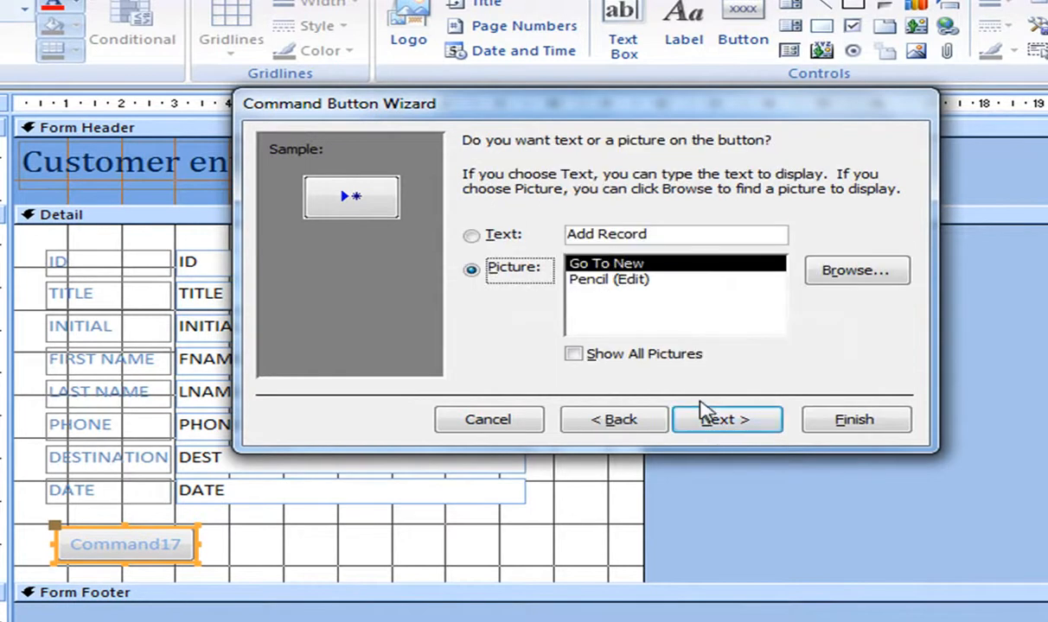
left_click(472, 236)
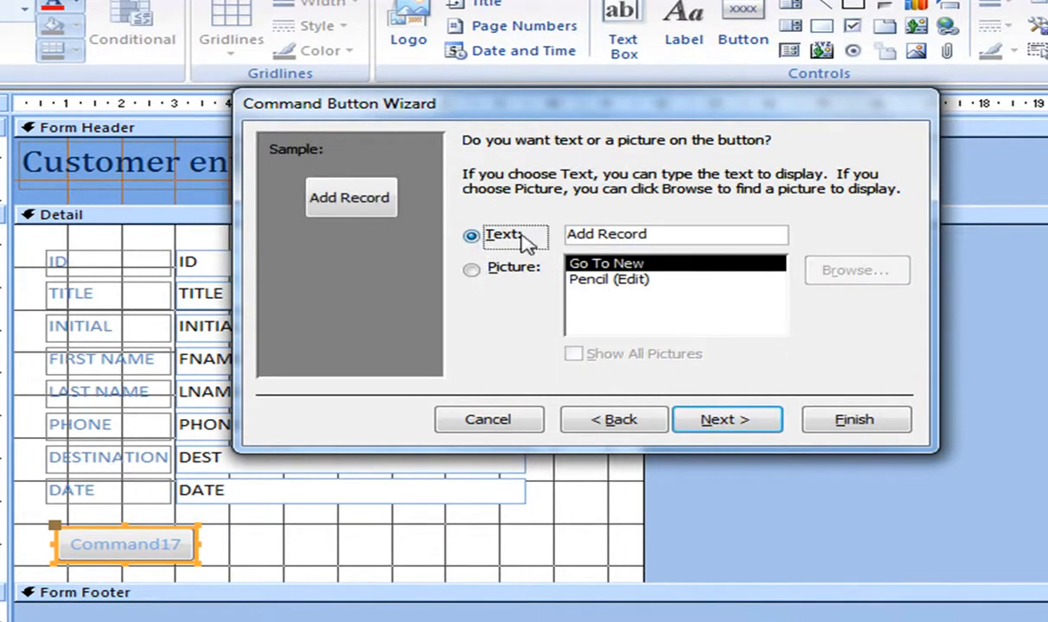
mouse_move(726, 421)
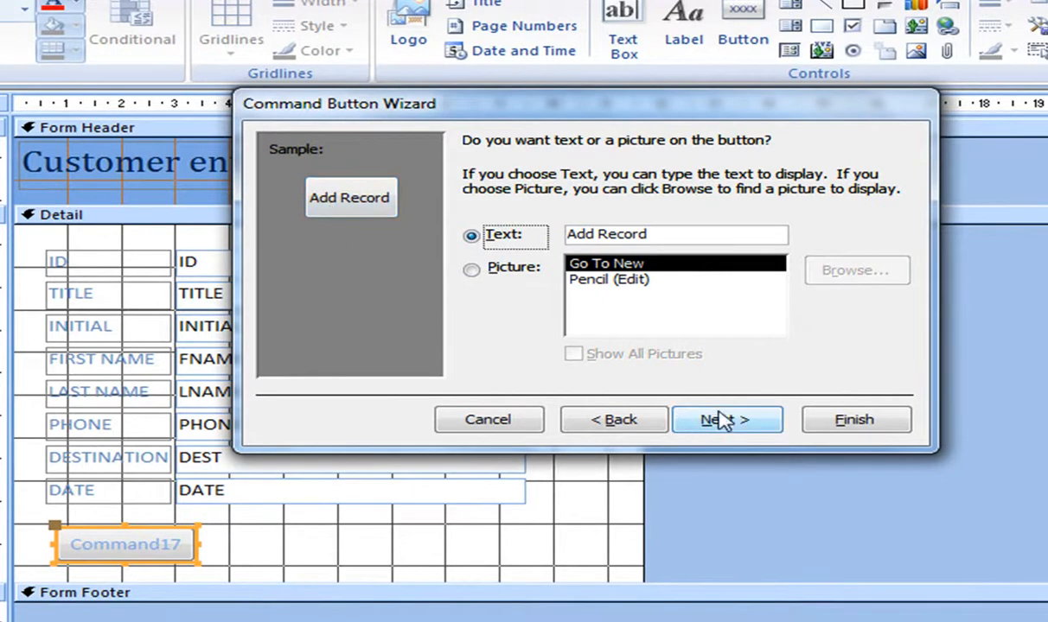
left_click(726, 420)
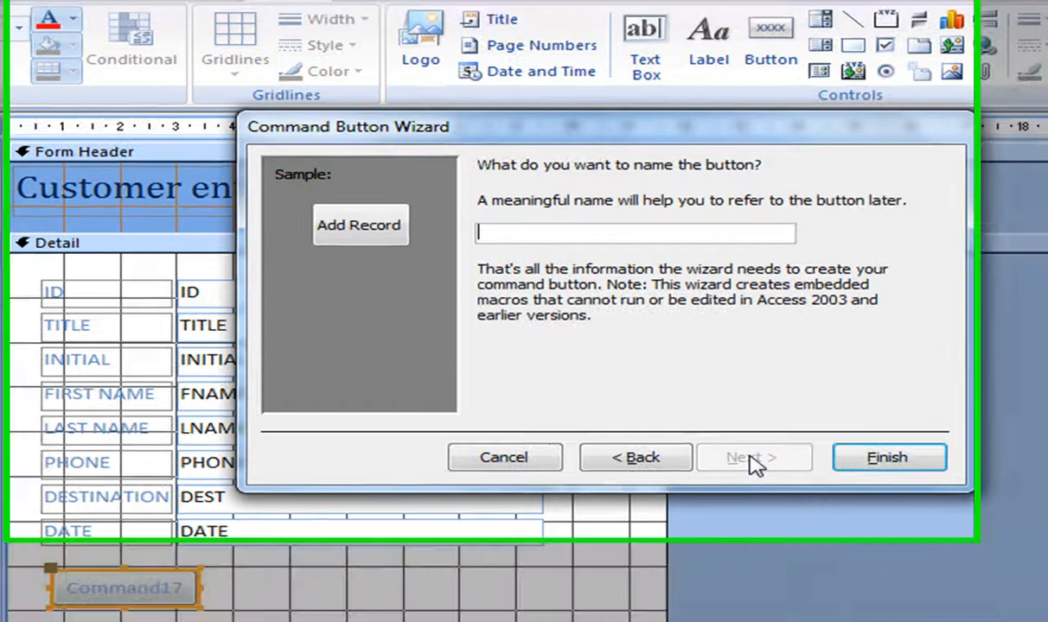
type("A")
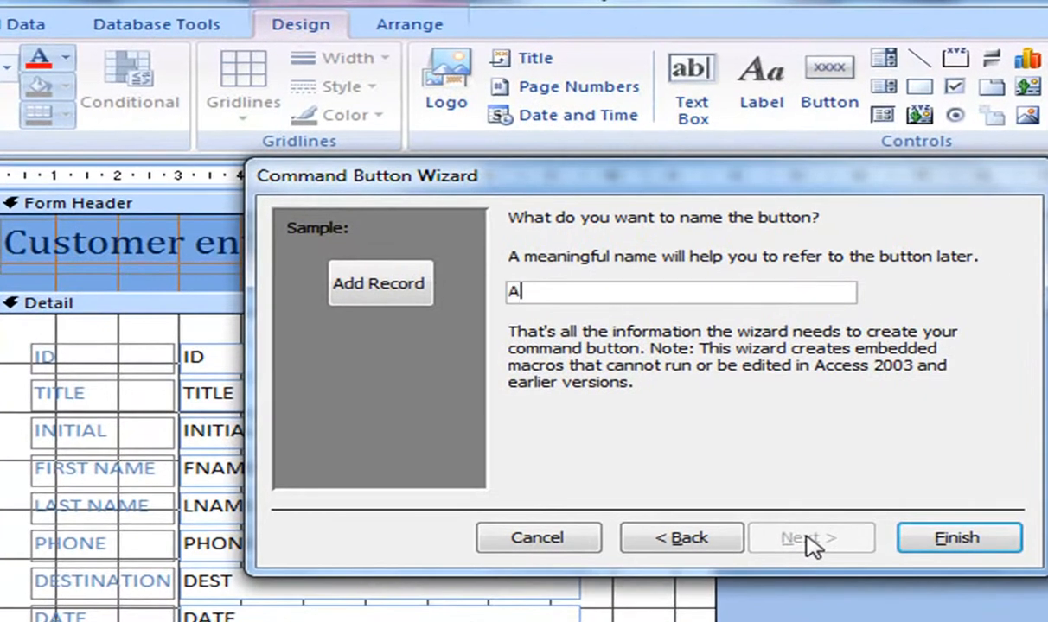
type("ddReco")
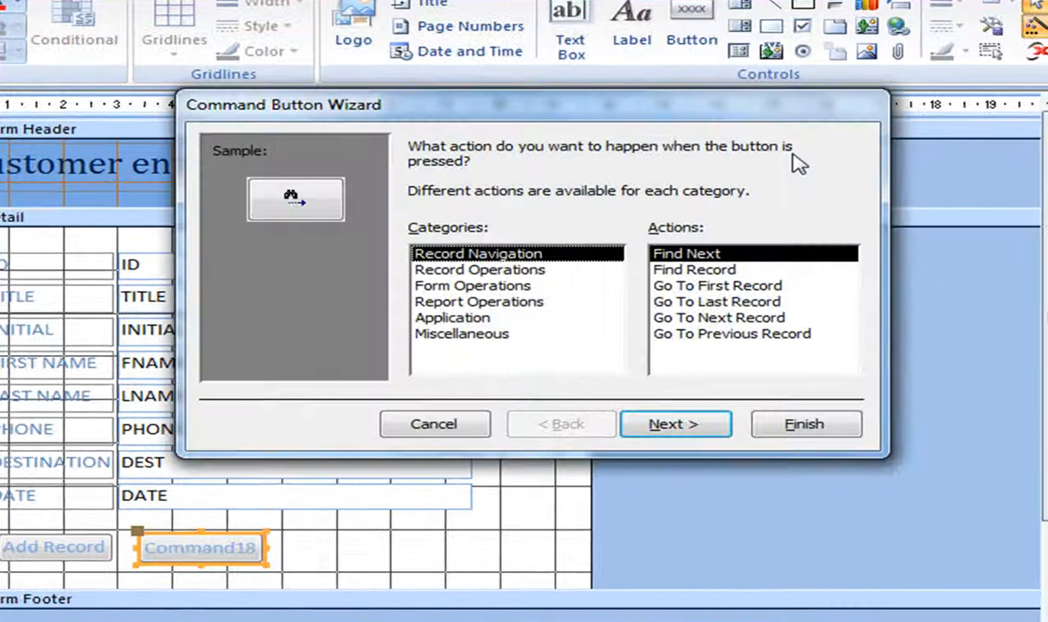
mouse_move(519, 290)
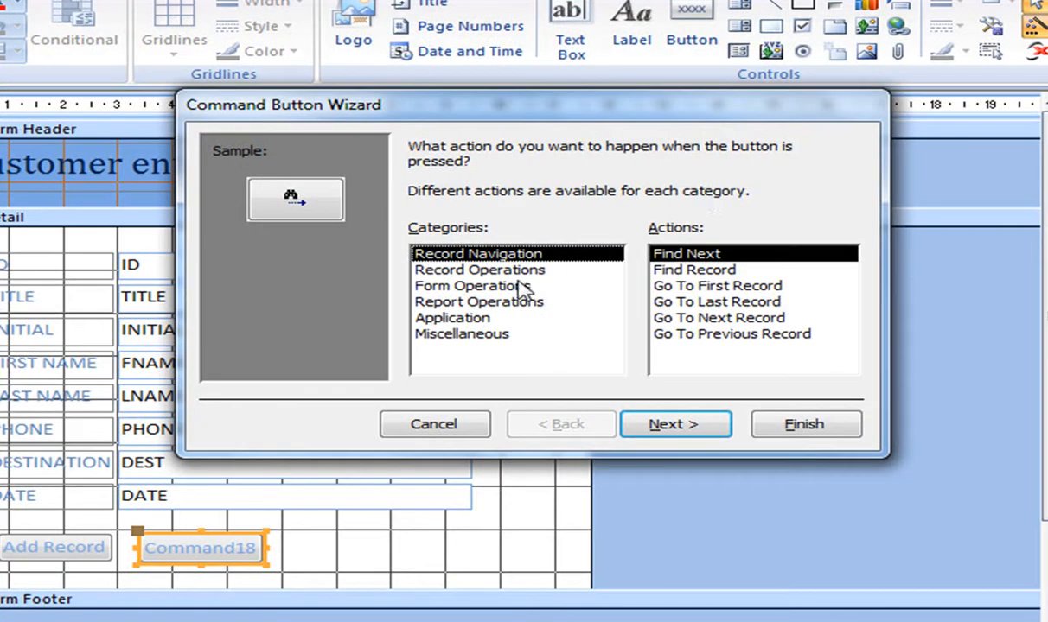
mouse_move(536, 277)
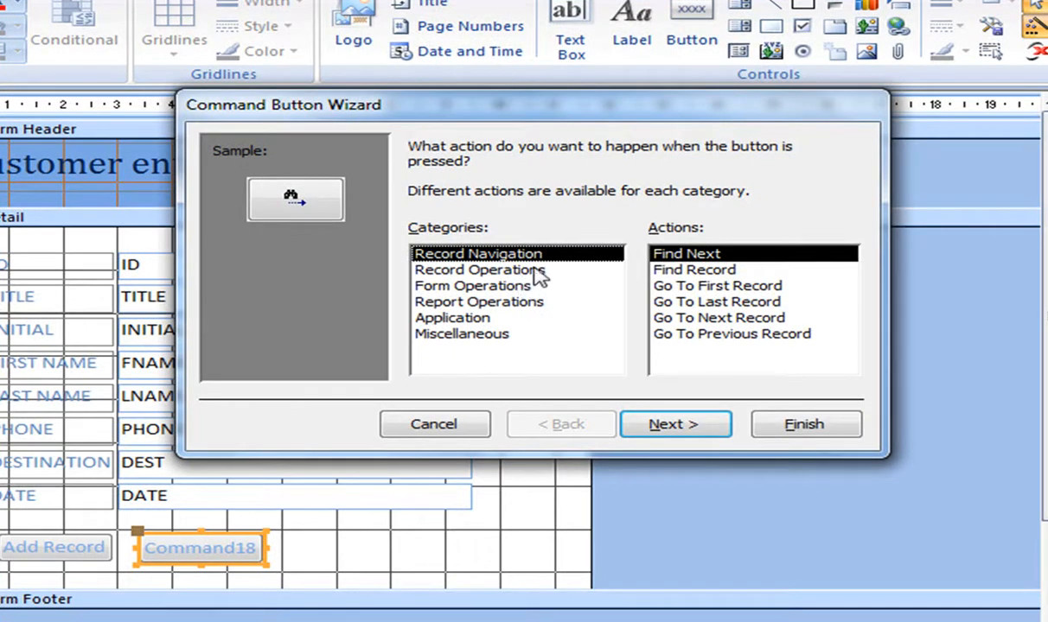
mouse_move(709, 337)
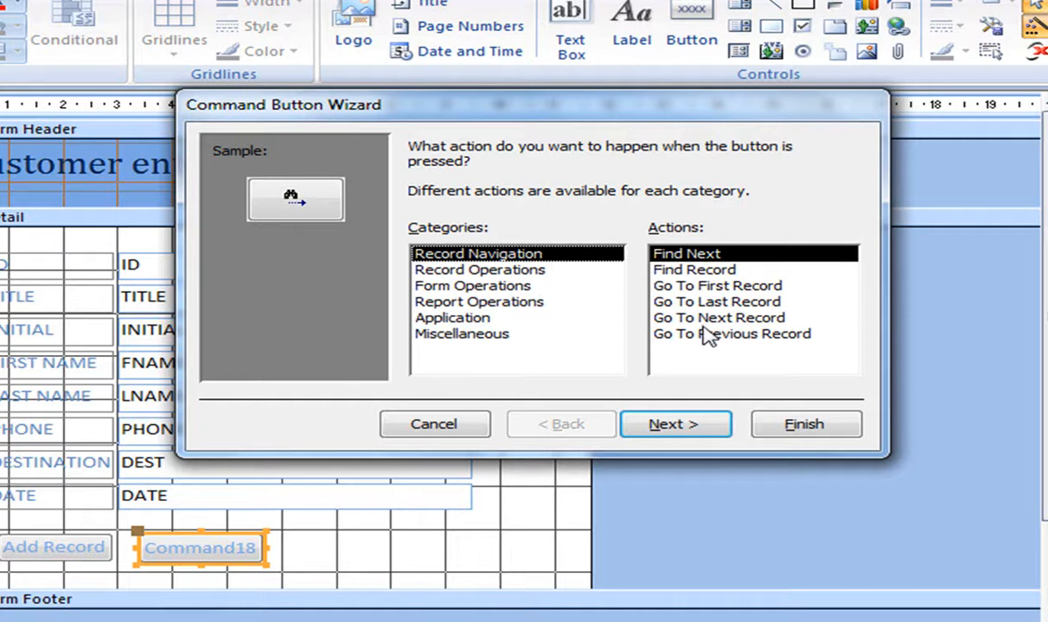
Create a Go To Next Record button with text caption 'Next Record', named NextRecord.
left_click(718, 318)
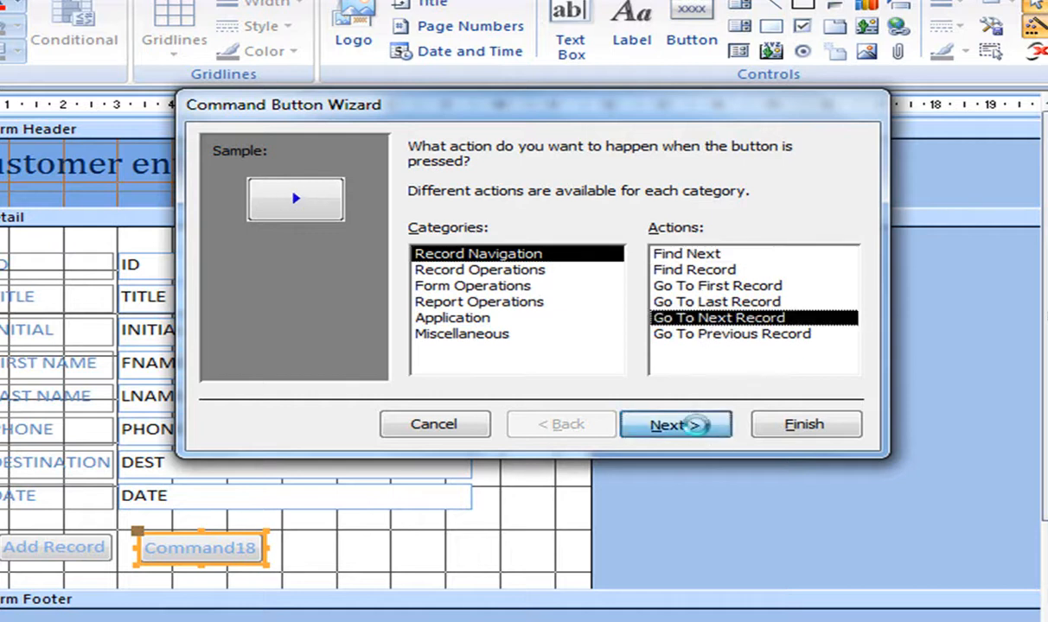
left_click(676, 426)
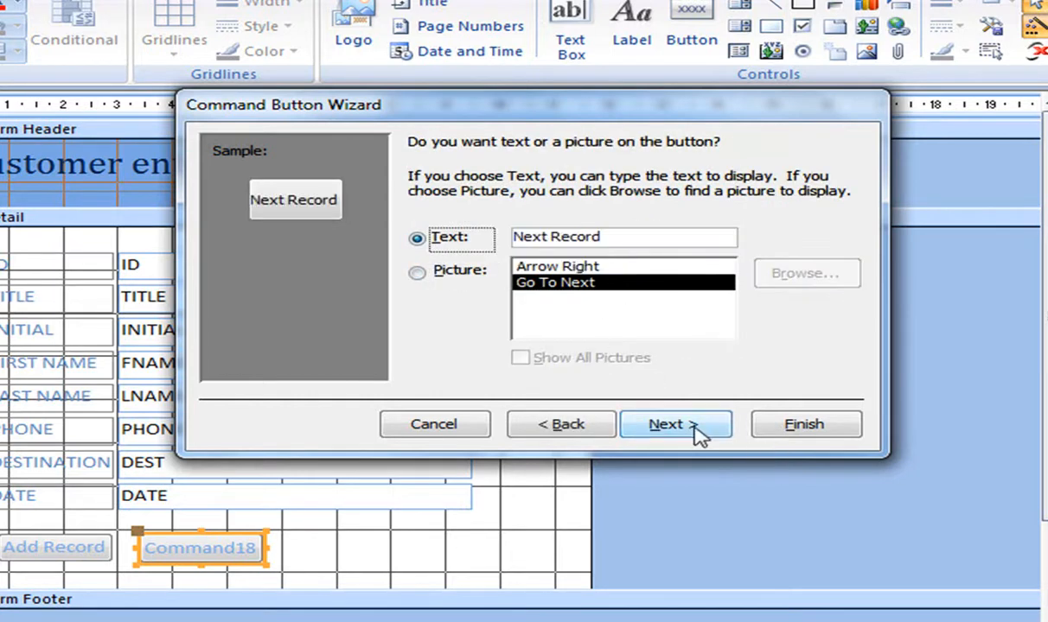
left_click(676, 425)
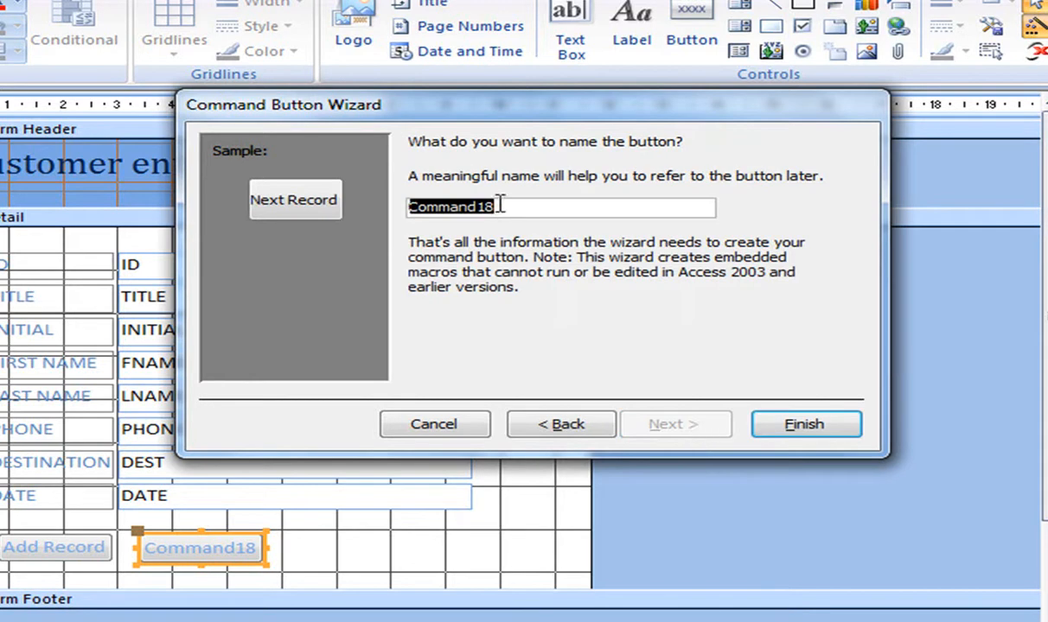
type("NextRecord")
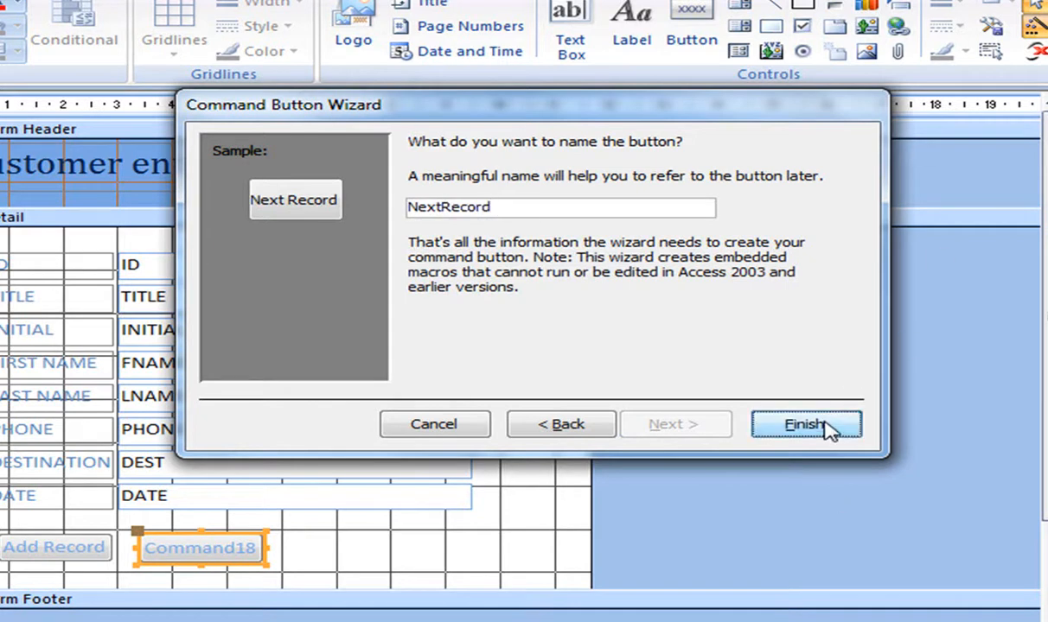
left_click(804, 425)
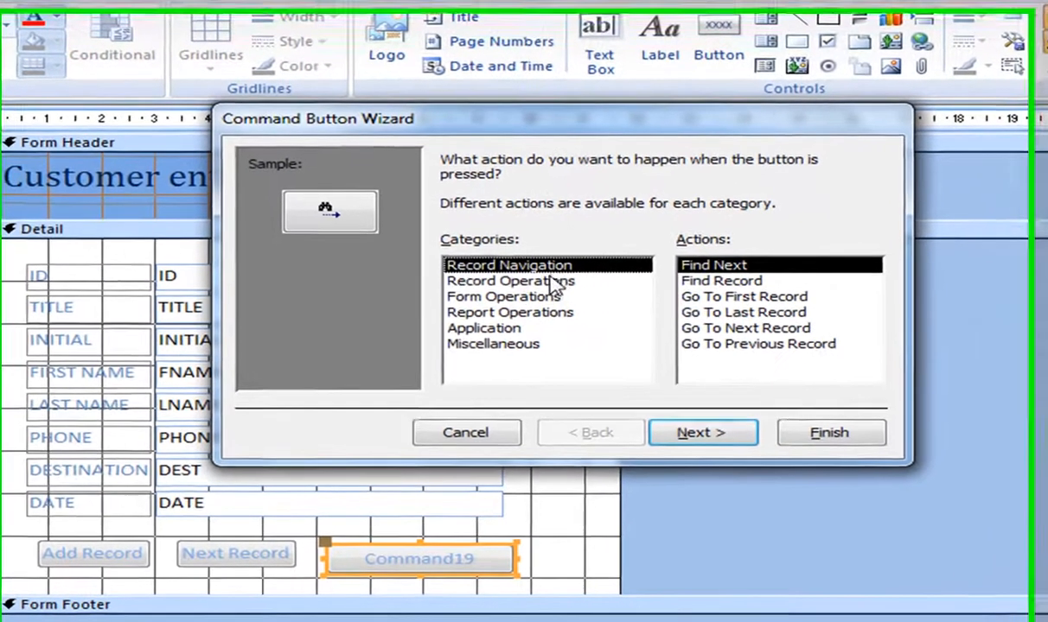
Create a Record Operations > Delete Record button with text caption, named Delete.
left_click(510, 280)
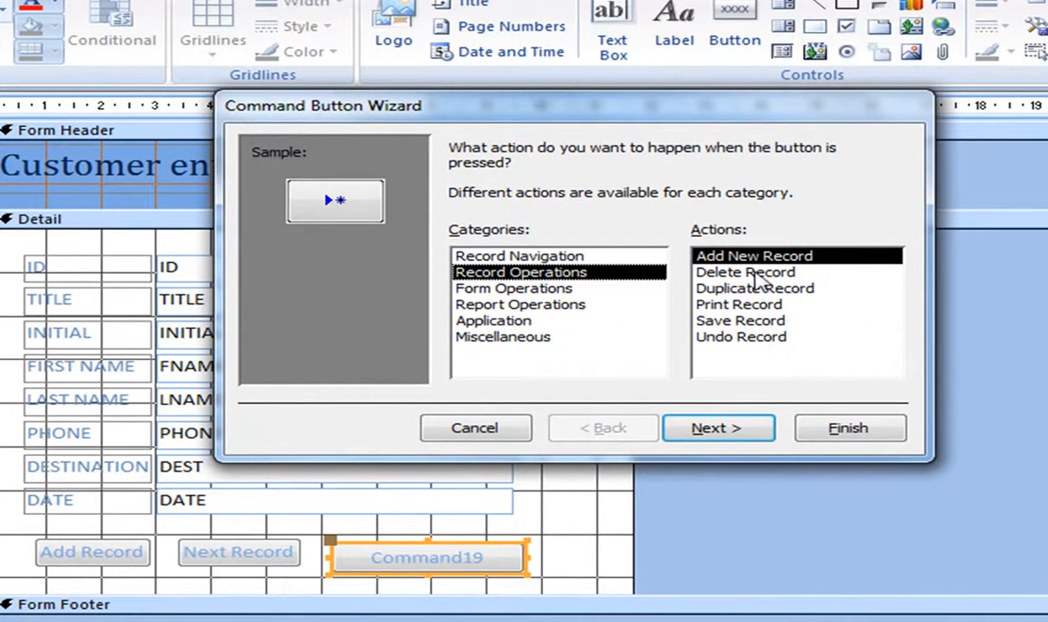
left_click(717, 429)
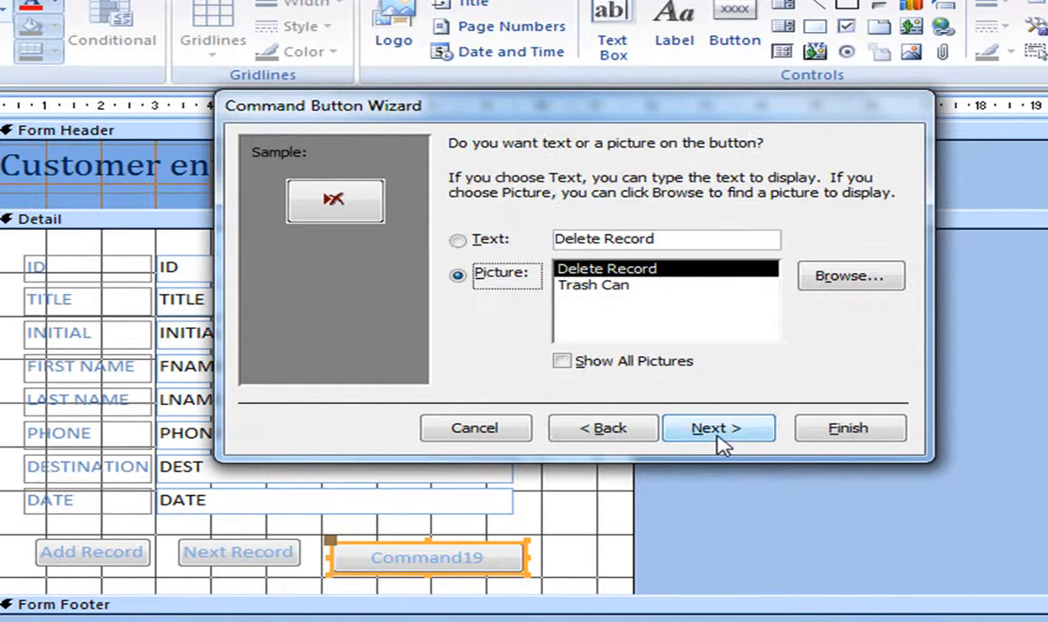
left_click(458, 239)
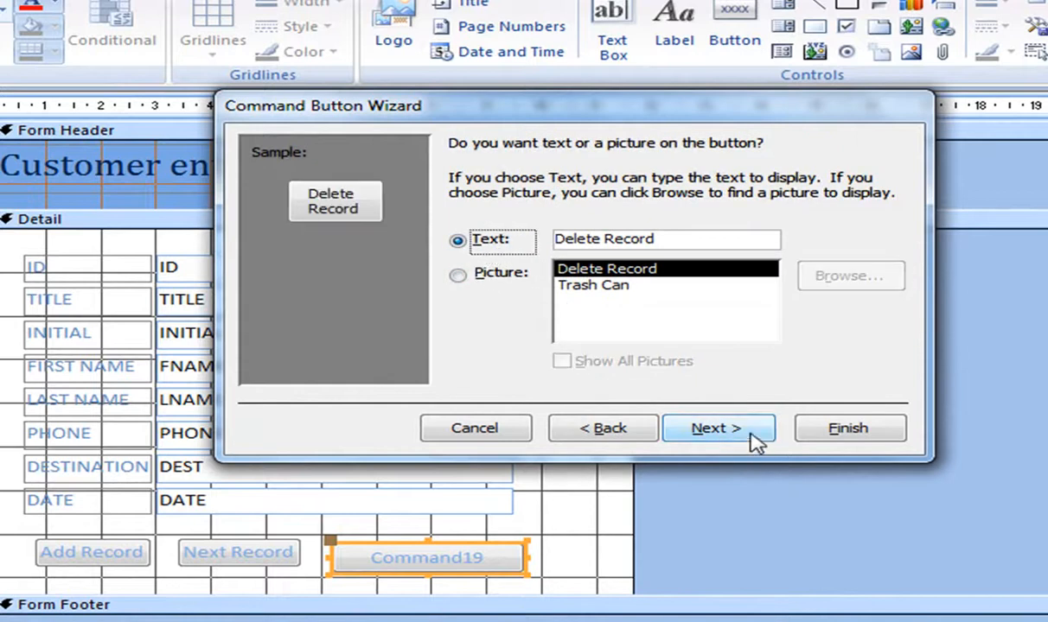
left_click(717, 429)
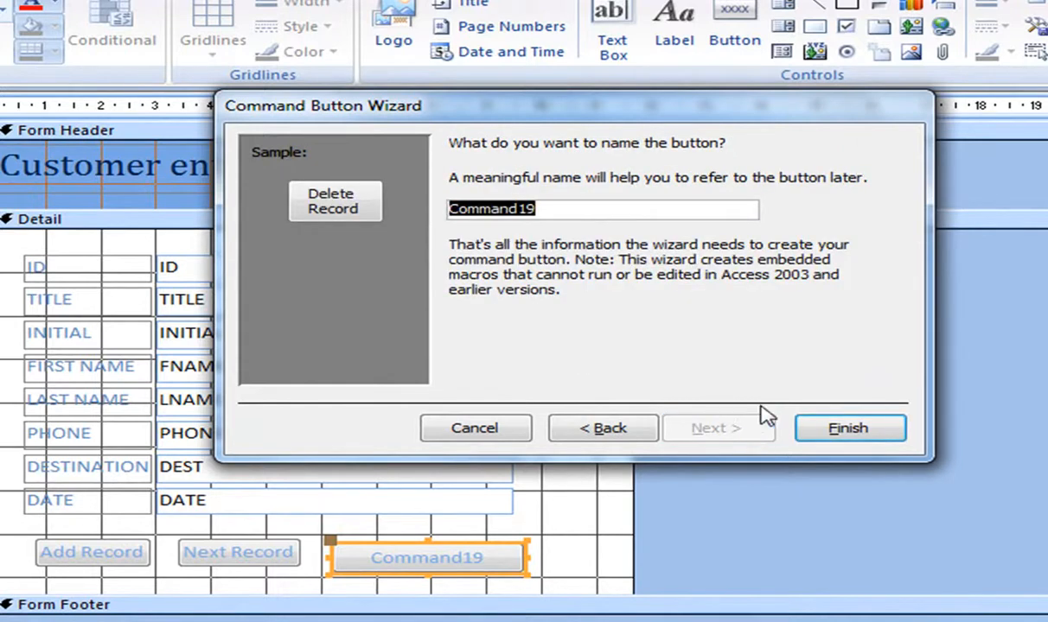
type("Delete")
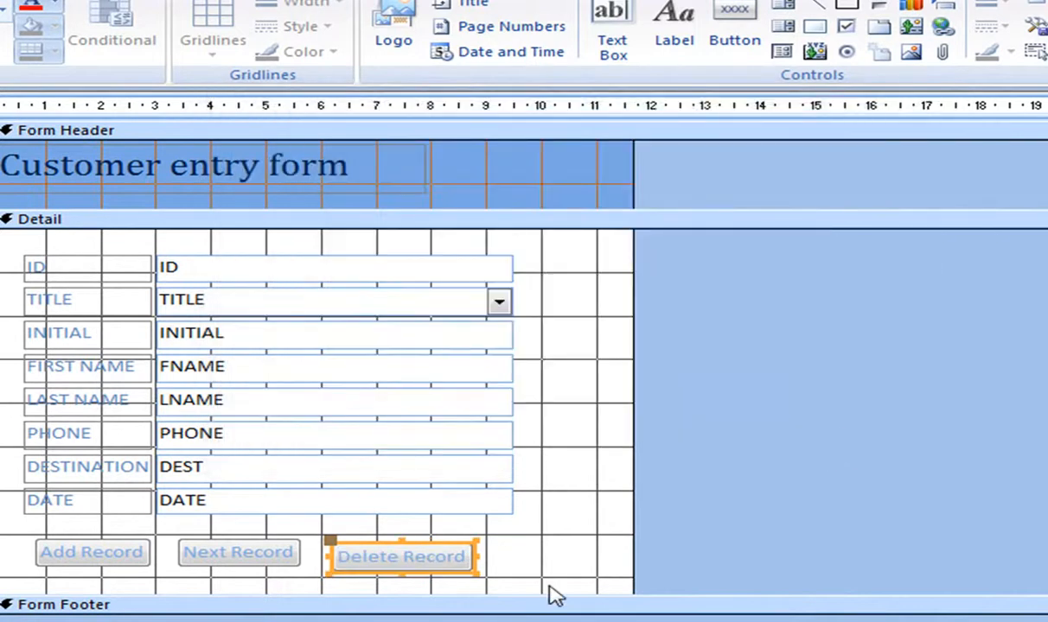
scroll("down", 3)
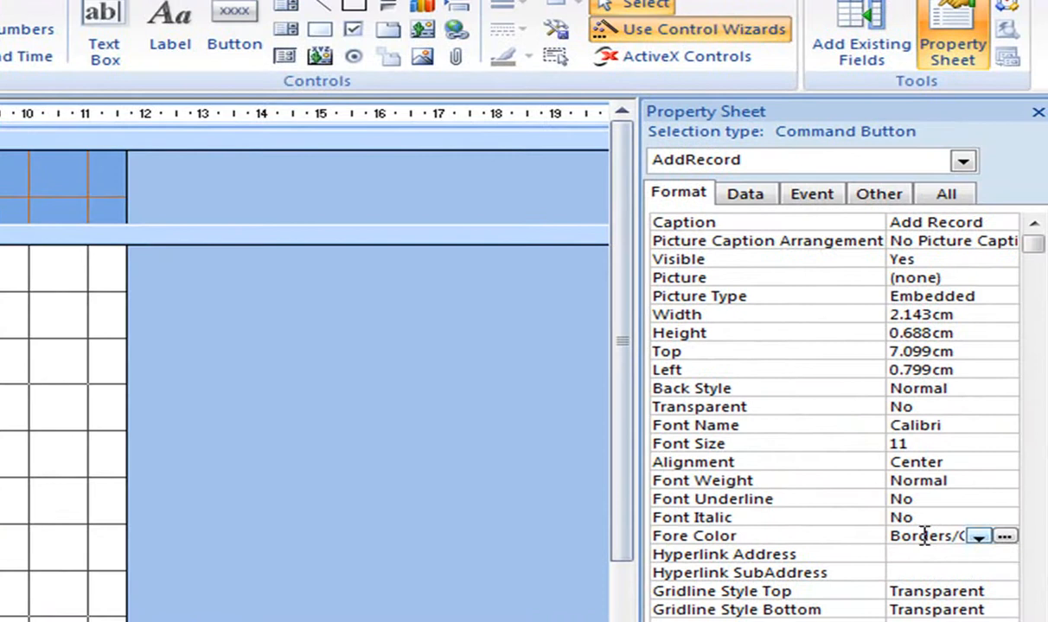
Set the Add Record and Next Record buttons' Fore Color to Text Black.
left_click(979, 536)
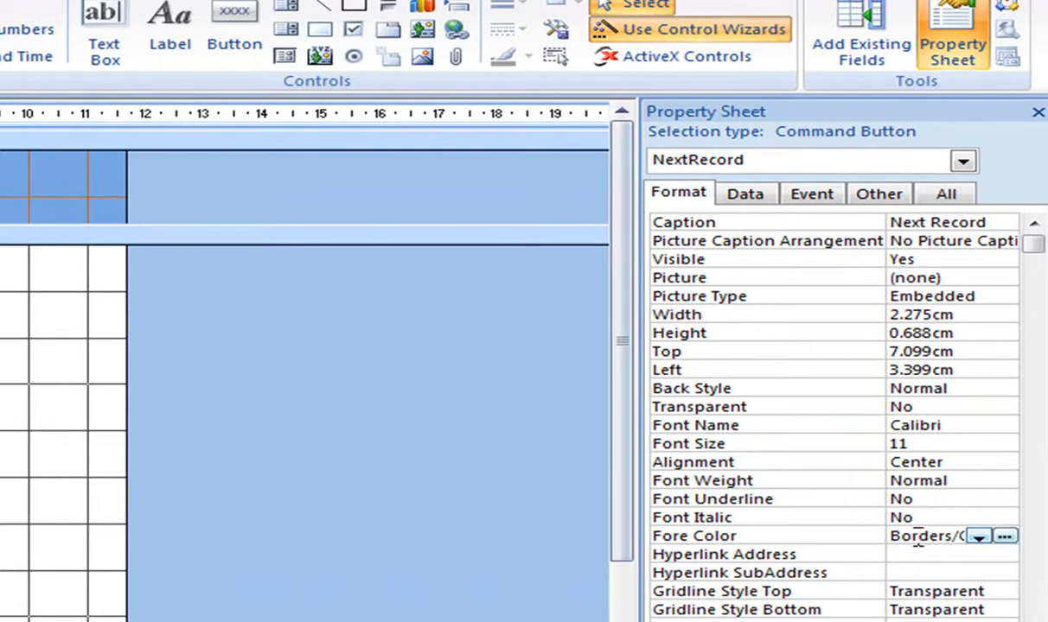
left_click(978, 535)
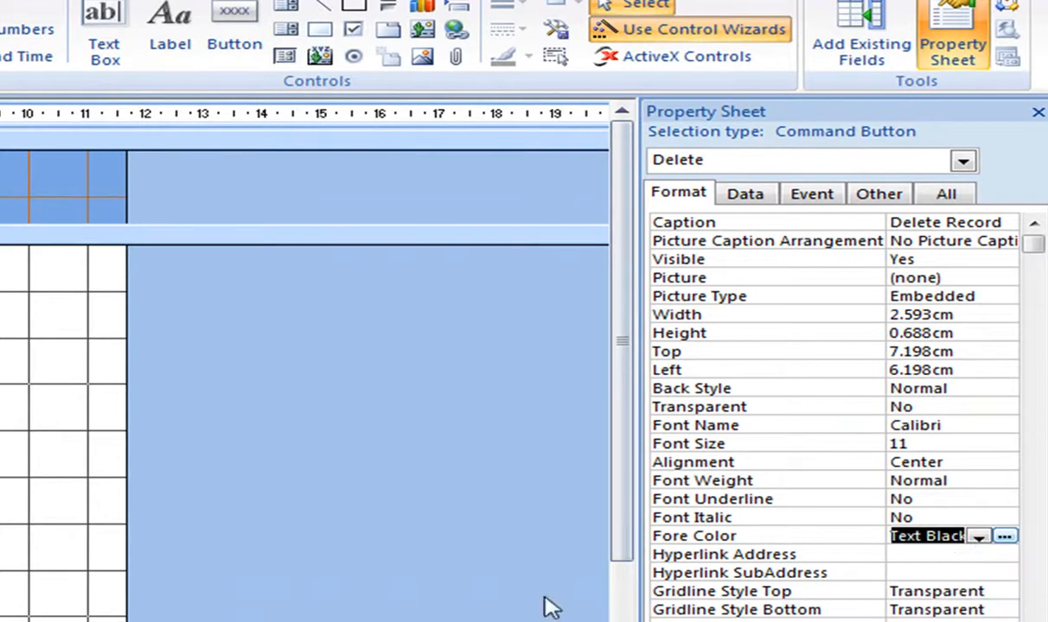
mouse_move(552, 605)
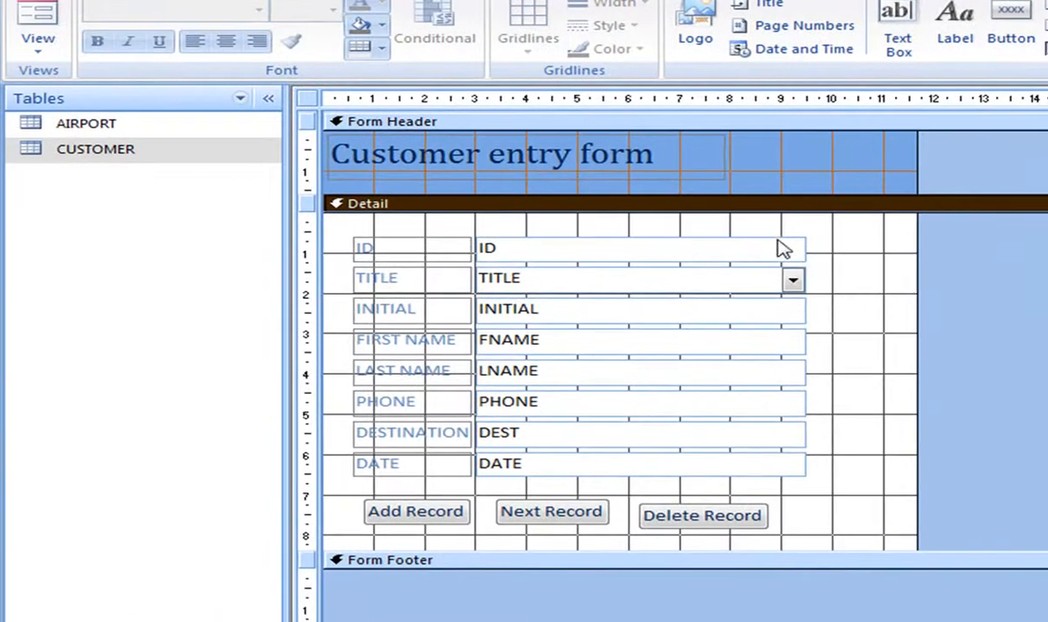
mouse_move(695, 336)
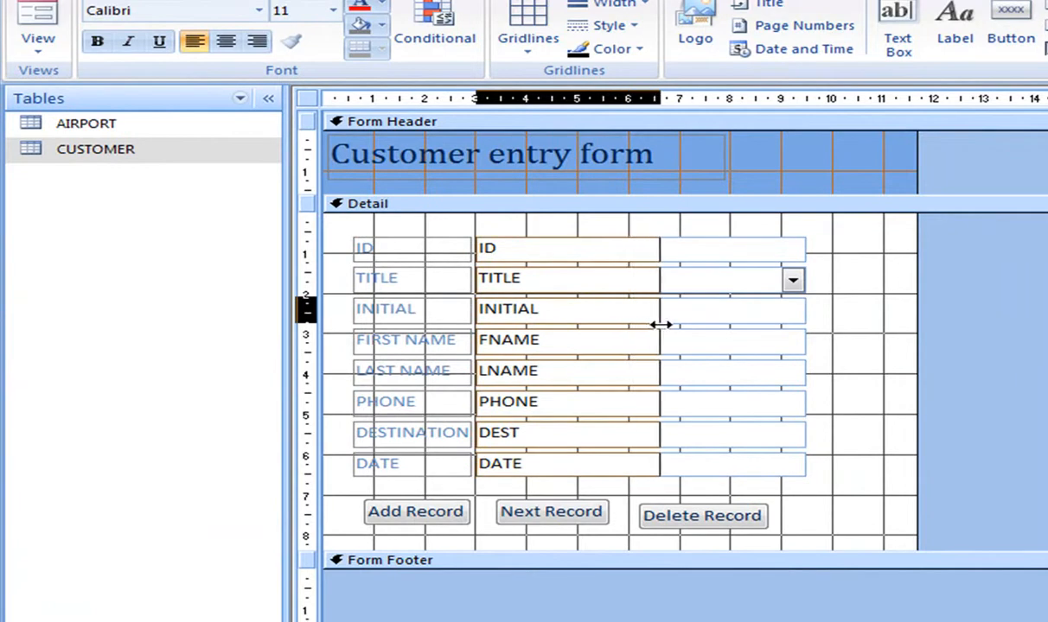
Narrow the field text boxes and move the Next Record and Add Record buttons closer under DATE.
left_click_drag(660, 325, 677, 325)
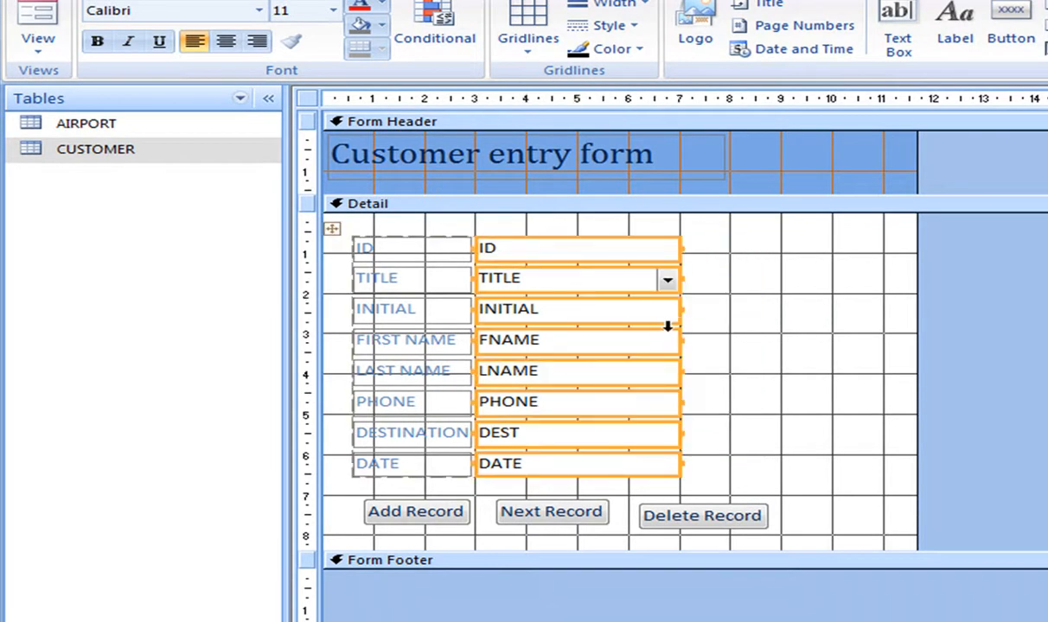
mouse_move(442, 527)
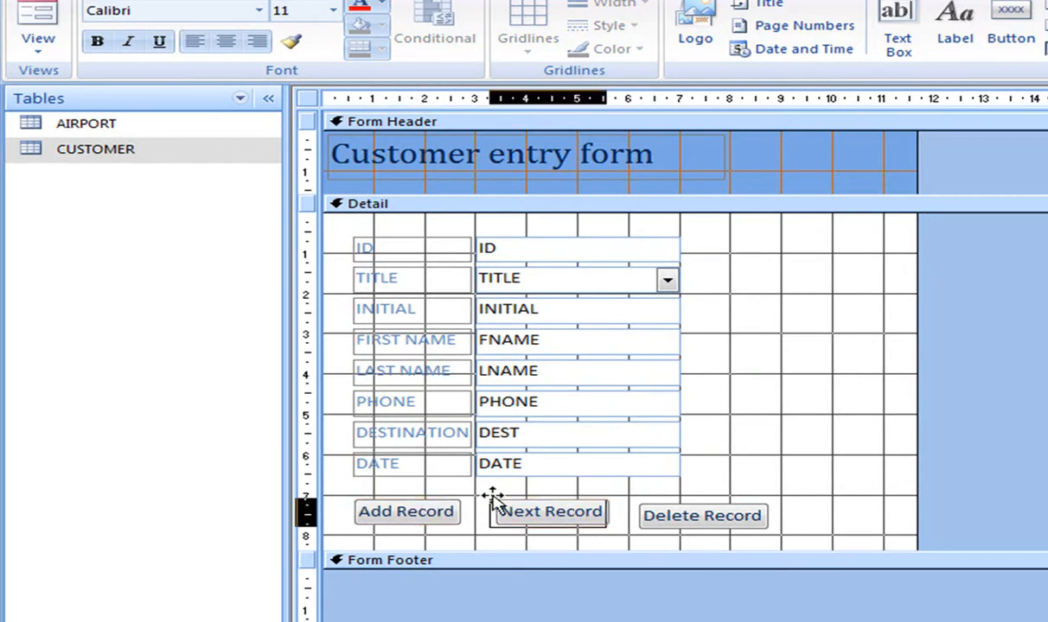
left_click(702, 515)
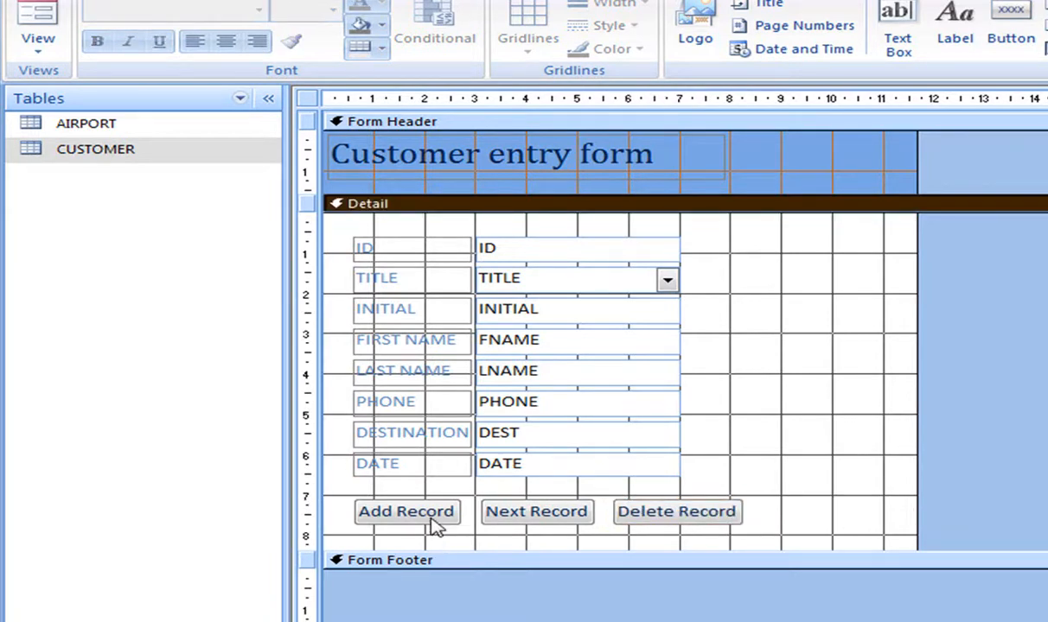
left_click(405, 512)
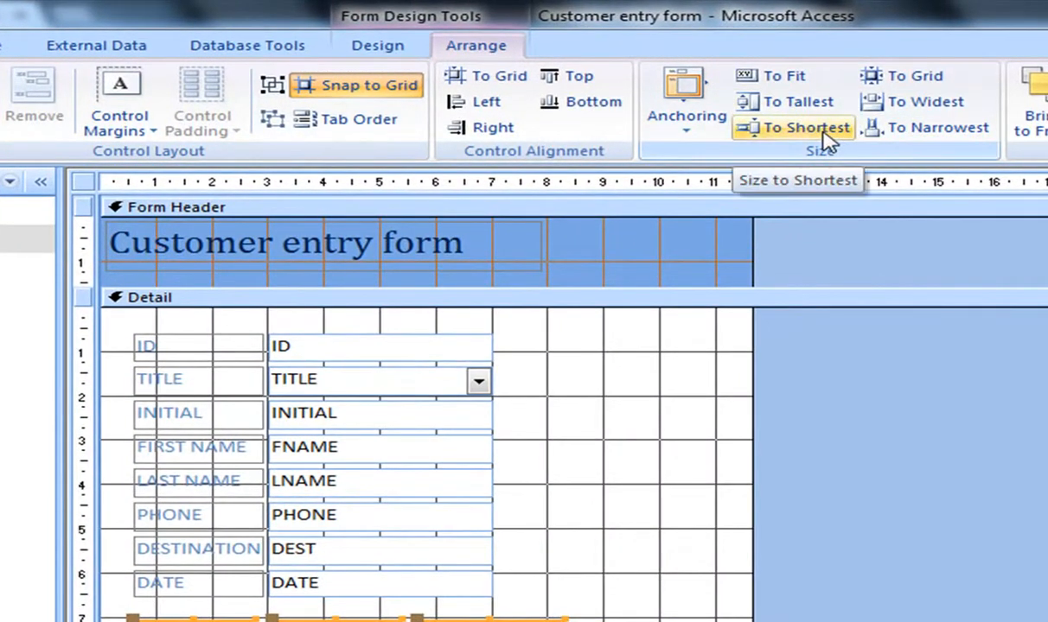
mouse_move(795, 102)
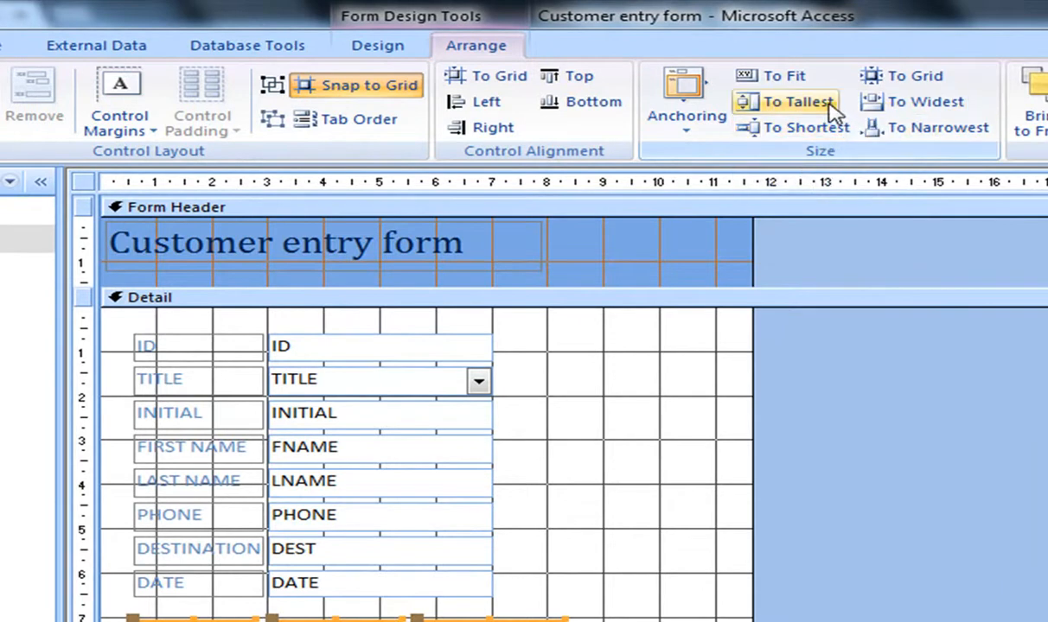
mouse_move(916, 100)
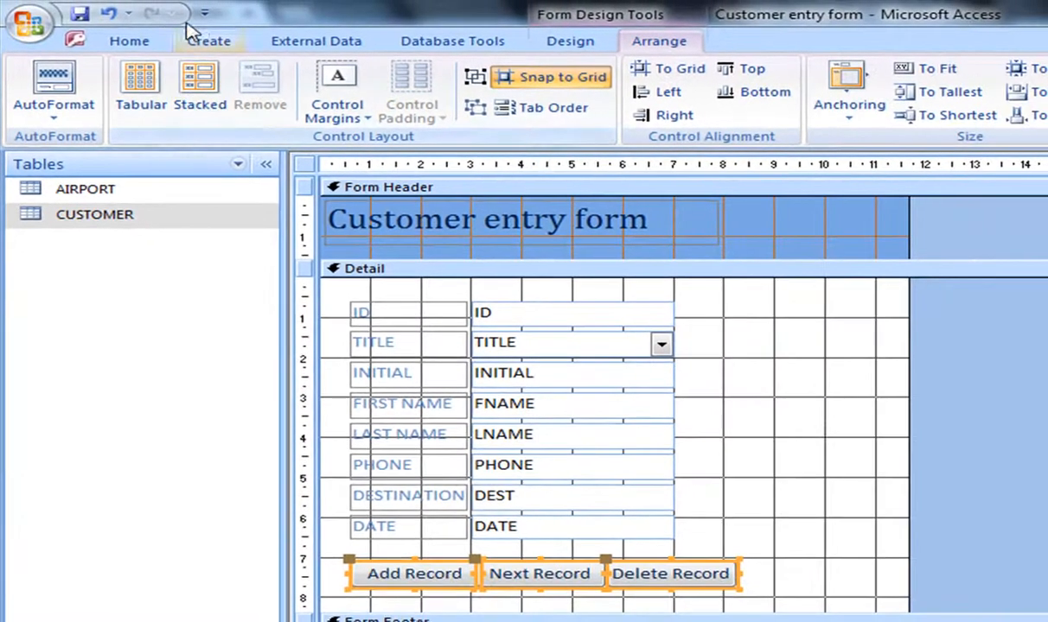
Switch the customer entry form into Form view from the Home ribbon.
left_click(128, 42)
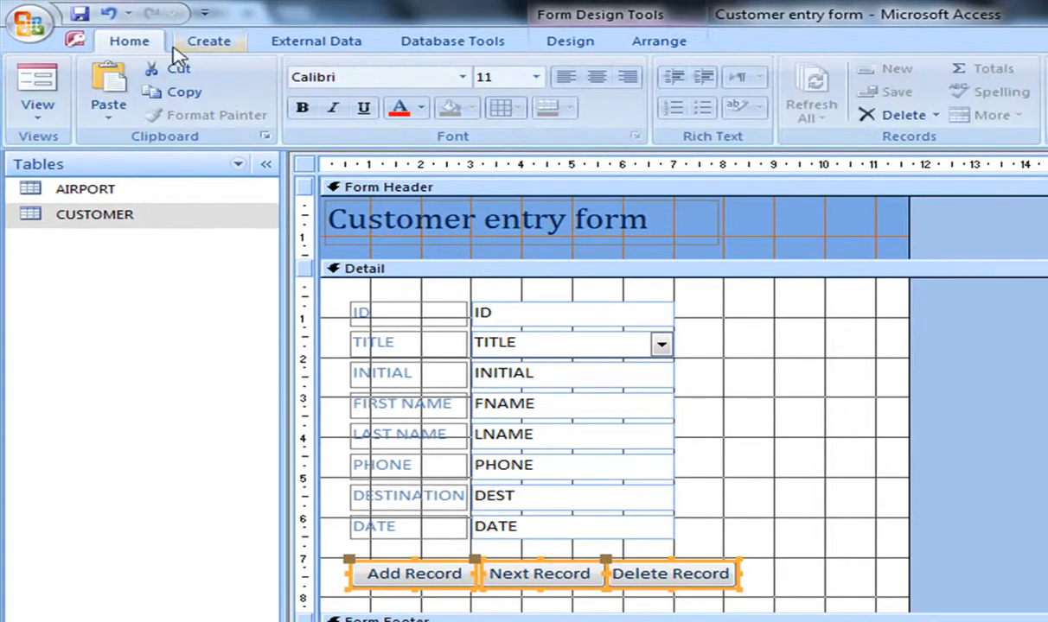
left_click(38, 90)
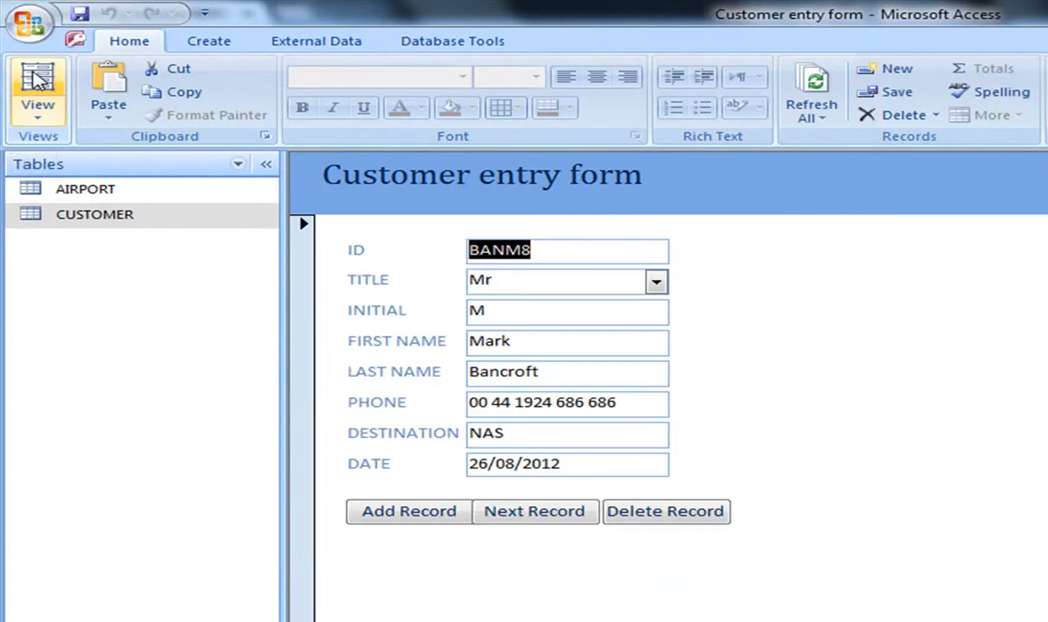
mouse_move(989, 491)
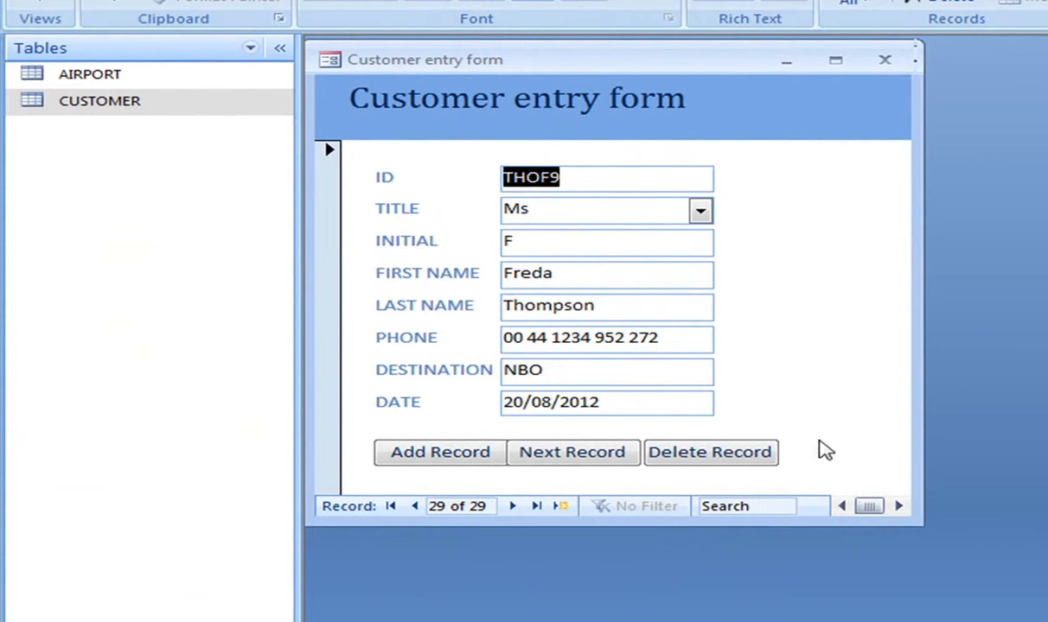
mouse_move(804, 451)
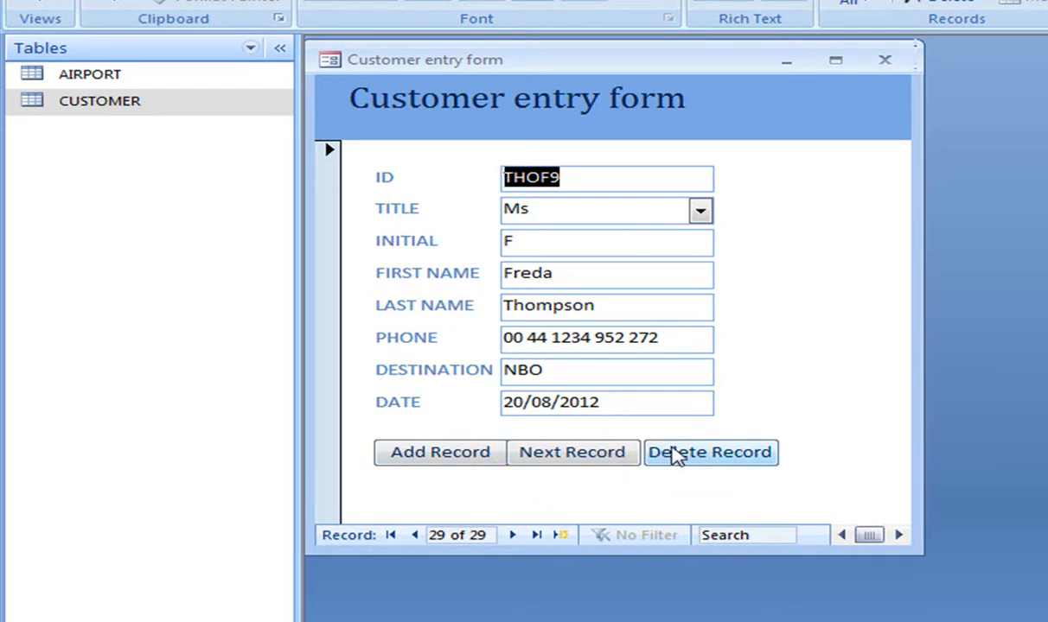
left_click(700, 209)
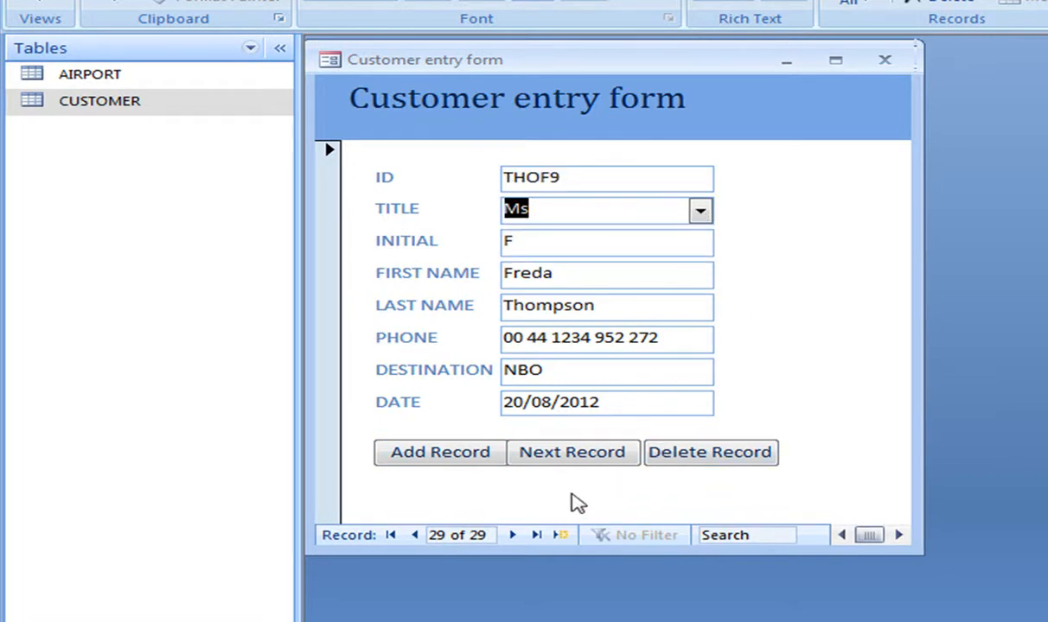
left_click(709, 453)
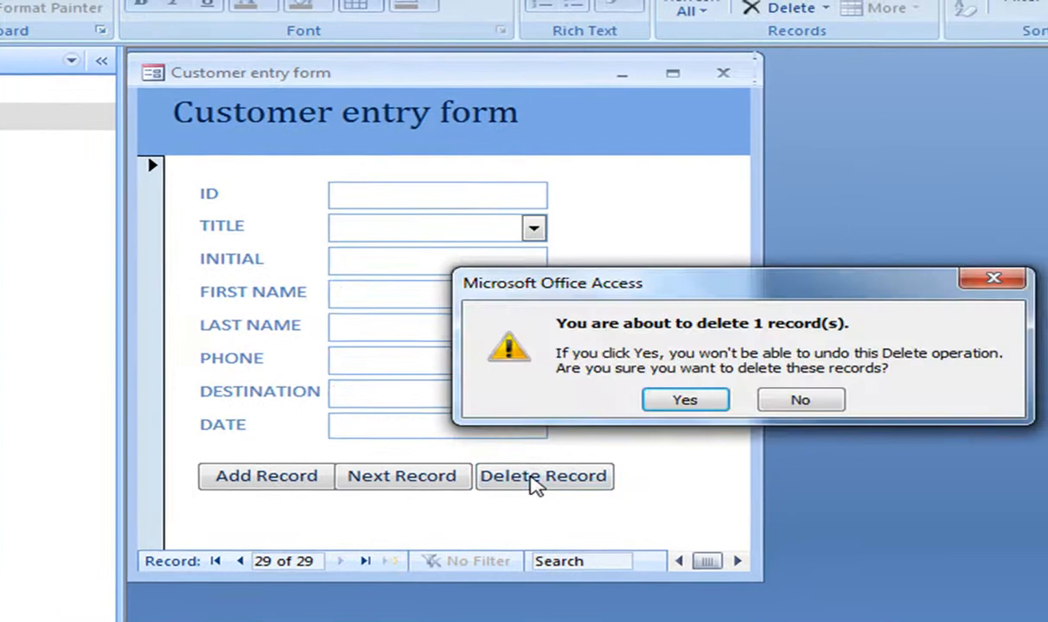
mouse_move(674, 371)
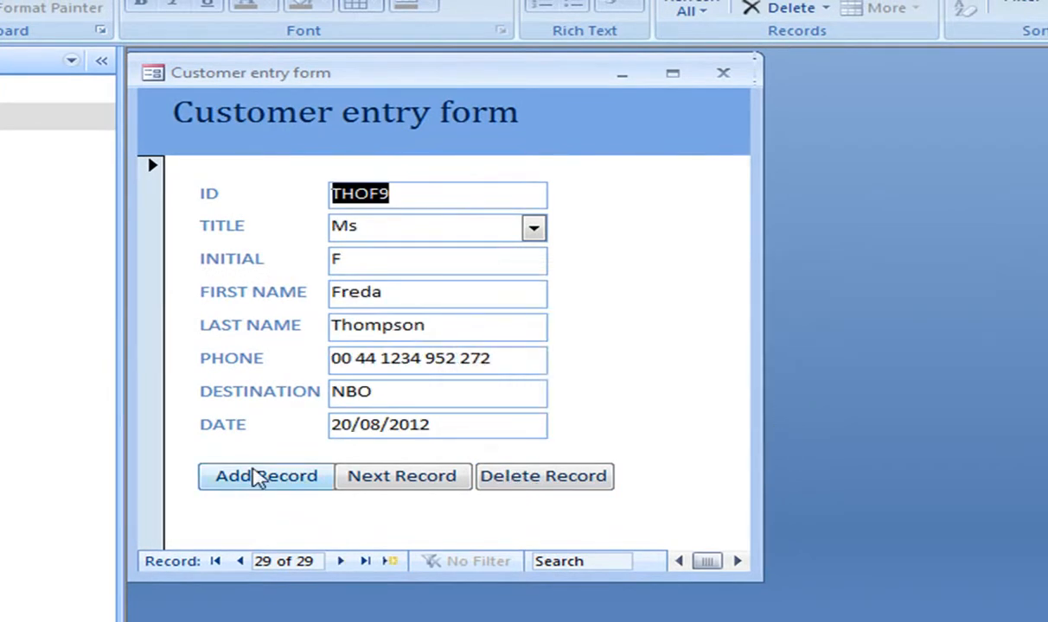
left_click(266, 477)
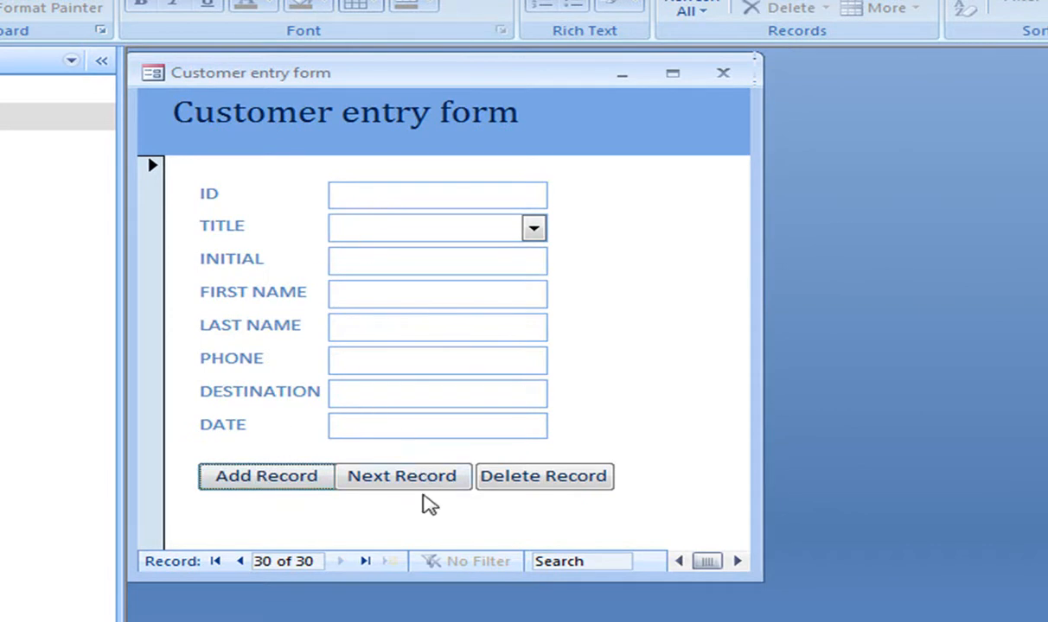
mouse_move(388, 503)
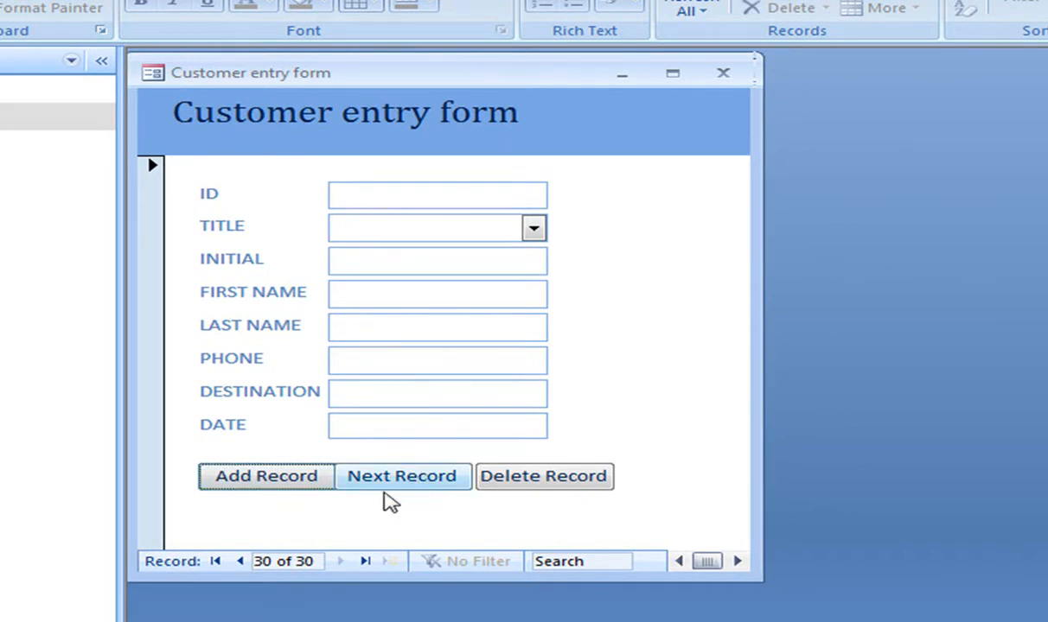
left_click(401, 477)
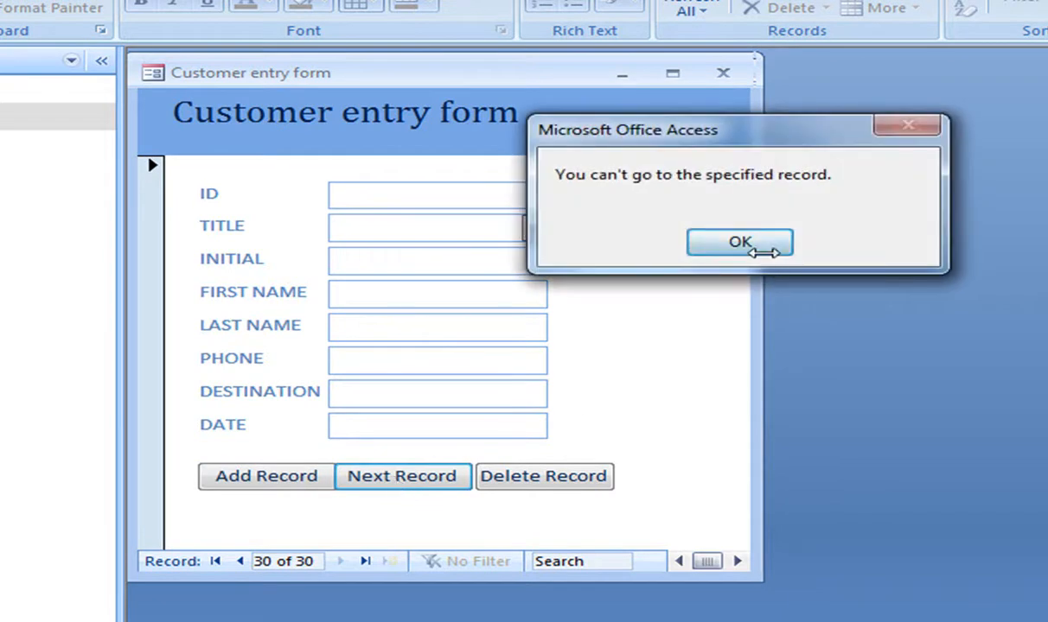
left_click(739, 242)
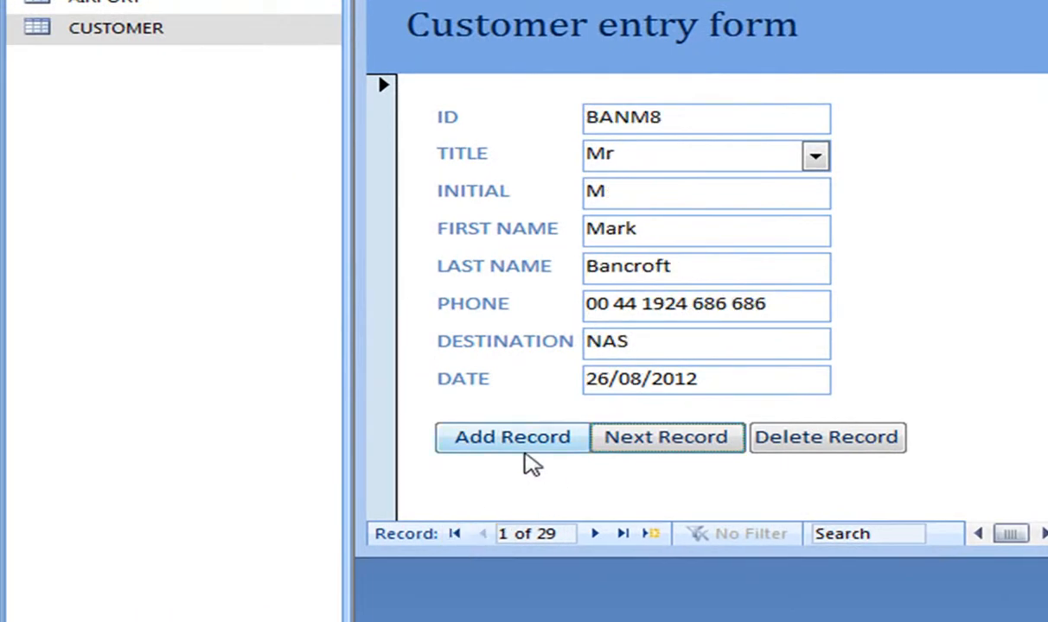
left_click(667, 438)
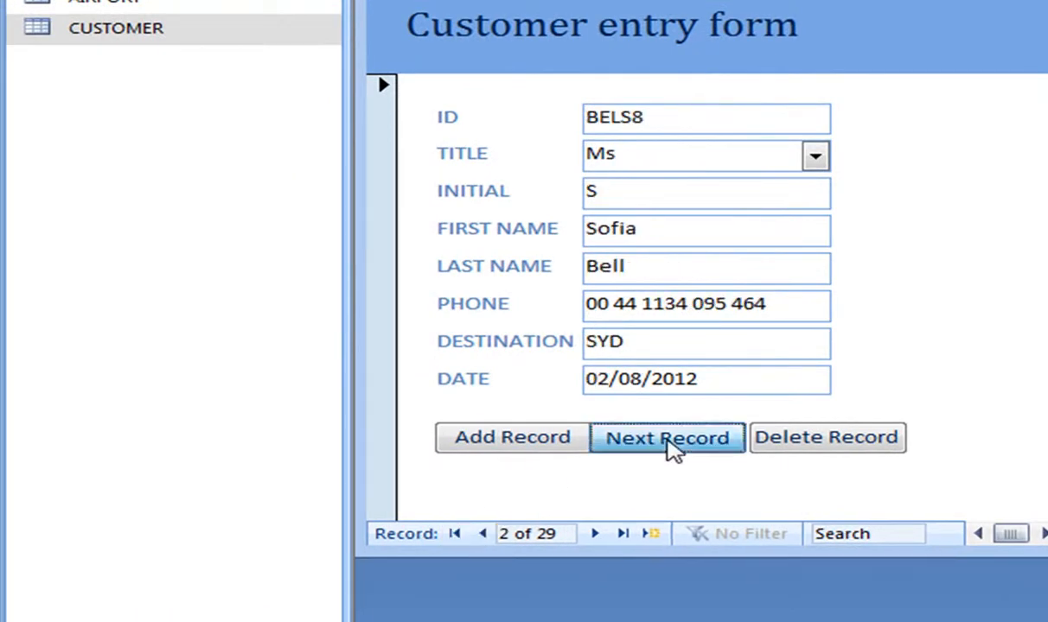
left_click(667, 436)
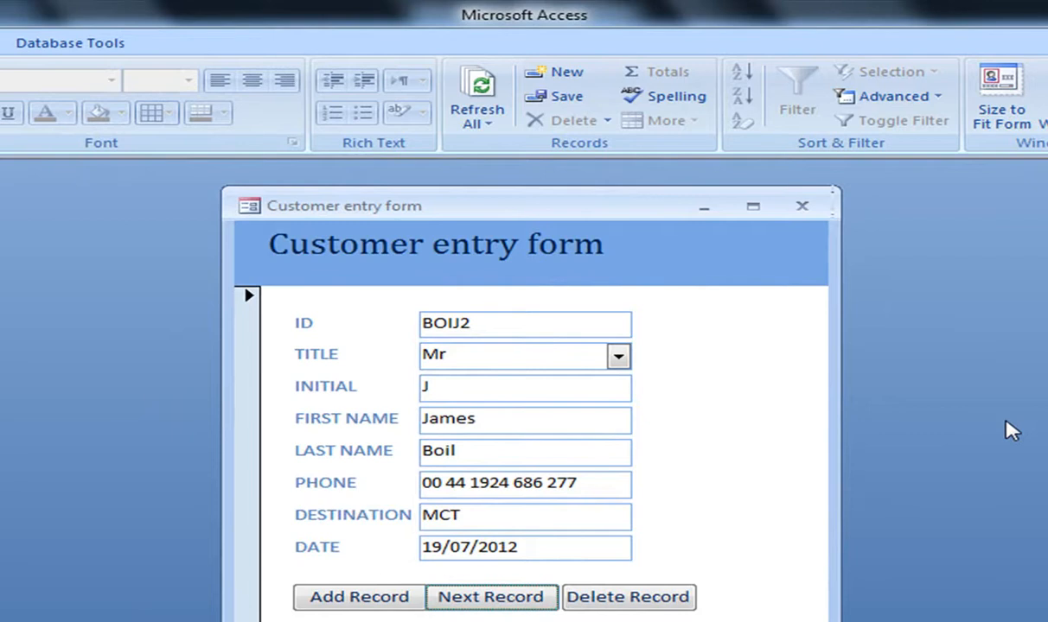
mouse_move(795, 323)
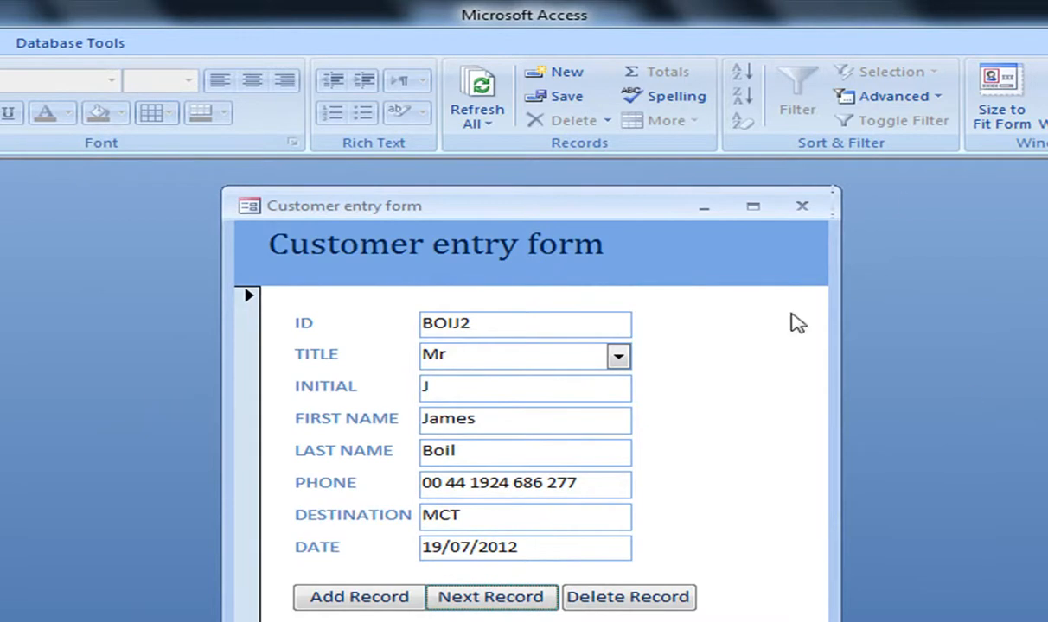
mouse_move(802, 208)
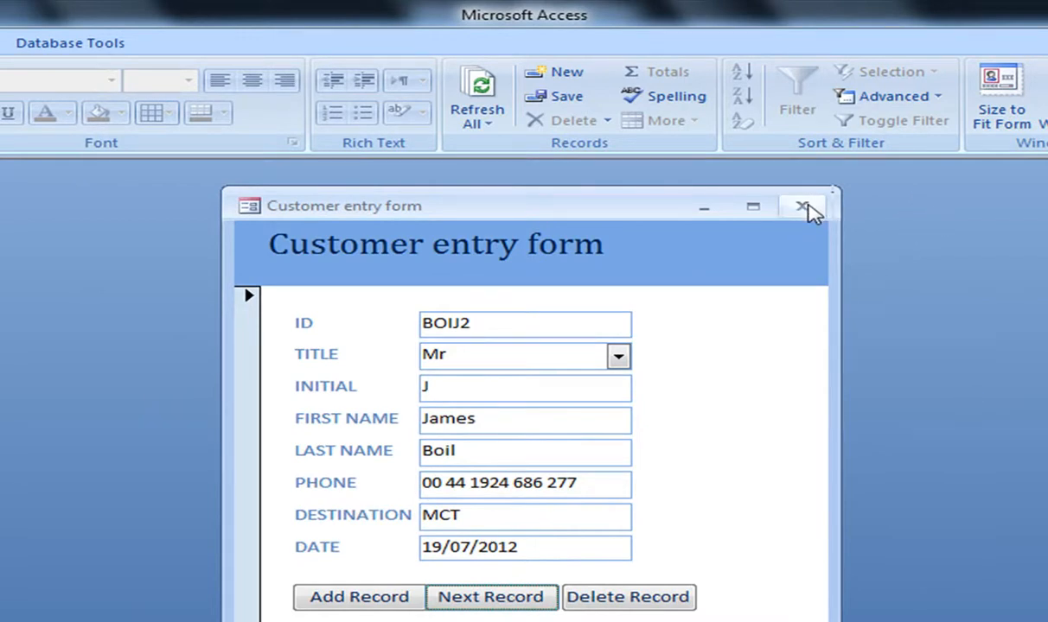
mouse_move(802, 207)
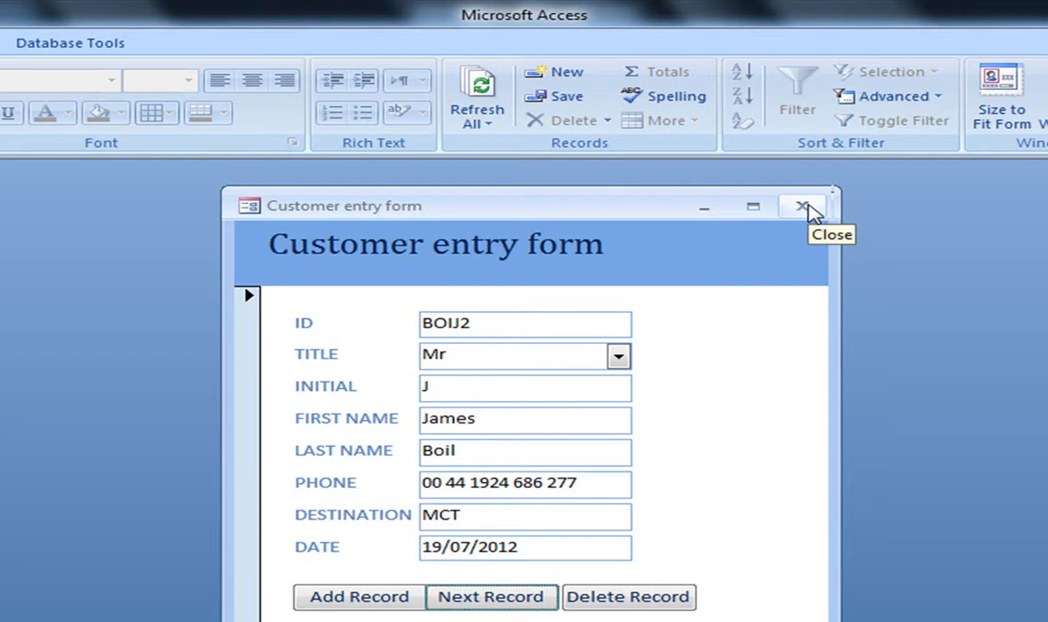
Close the customer entry form, answering Yes to save its design changes.
left_click(802, 205)
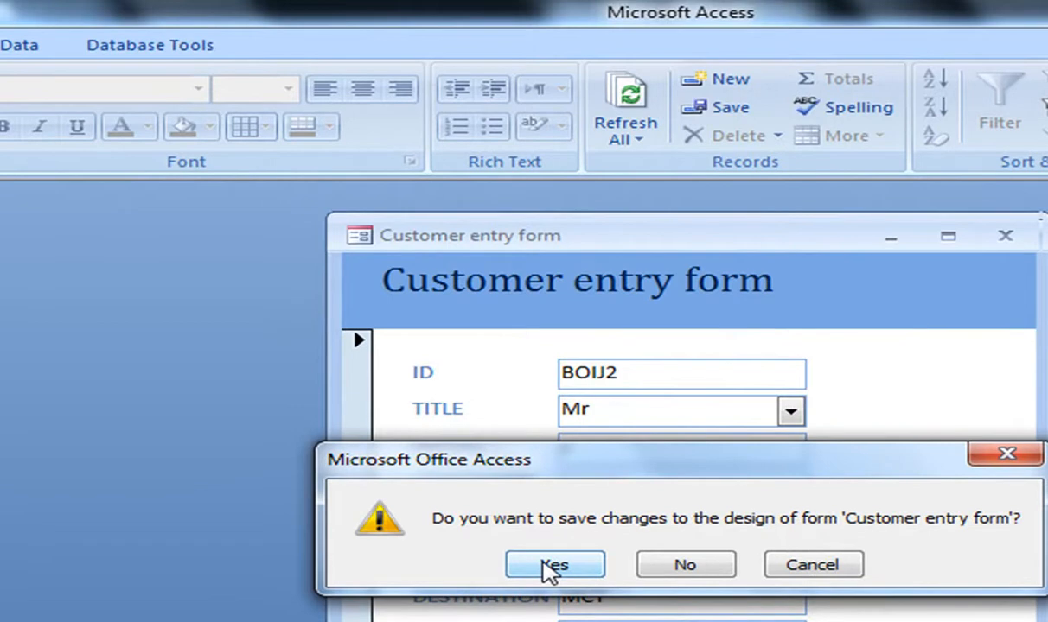
left_click(553, 564)
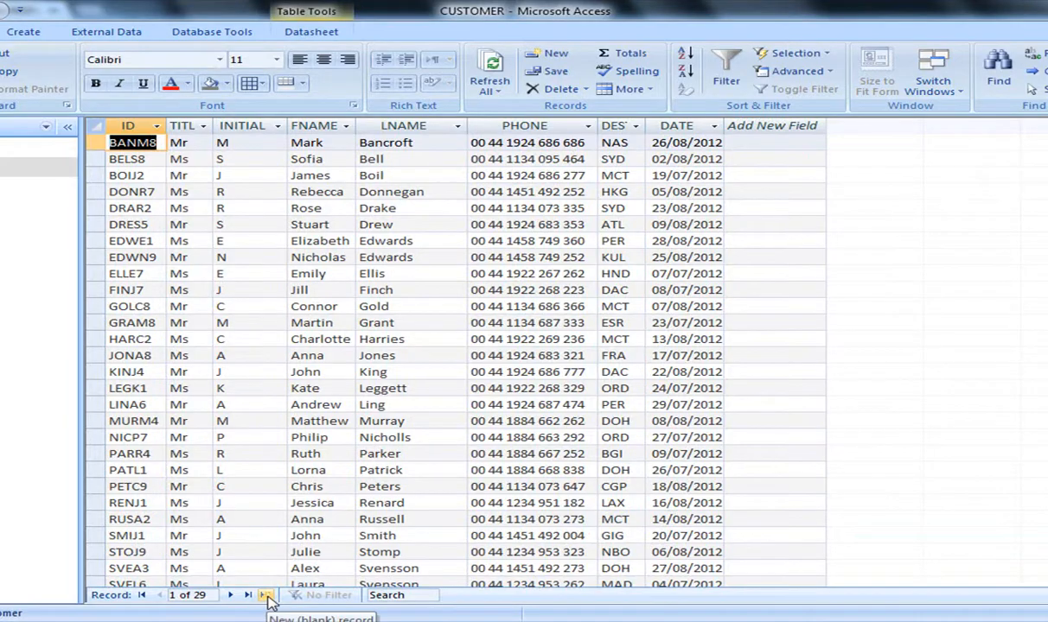
Start a new blank 30th CUSTOMER record and begin its ID with 'TH'.
left_click(266, 594)
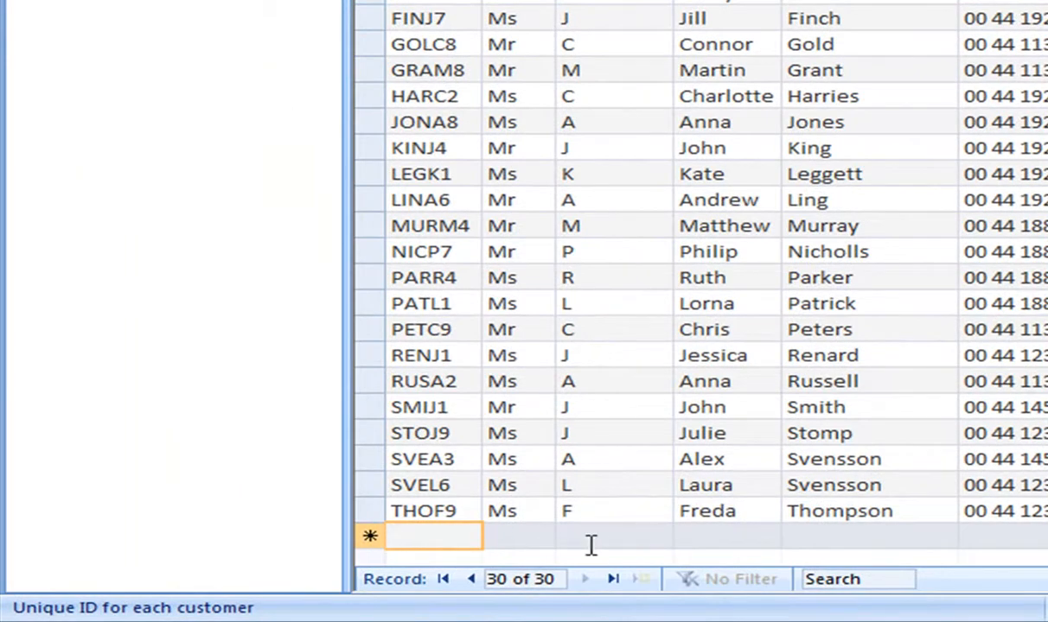
type("T")
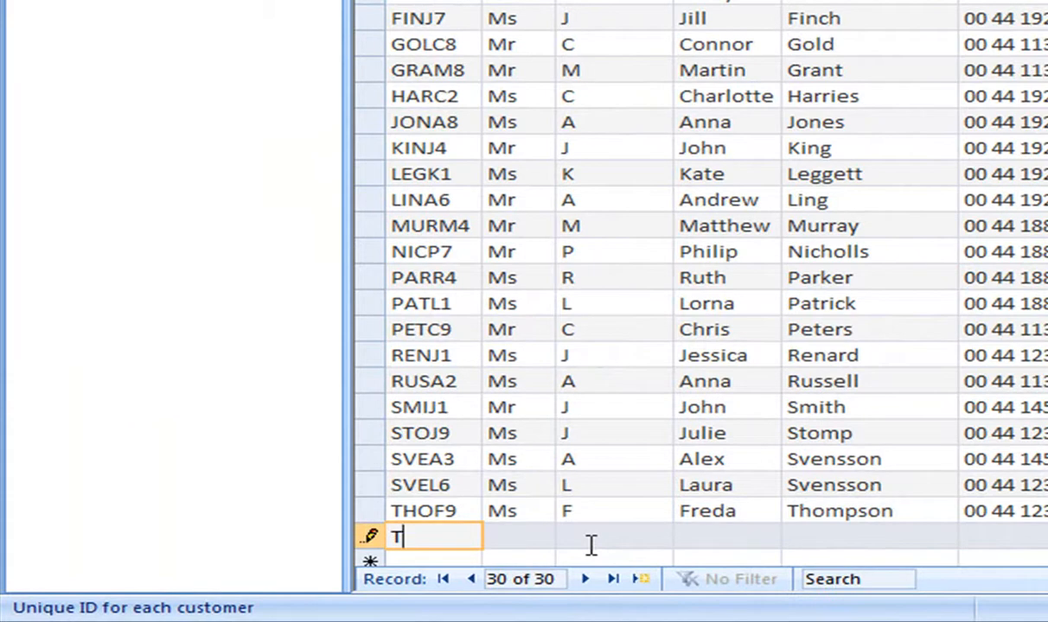
type("H")
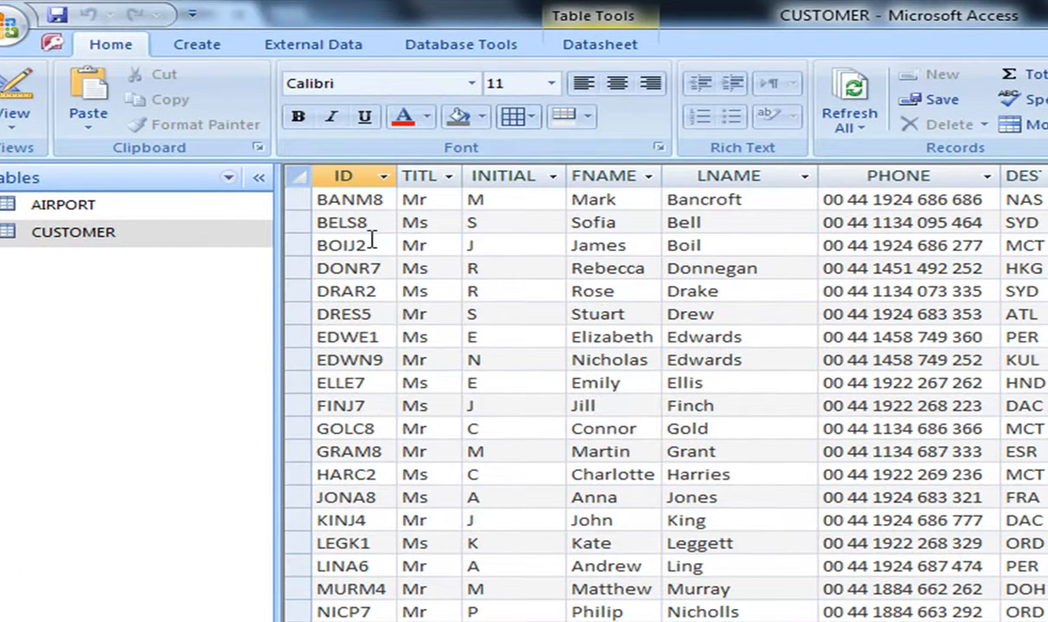
mouse_move(411, 291)
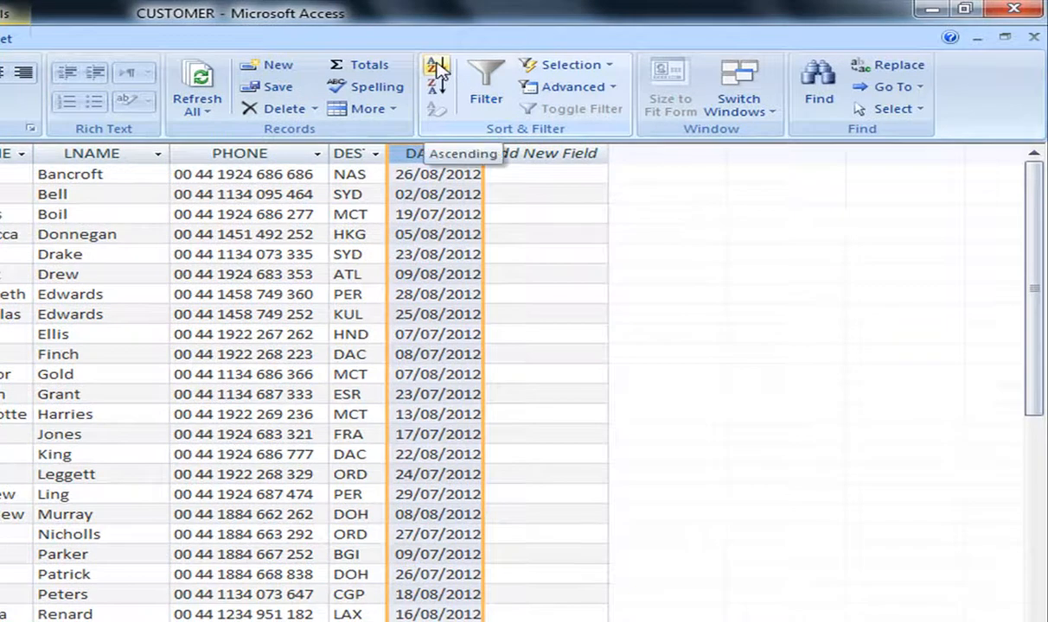
Sort the CUSTOMER table by DATE ascending, earliest (04/07/2012) first.
left_click(436, 73)
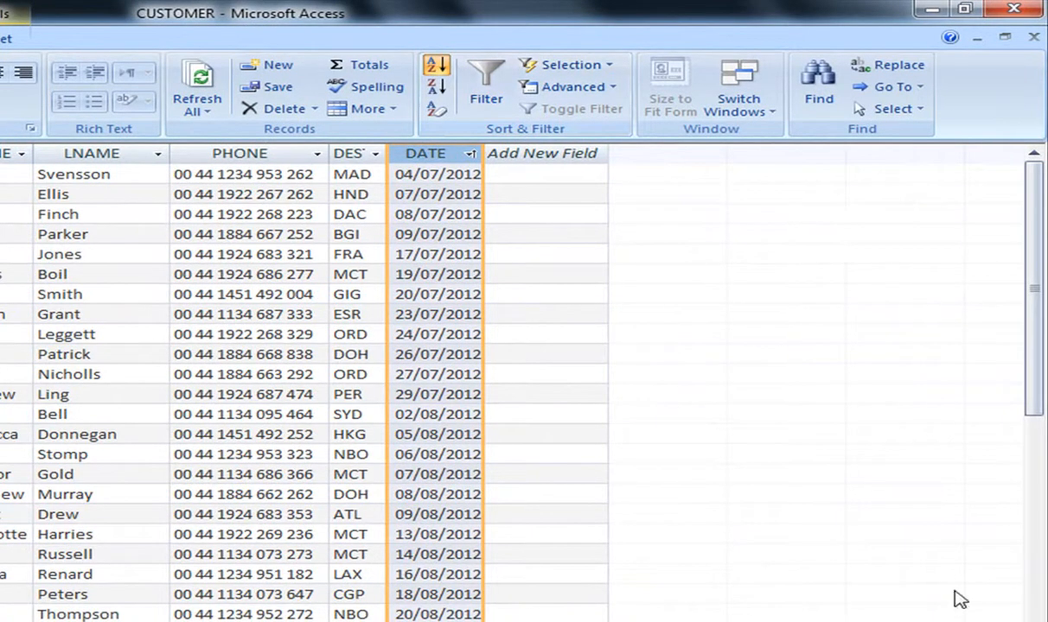